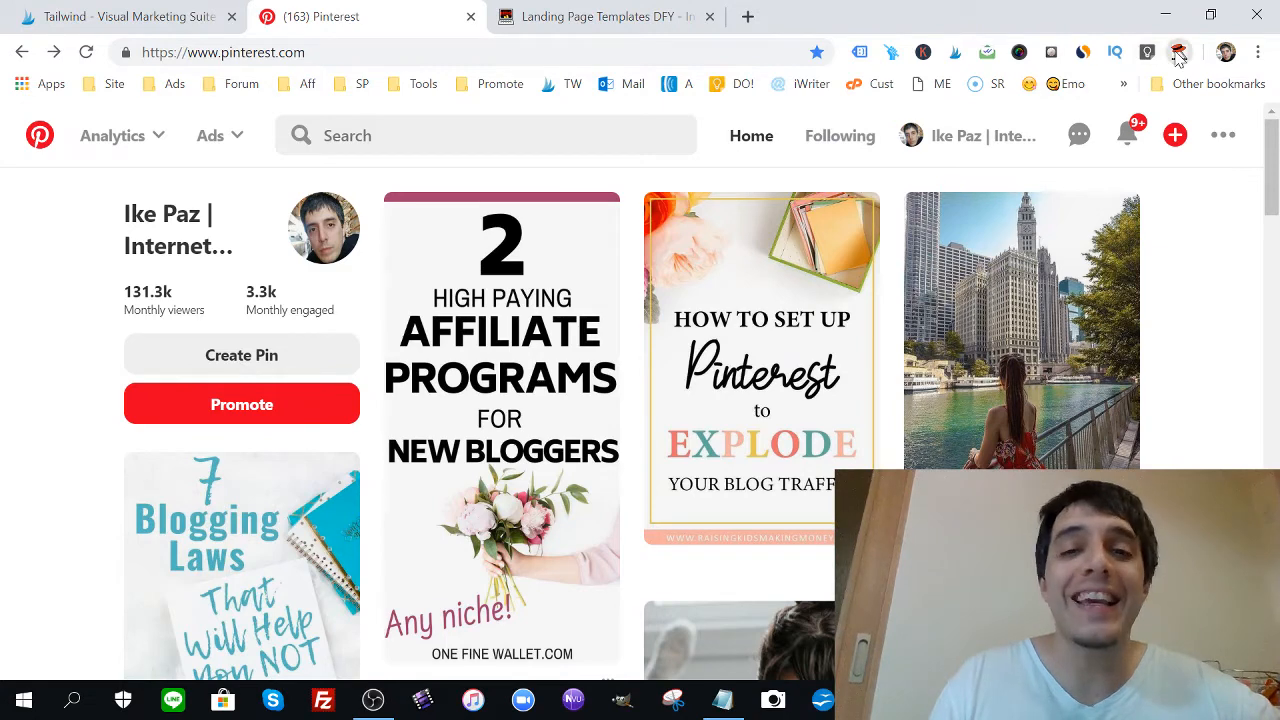
Step: Open and dismiss the keyword suggestion extension, then focus the Pinterest search box
{"action": "left_click", "coordinate": [1178, 51]}
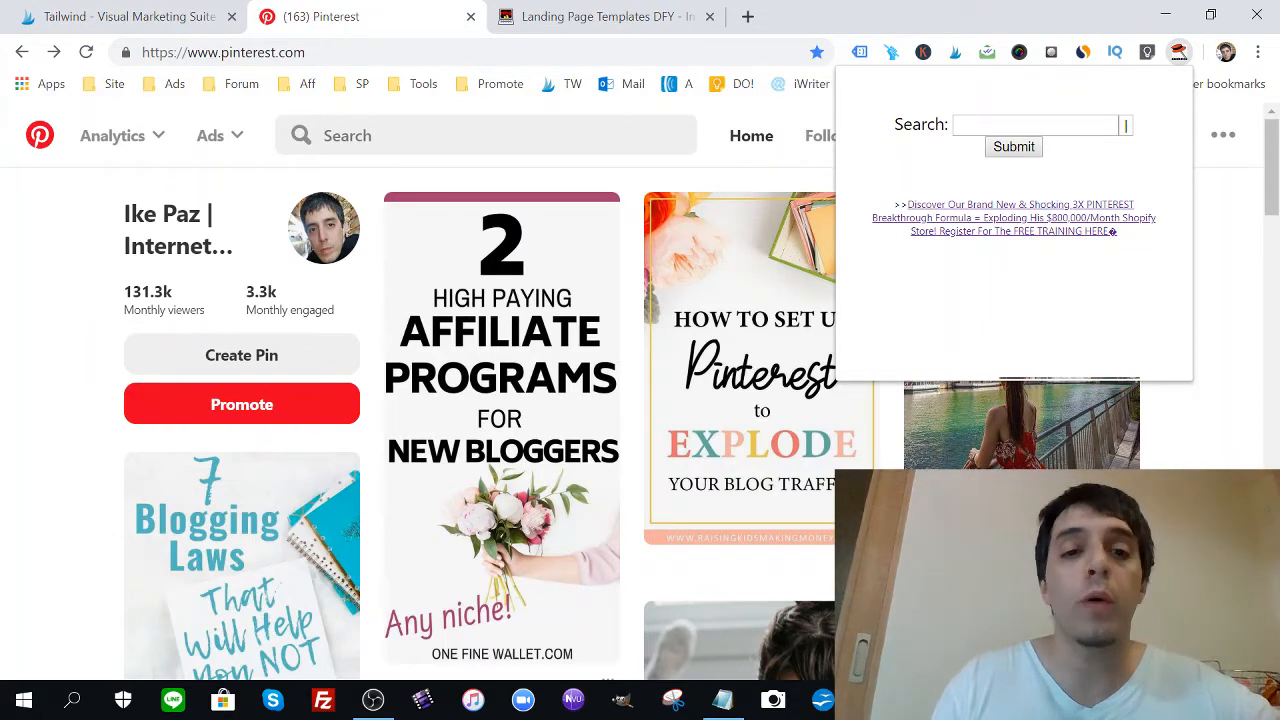
{"action": "left_click", "coordinate": [486, 135]}
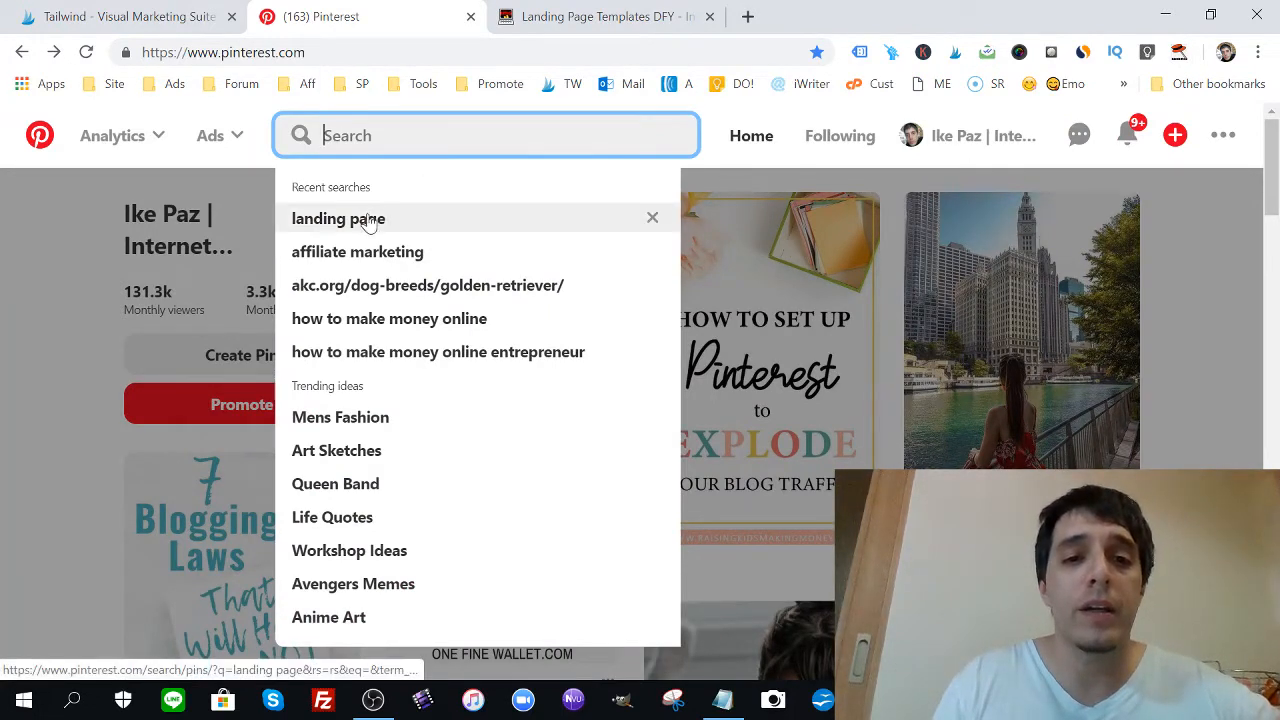
Step: Search Pinterest for 'landing page' and close the stray empty Notepad window
{"action": "type", "text": "landi"}
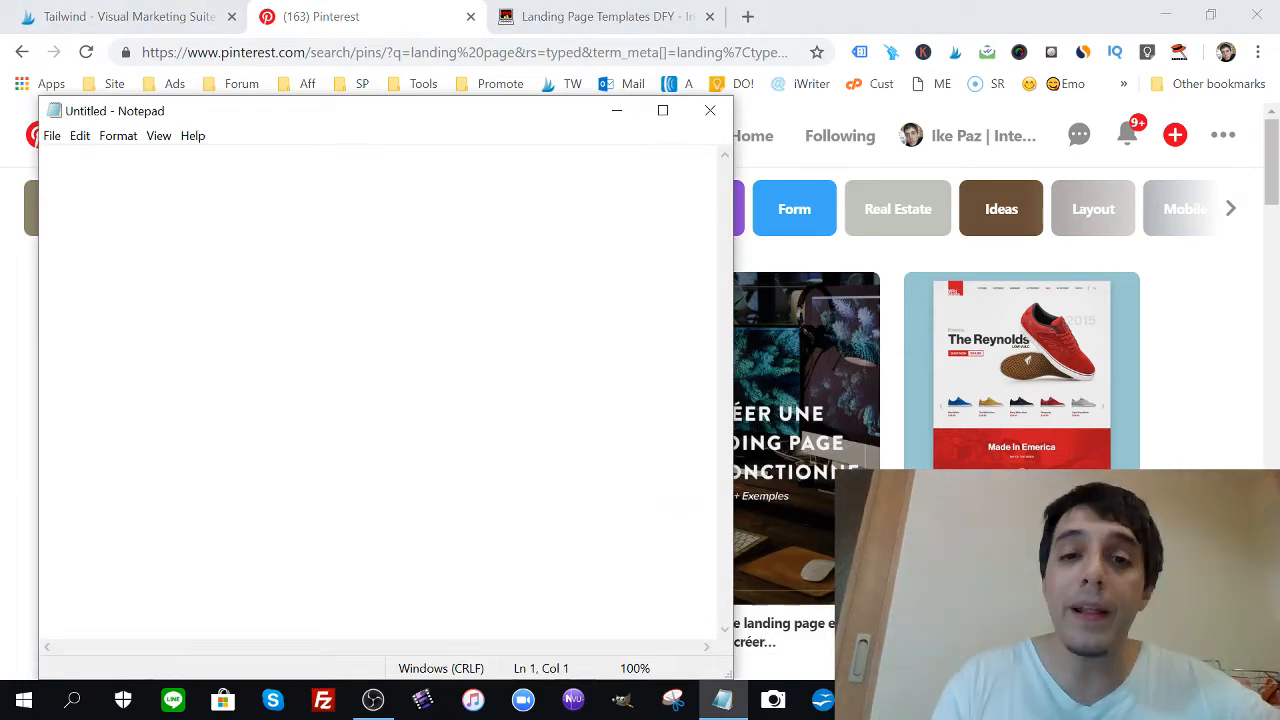
{"action": "left_click", "coordinate": [710, 110]}
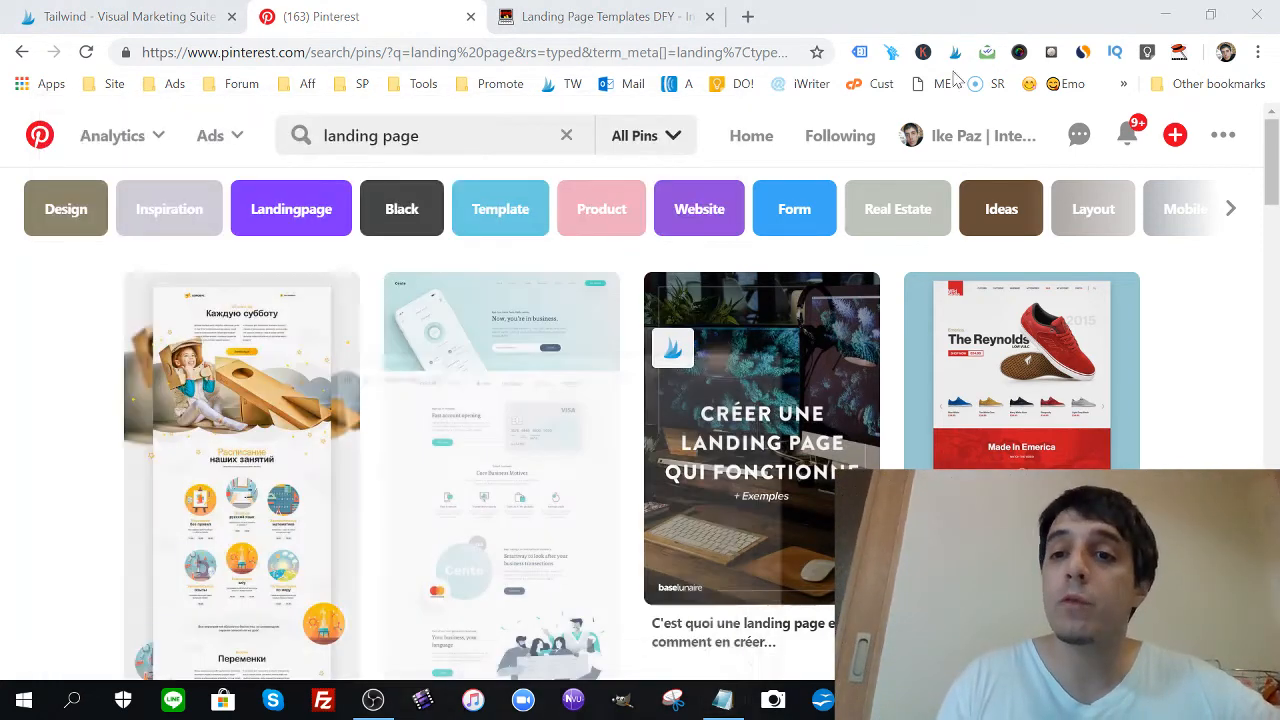
{"action": "mouse_move", "coordinate": [1180, 52]}
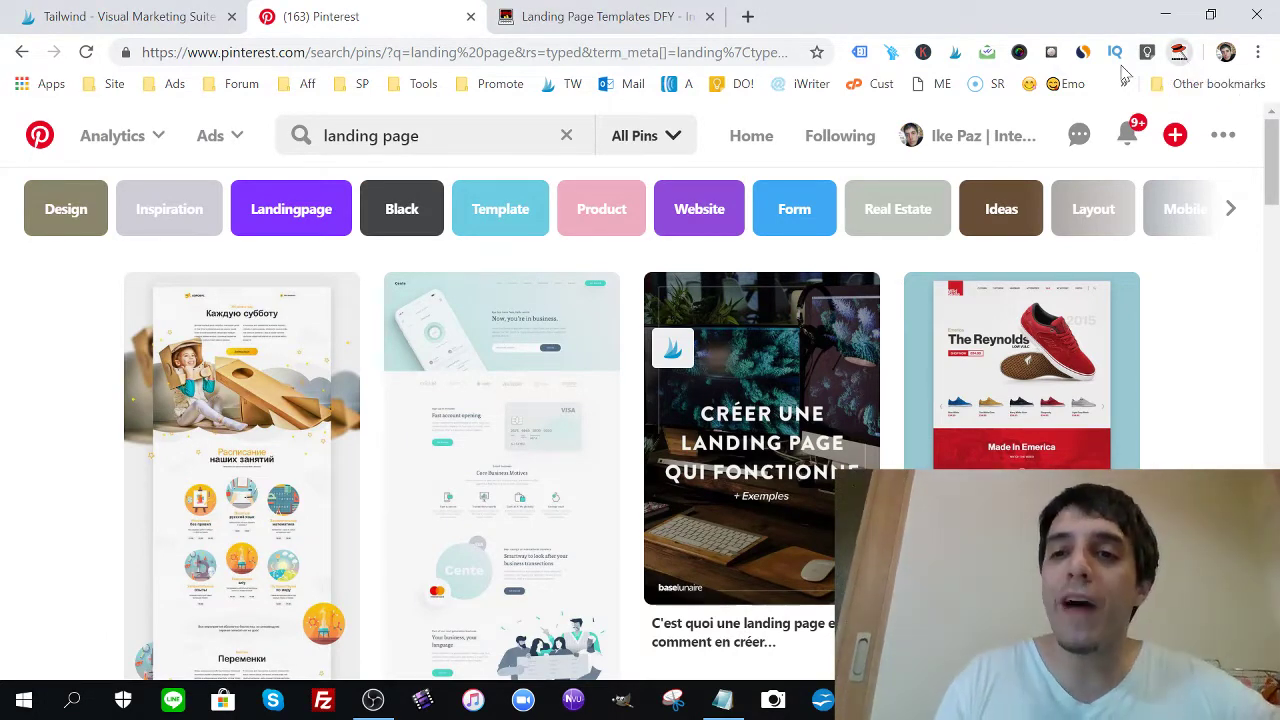
Step: Look up 'landing page' in the keyword extension and select the suggested keyword list
{"action": "left_click", "coordinate": [1179, 51]}
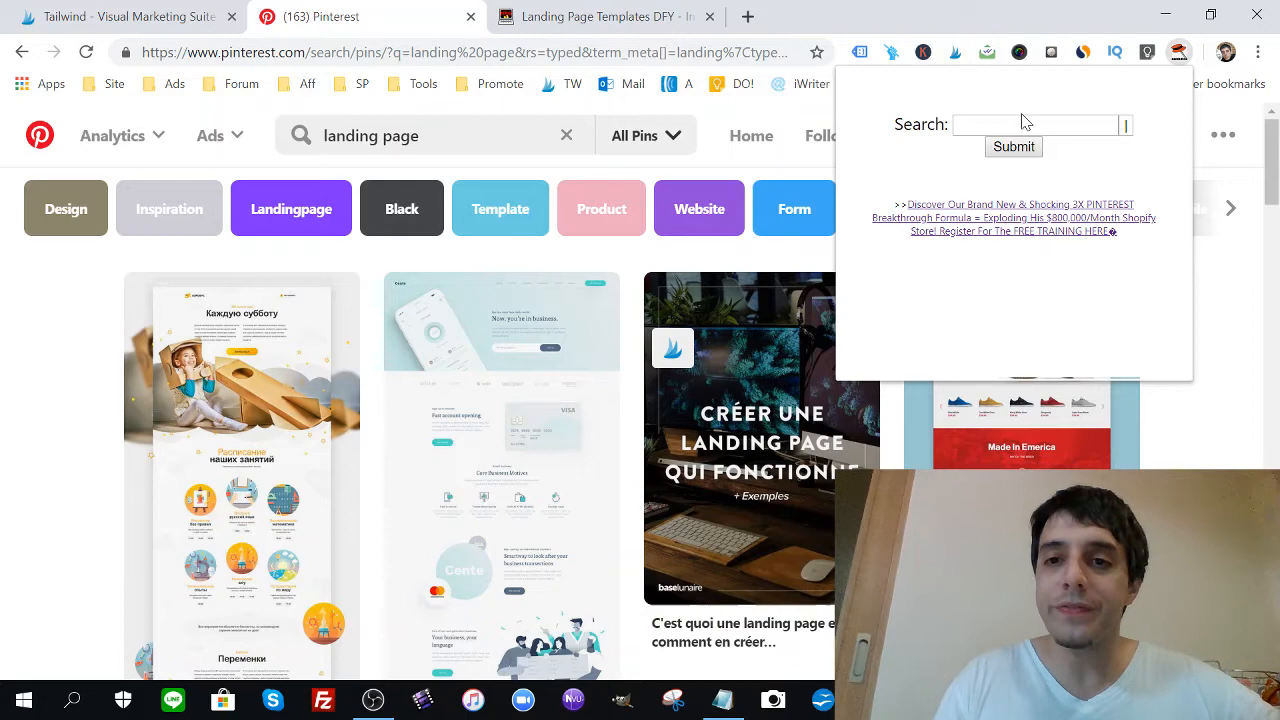
{"action": "type", "text": "landing page"}
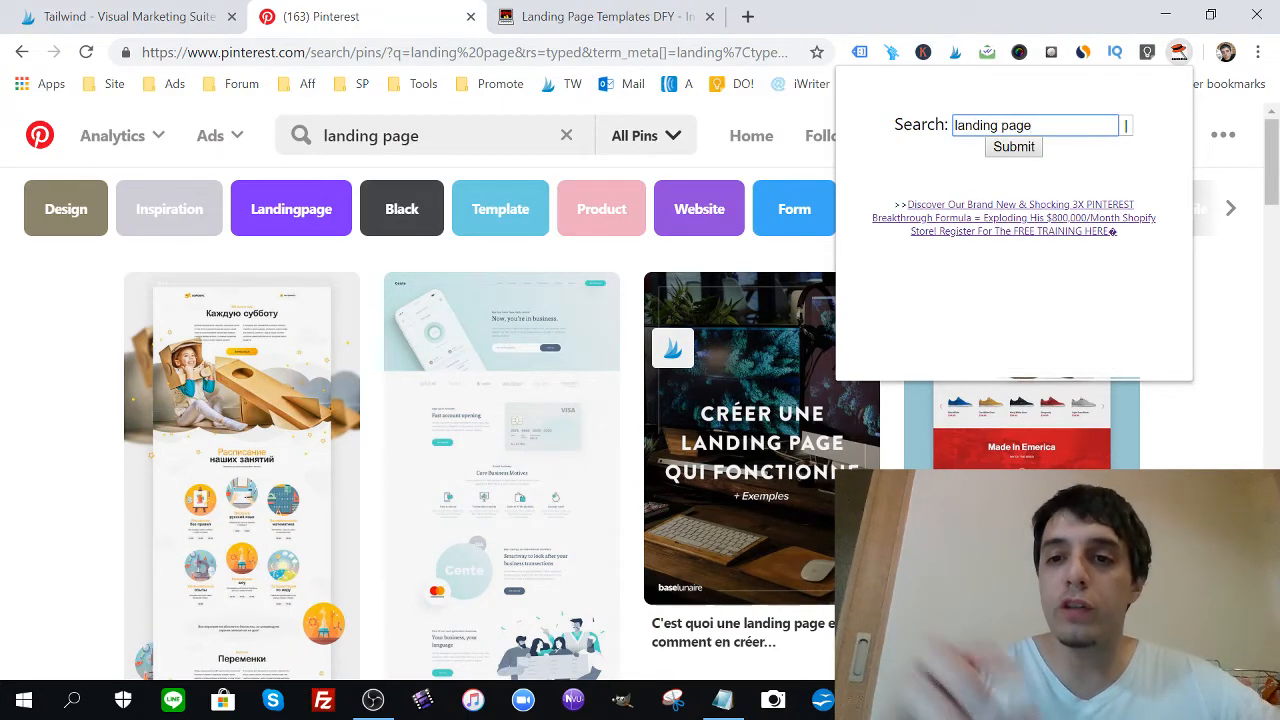
{"action": "left_click", "coordinate": [1013, 147]}
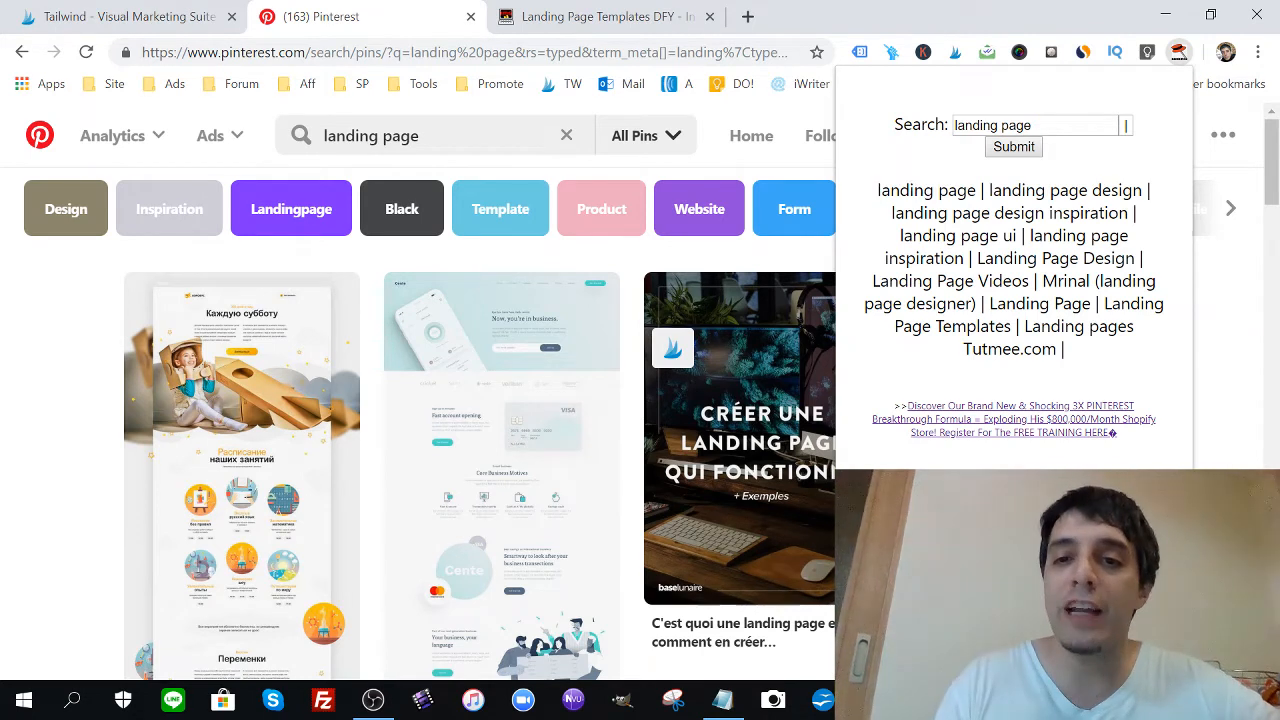
{"action": "left_click_drag", "start_coordinate": [877, 190], "coordinate": [1020, 213]}
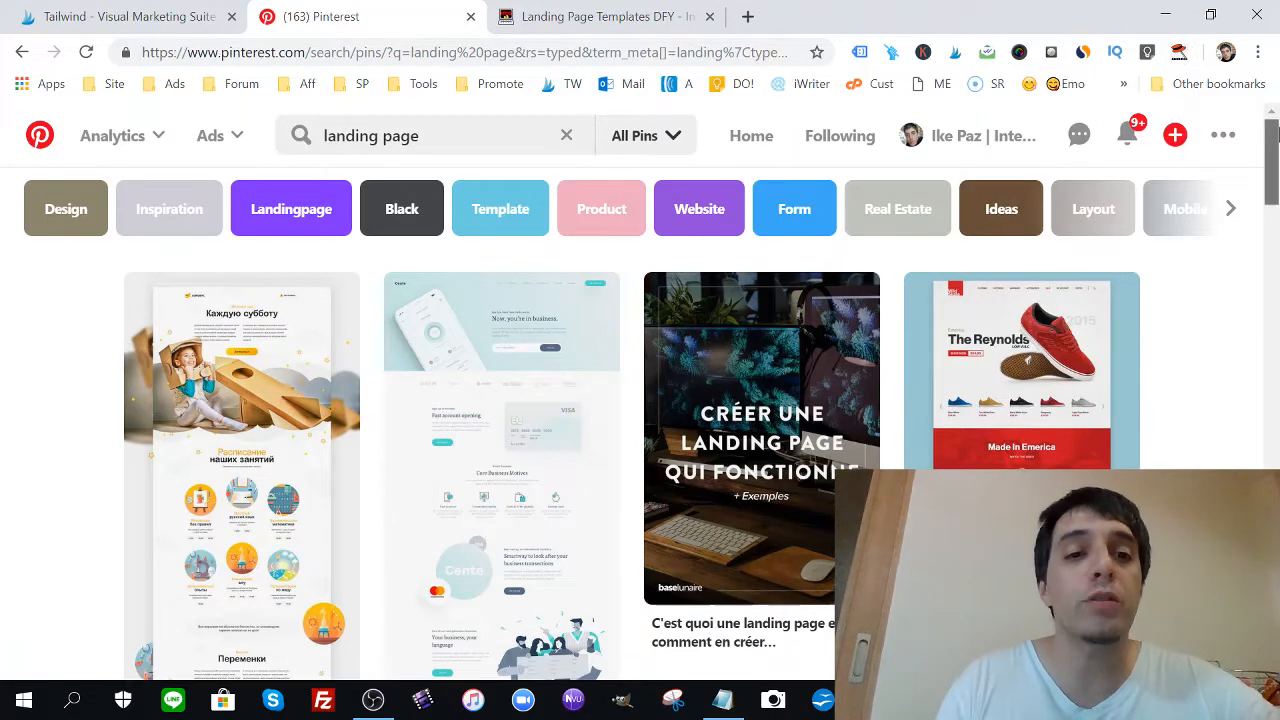
{"action": "mouse_move", "coordinate": [1005, 125]}
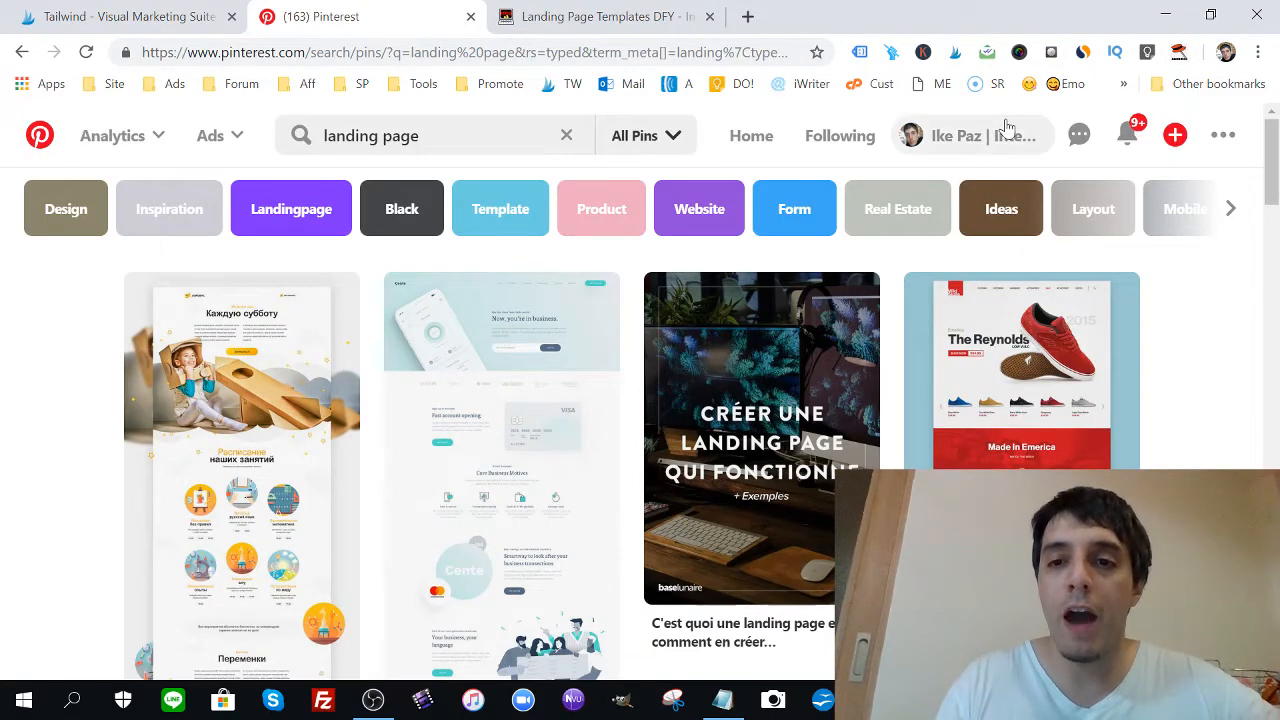
Step: Browse your profile's boards and open the Internet Marketing Gym board
{"action": "left_click", "coordinate": [957, 135]}
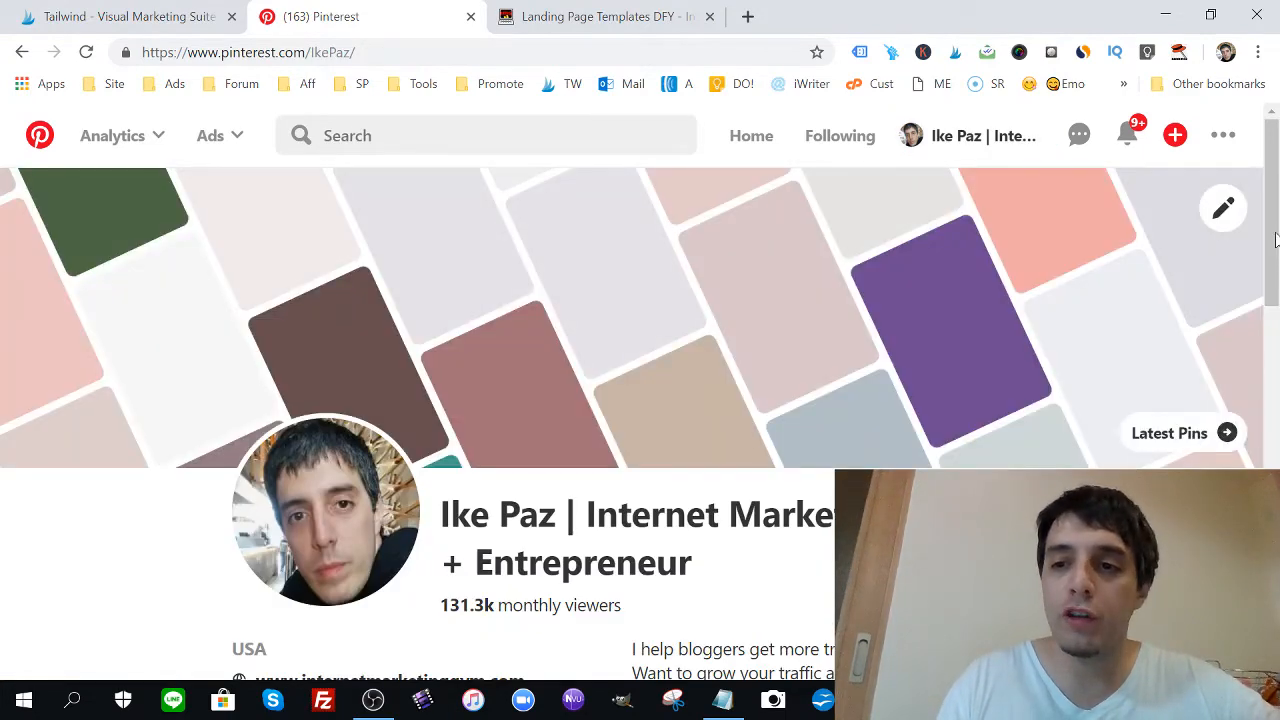
{"action": "scroll", "scroll_direction": "down", "scroll_amount": 3}
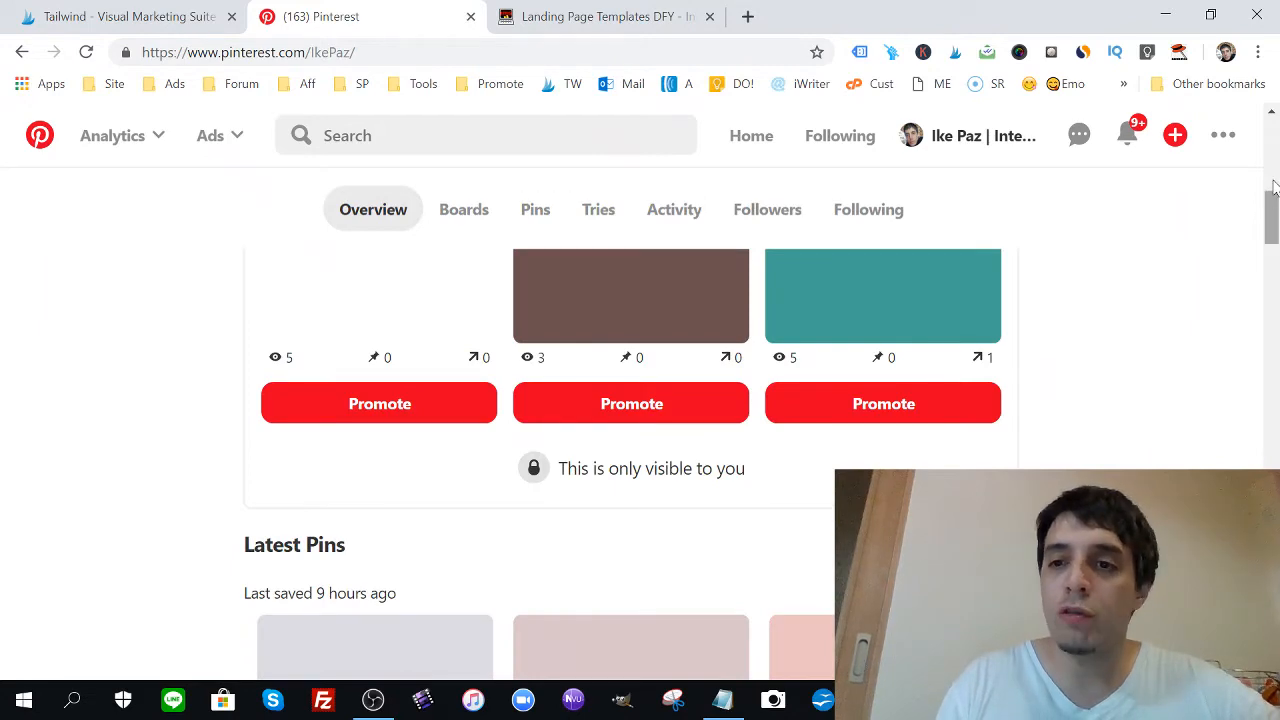
{"action": "scroll", "scroll_direction": "up", "scroll_amount": 3}
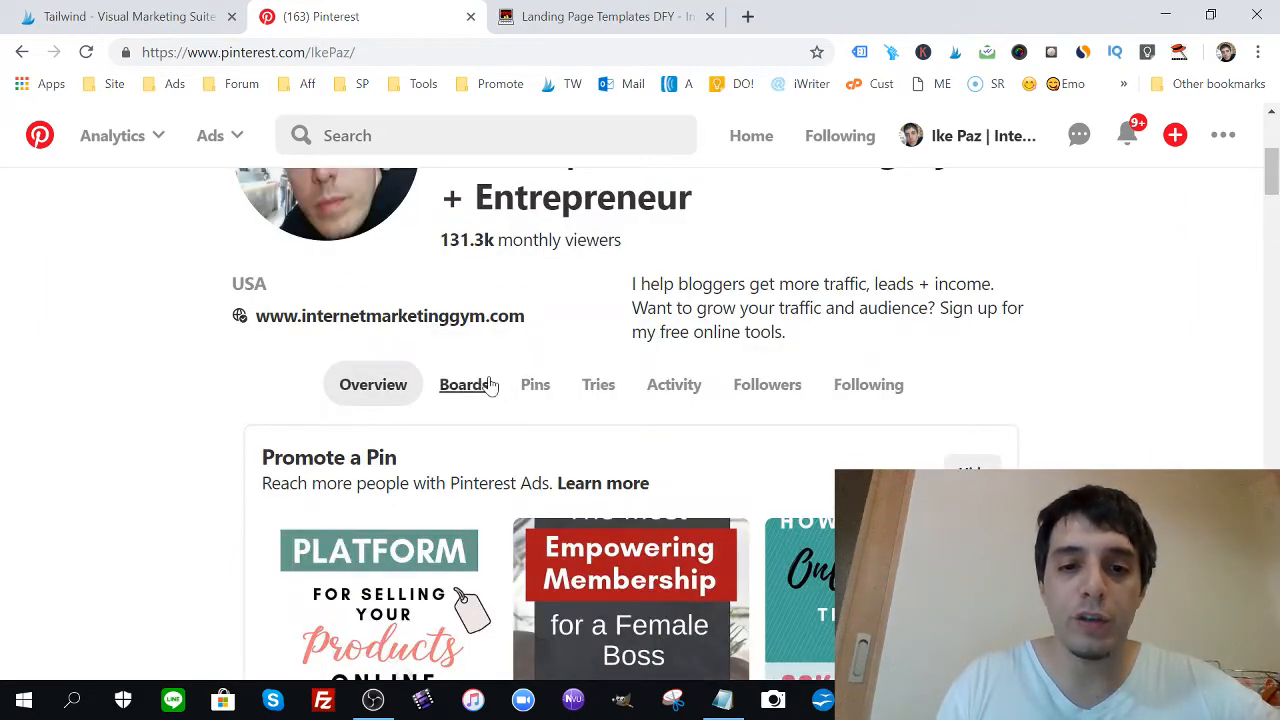
{"action": "left_click", "coordinate": [464, 384]}
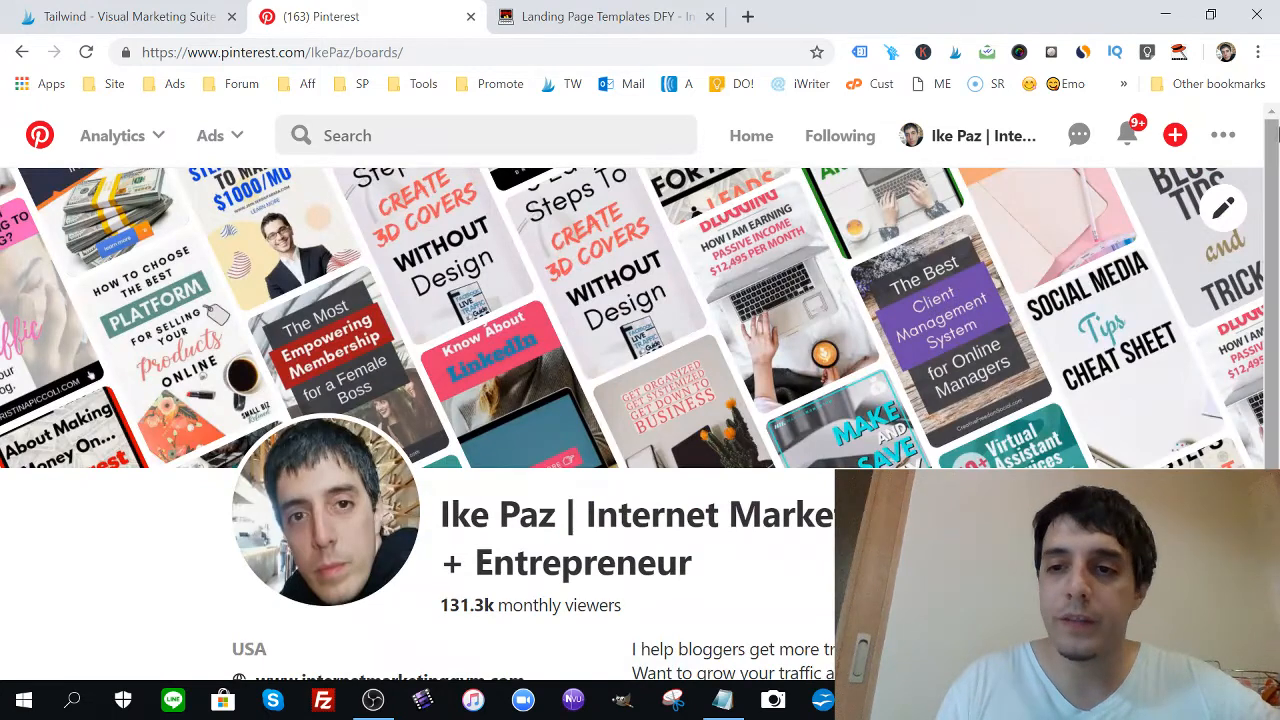
{"action": "scroll", "scroll_direction": "down", "scroll_amount": 3}
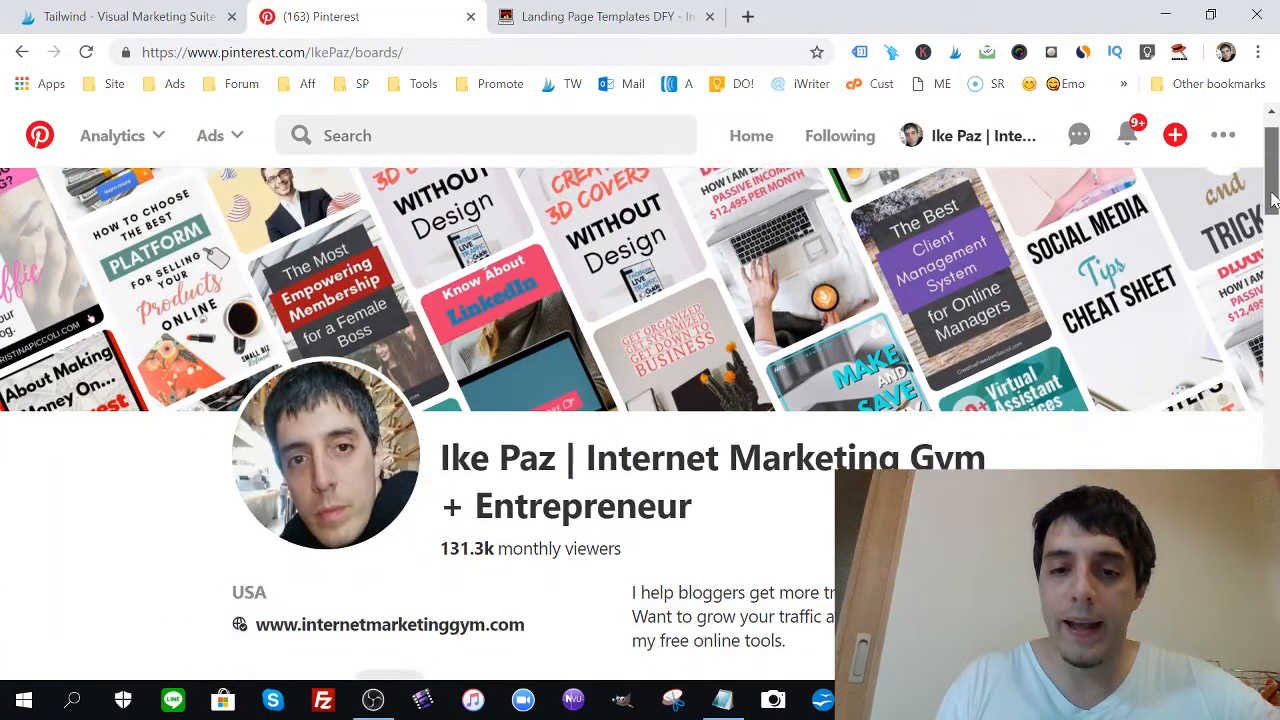
{"action": "scroll", "scroll_direction": "down", "scroll_amount": 3}
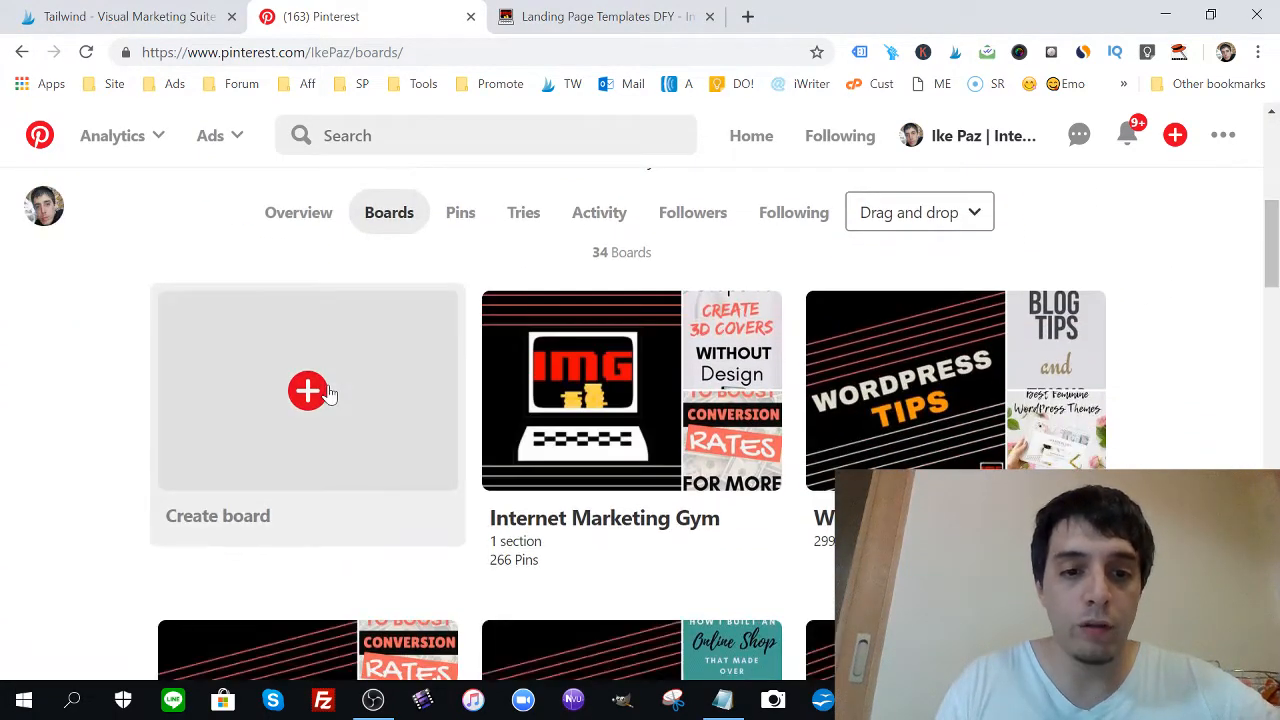
{"action": "mouse_move", "coordinate": [637, 372]}
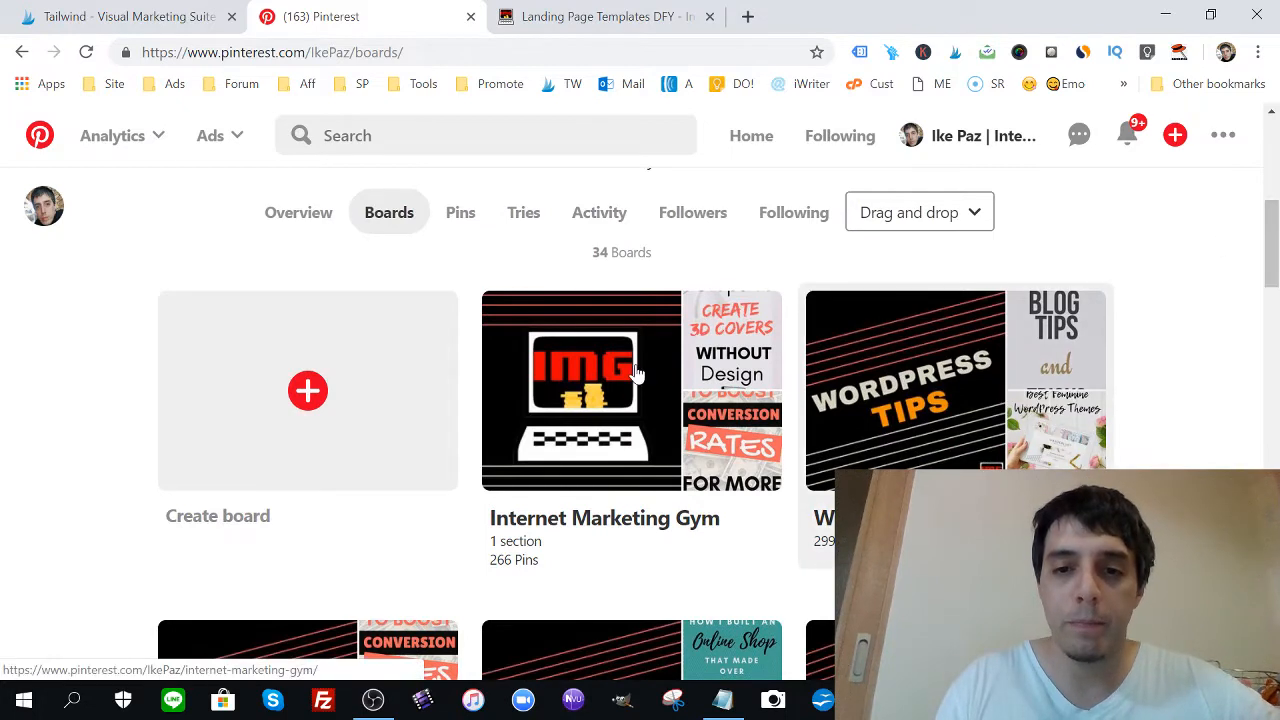
{"action": "left_click", "coordinate": [632, 390]}
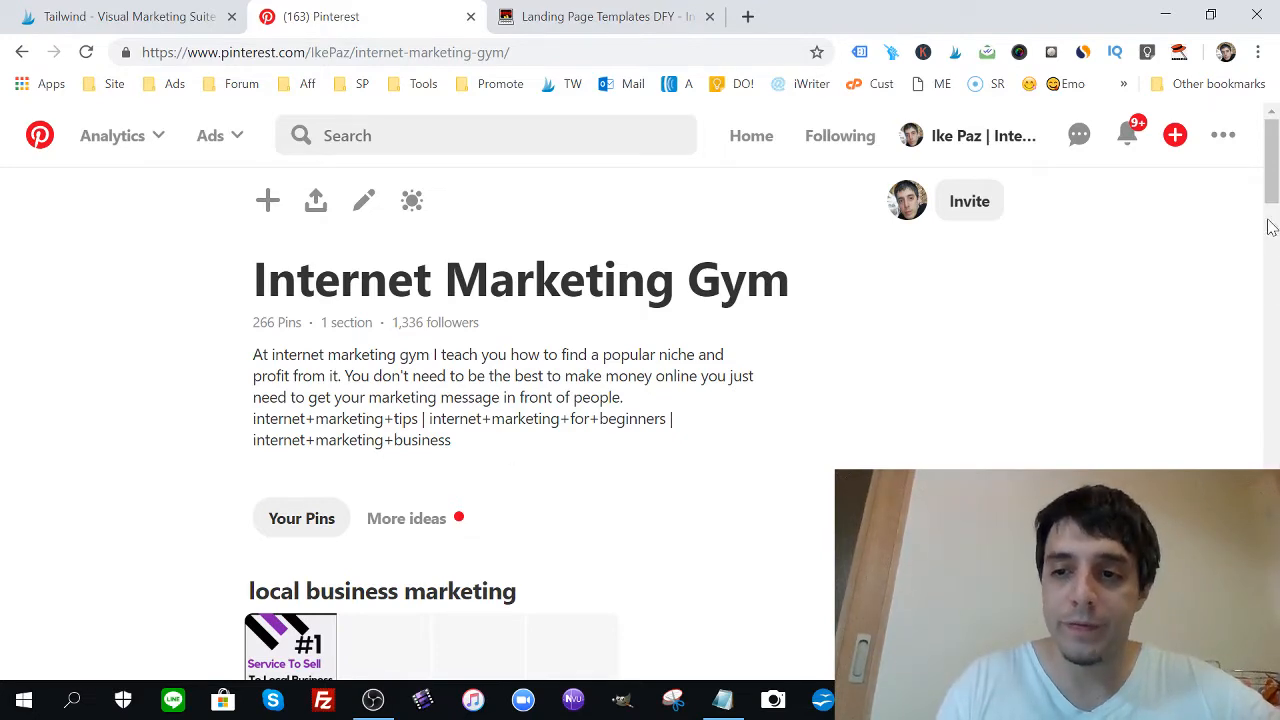
{"action": "scroll", "scroll_direction": "down", "scroll_amount": 3}
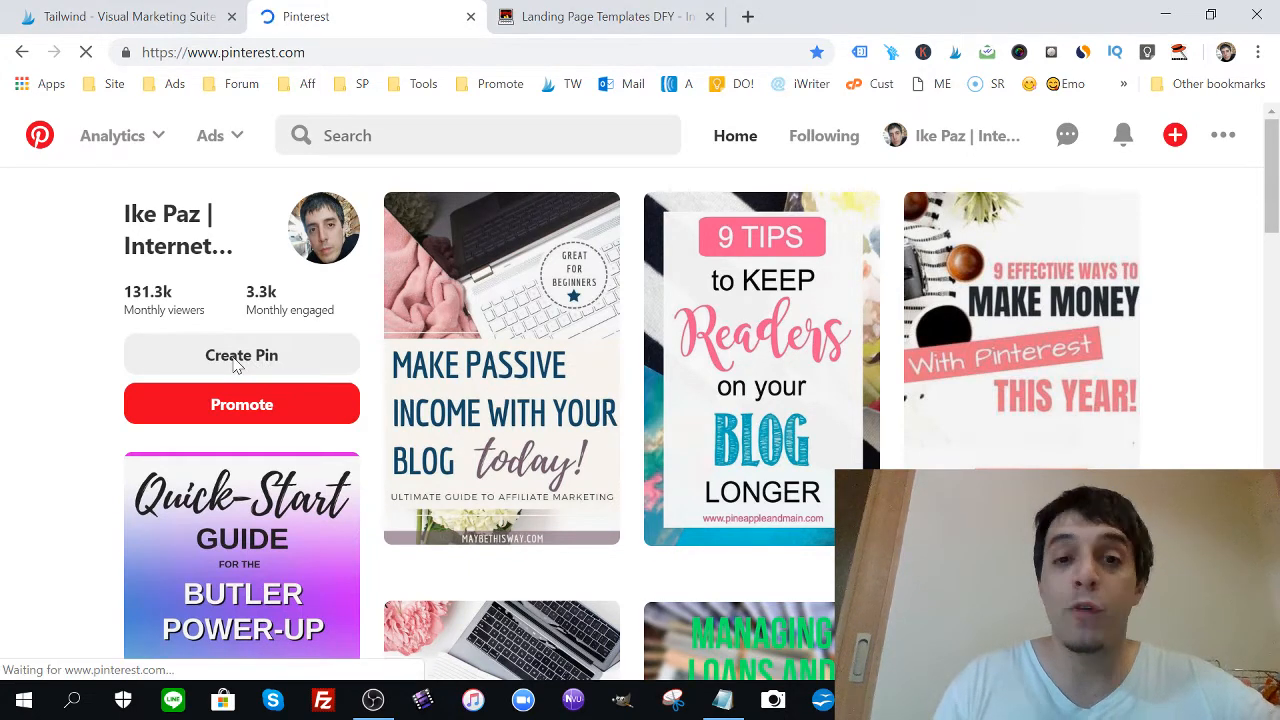
Step: Start a new pin and upload 'Free landing Page templates.png' as its image
{"action": "left_click", "coordinate": [241, 355]}
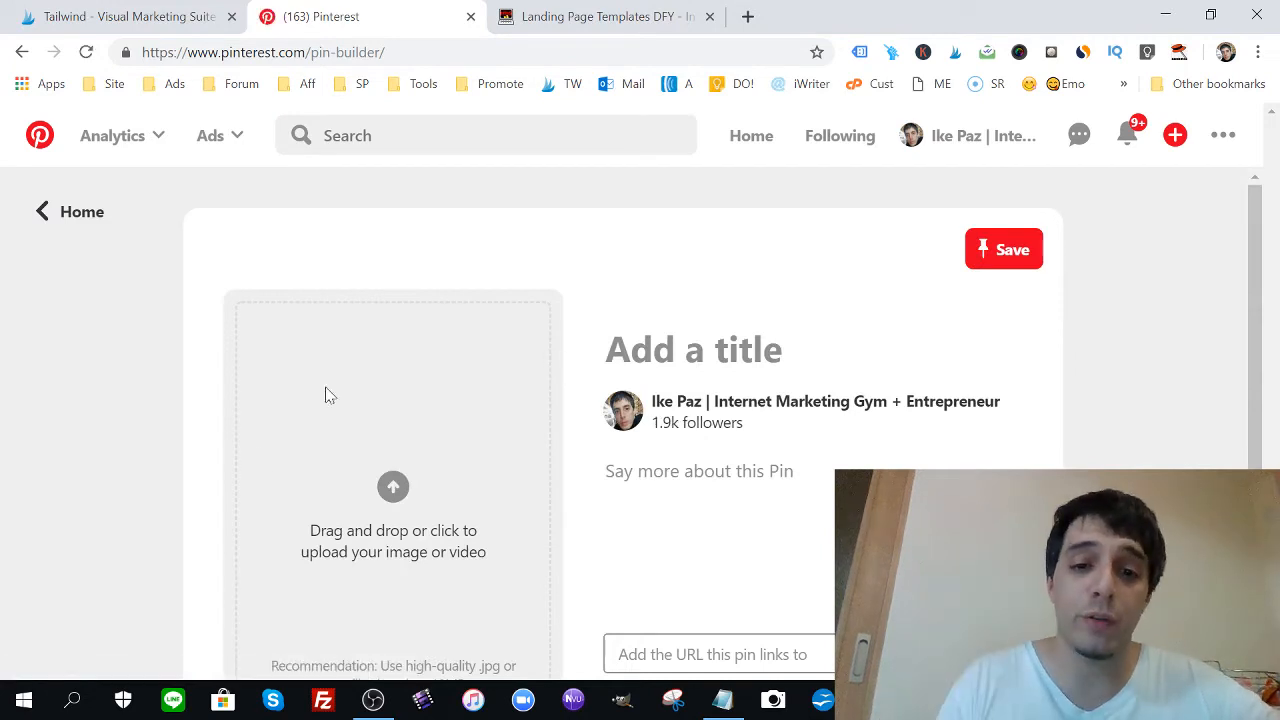
{"action": "scroll", "scroll_direction": "down", "scroll_amount": 3}
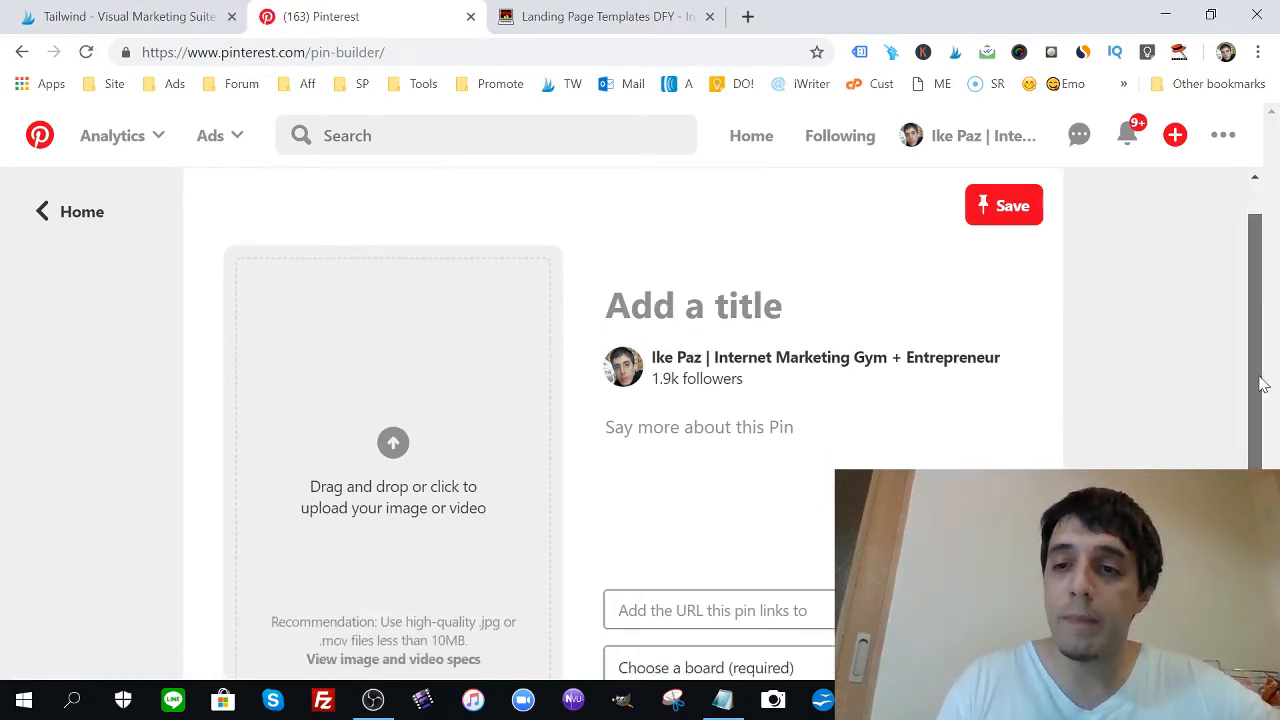
{"action": "scroll", "scroll_direction": "down", "scroll_amount": 3}
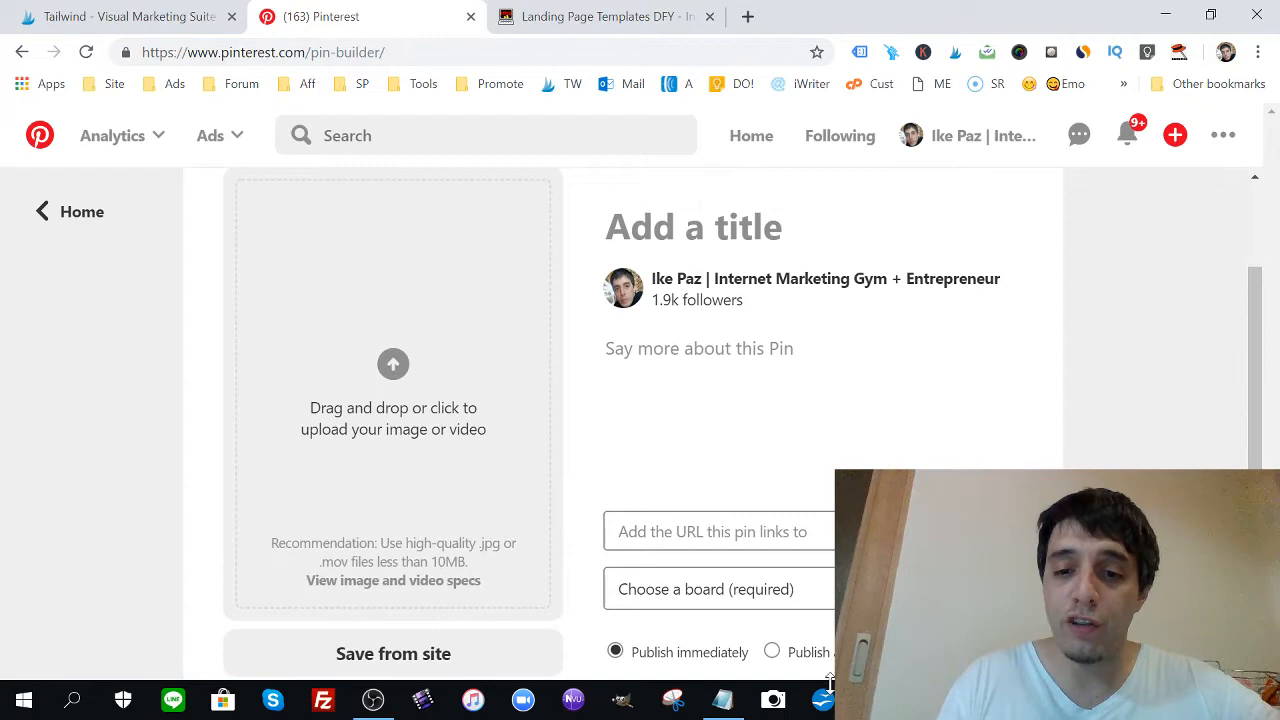
{"action": "left_click", "coordinate": [393, 380]}
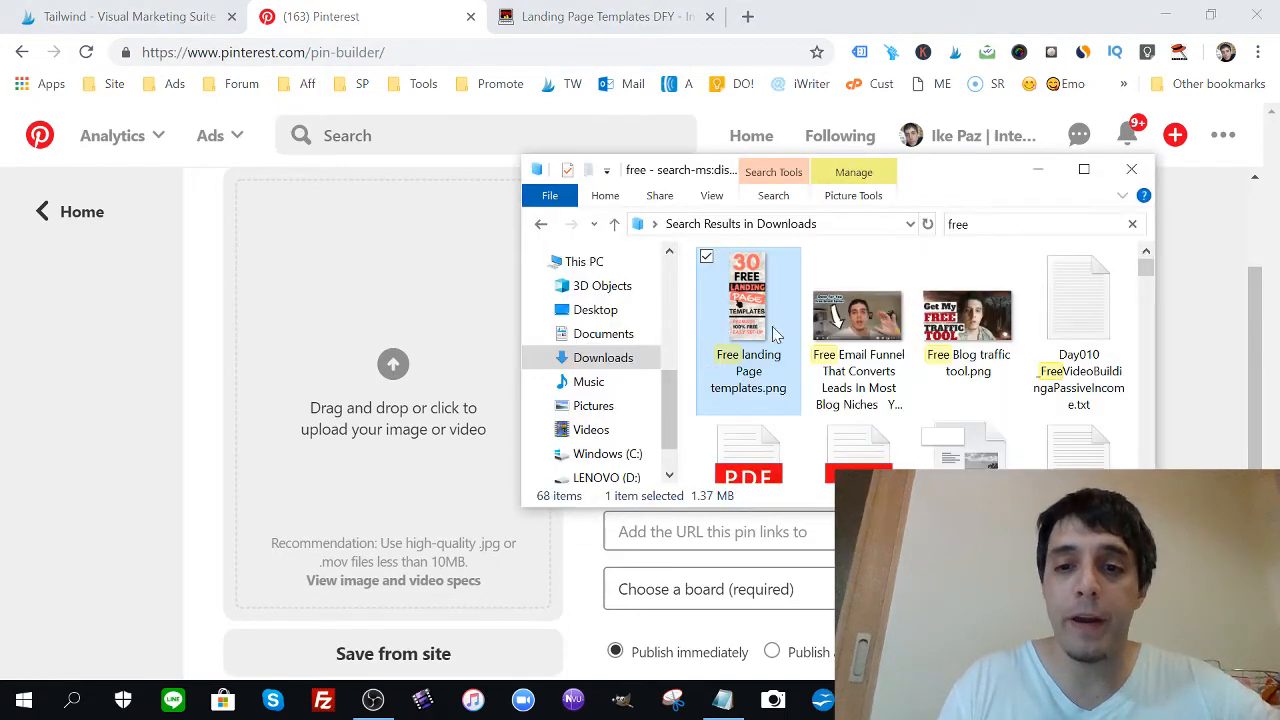
{"action": "left_click", "coordinate": [1131, 168]}
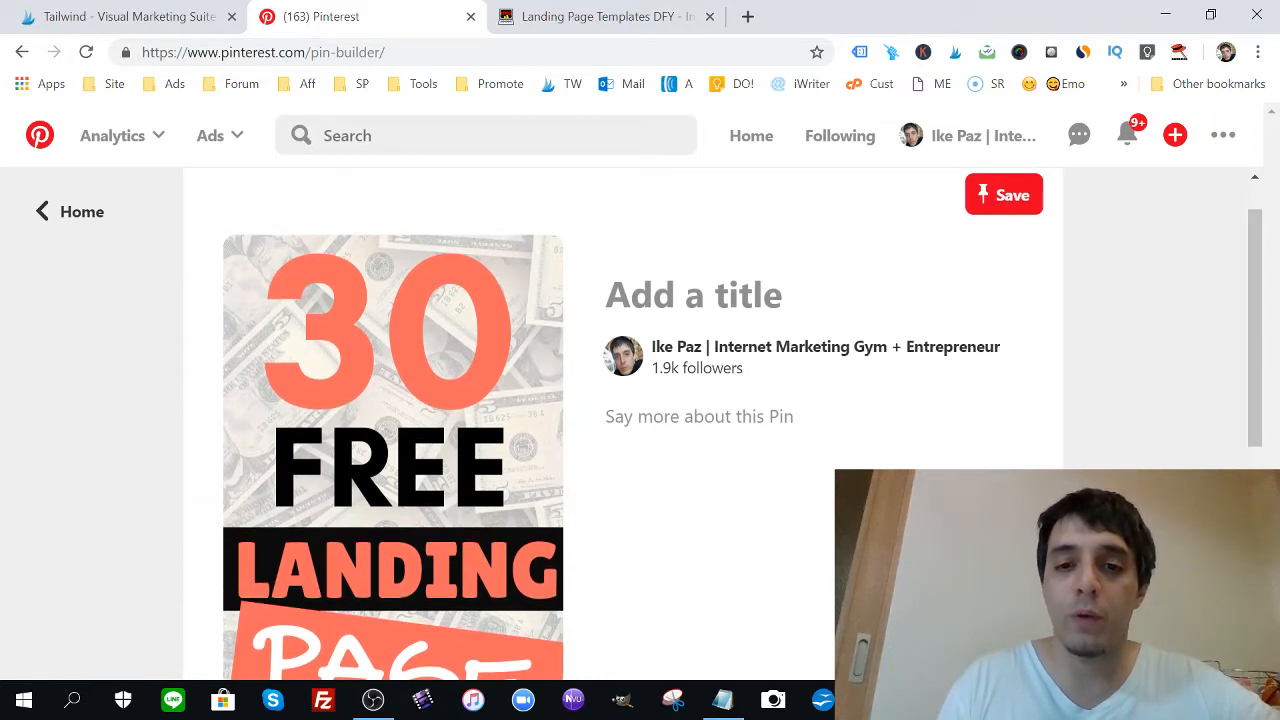
Step: Paste the keyword list and draft text about 30 pre-designed templates, fixing a misspelled word
{"action": "left_click", "coordinate": [699, 416]}
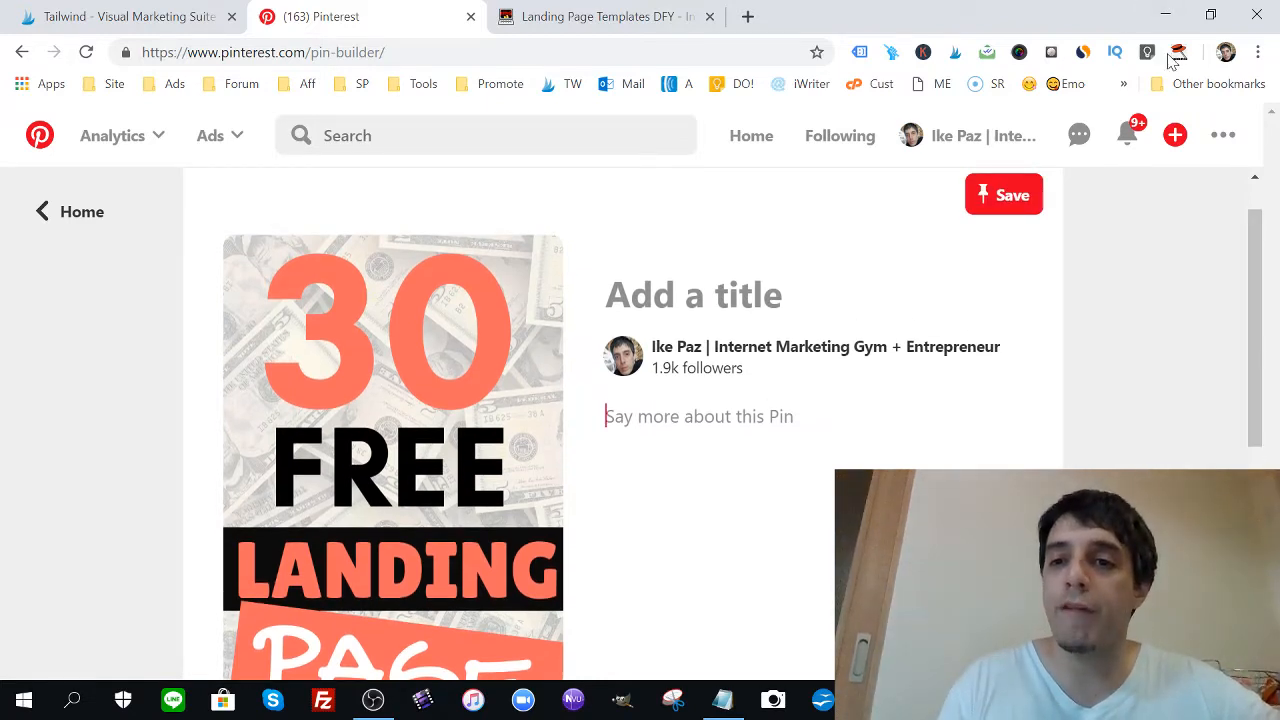
{"action": "type", "text": "landing page | landing page design | landing page design inspiration | landing page ui | landing page inspiration"}
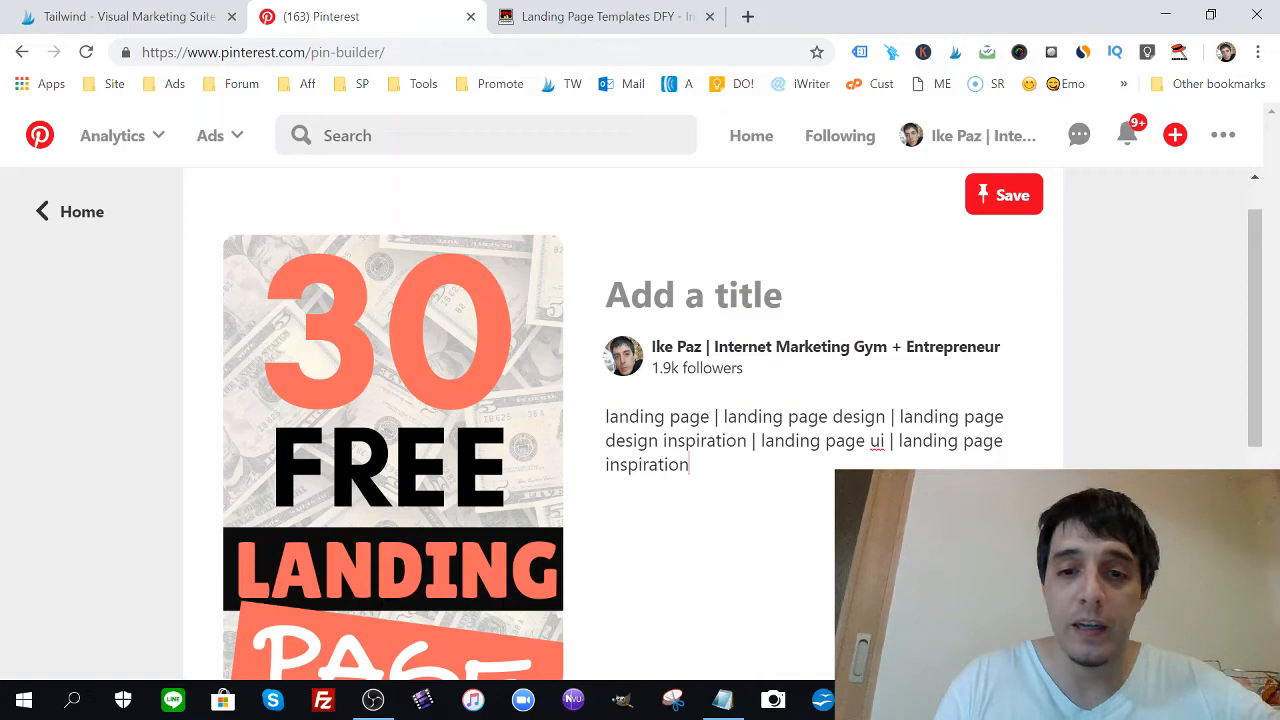
{"action": "type", "text": "Here are"}
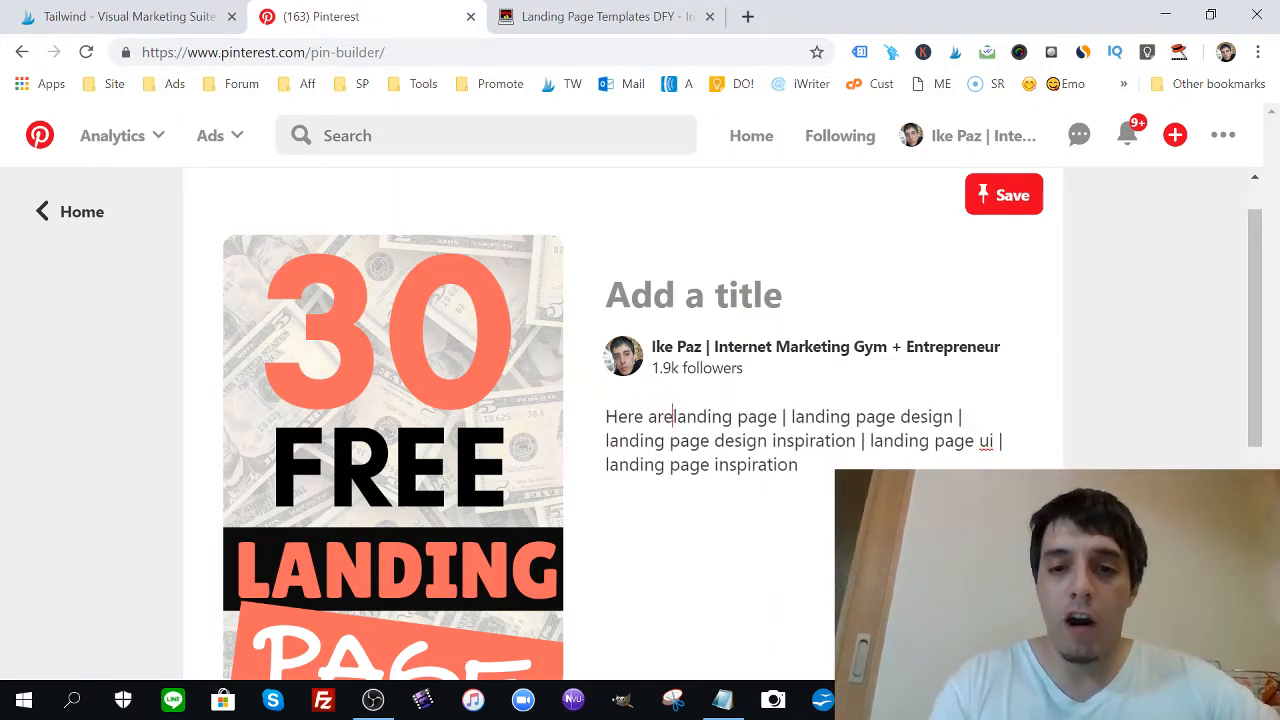
{"action": "type", "text": "30"}
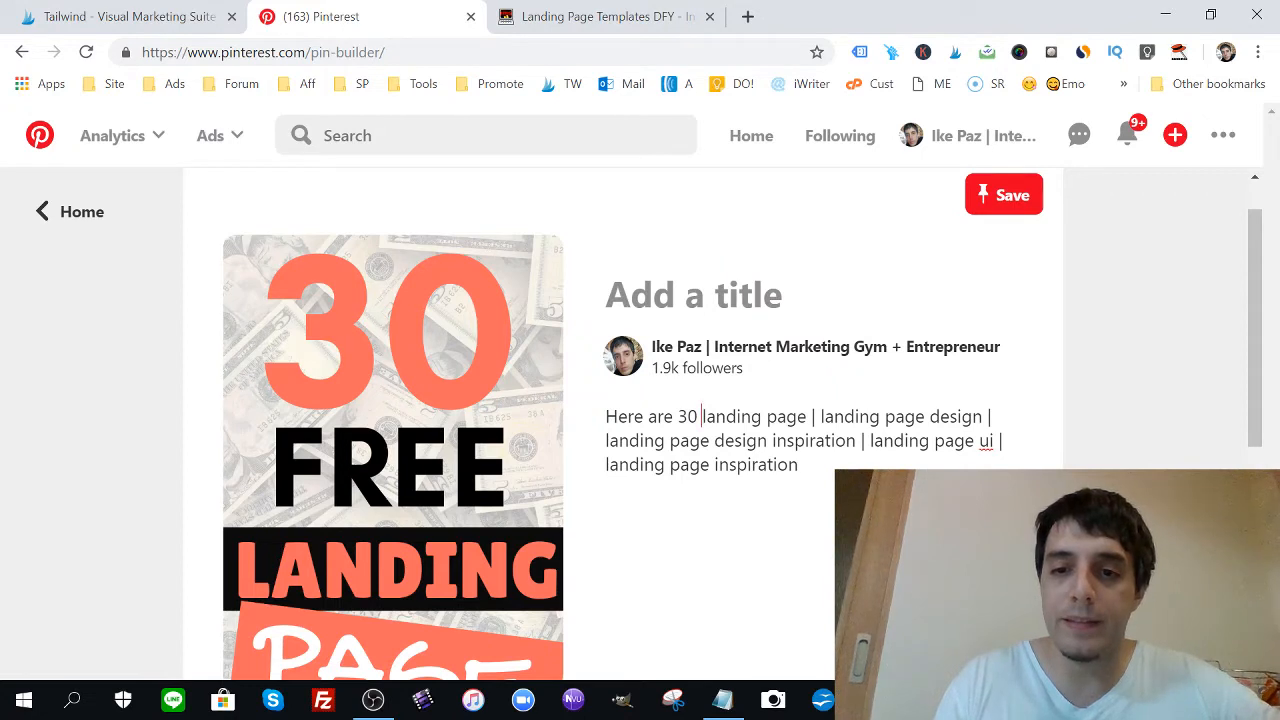
{"action": "type", "text": "templat"}
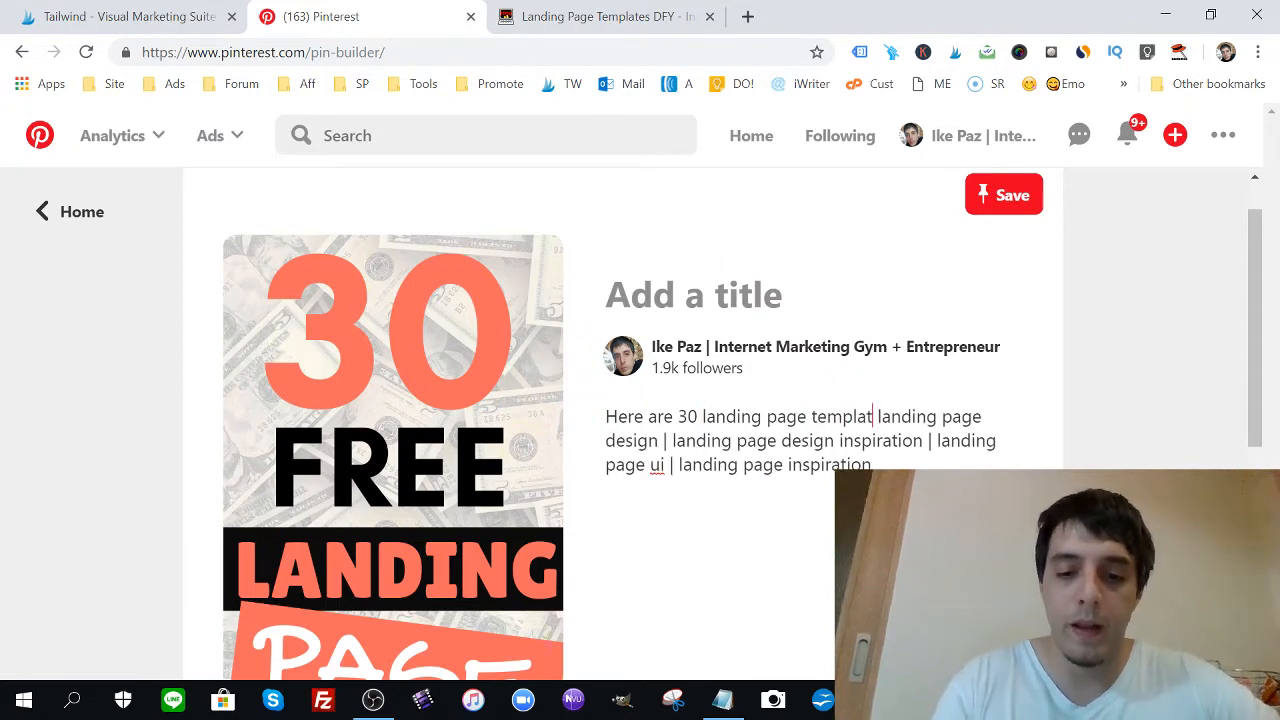
{"action": "type", "text": "es"}
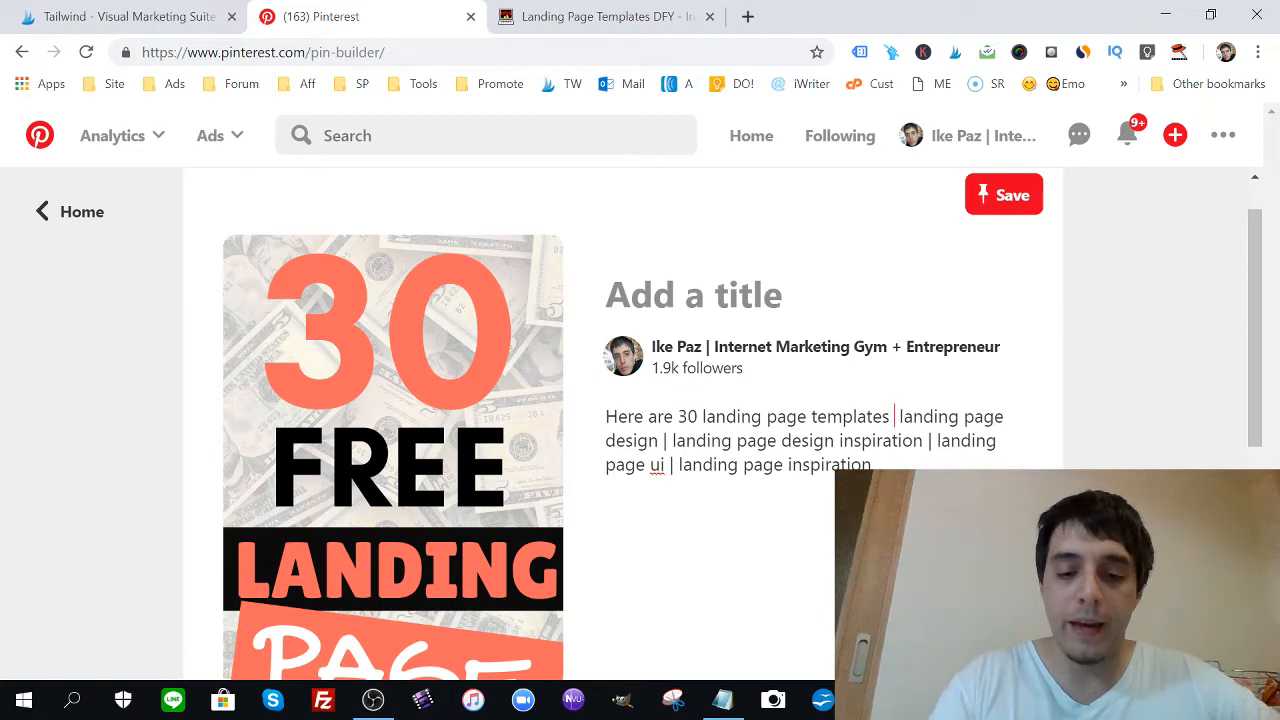
{"action": "type", "text": "that are pre"}
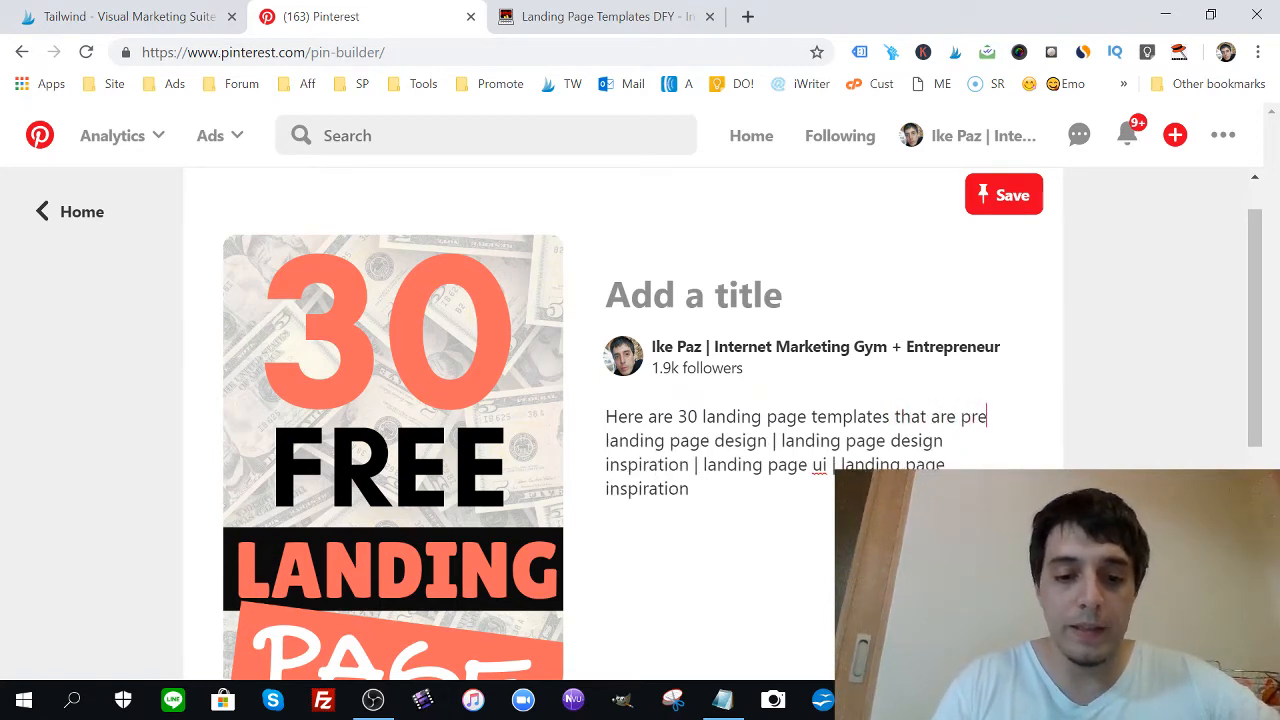
{"action": "type", "text": "-des"}
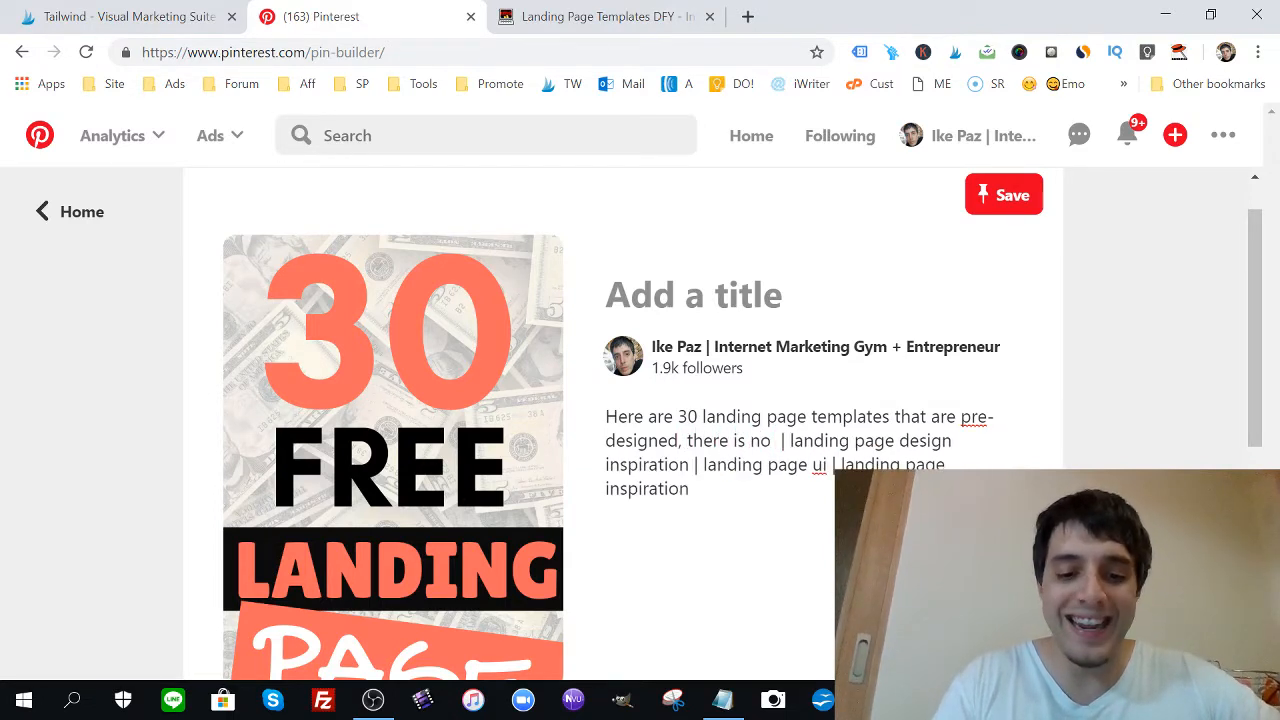
{"action": "type", "text": "need to desgin th"}
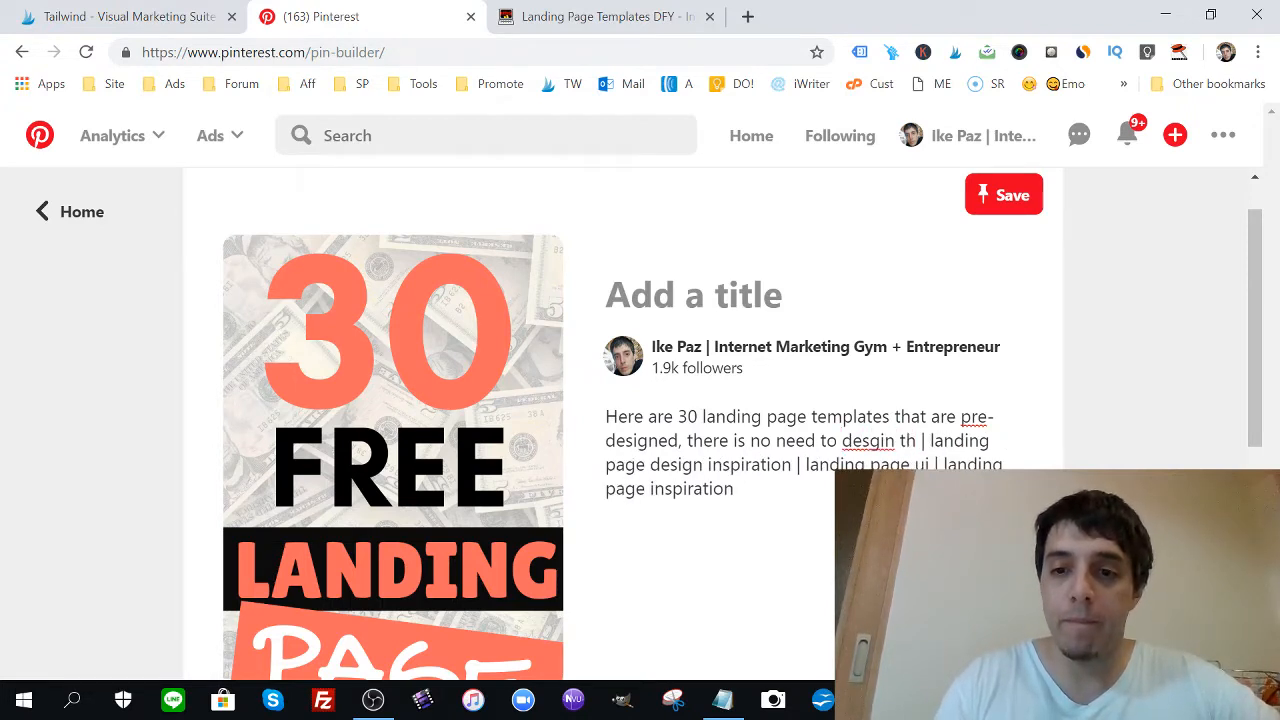
{"action": "right_click", "coordinate": [868, 440]}
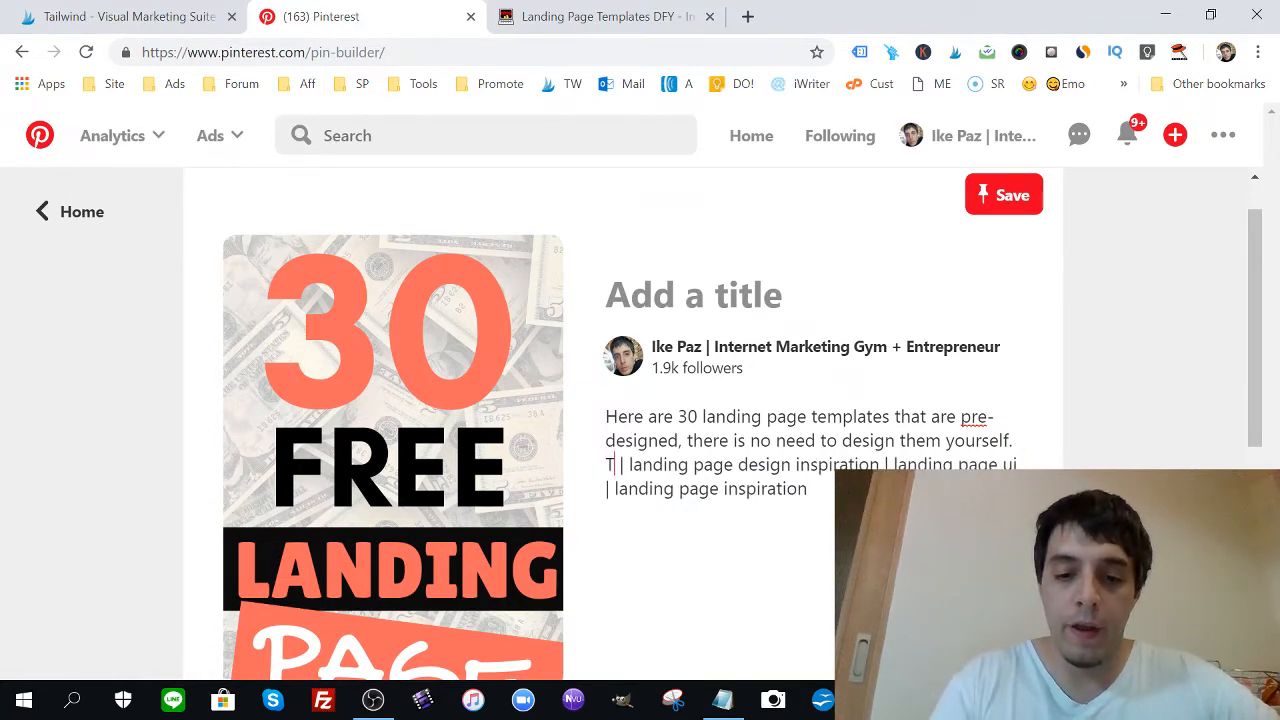
Step: Finish the paragraph about sales page templates and add #LandingPage and #LandingPageTemplate hashtags
{"action": "type", "text": "here are over 30 different landing page design"}
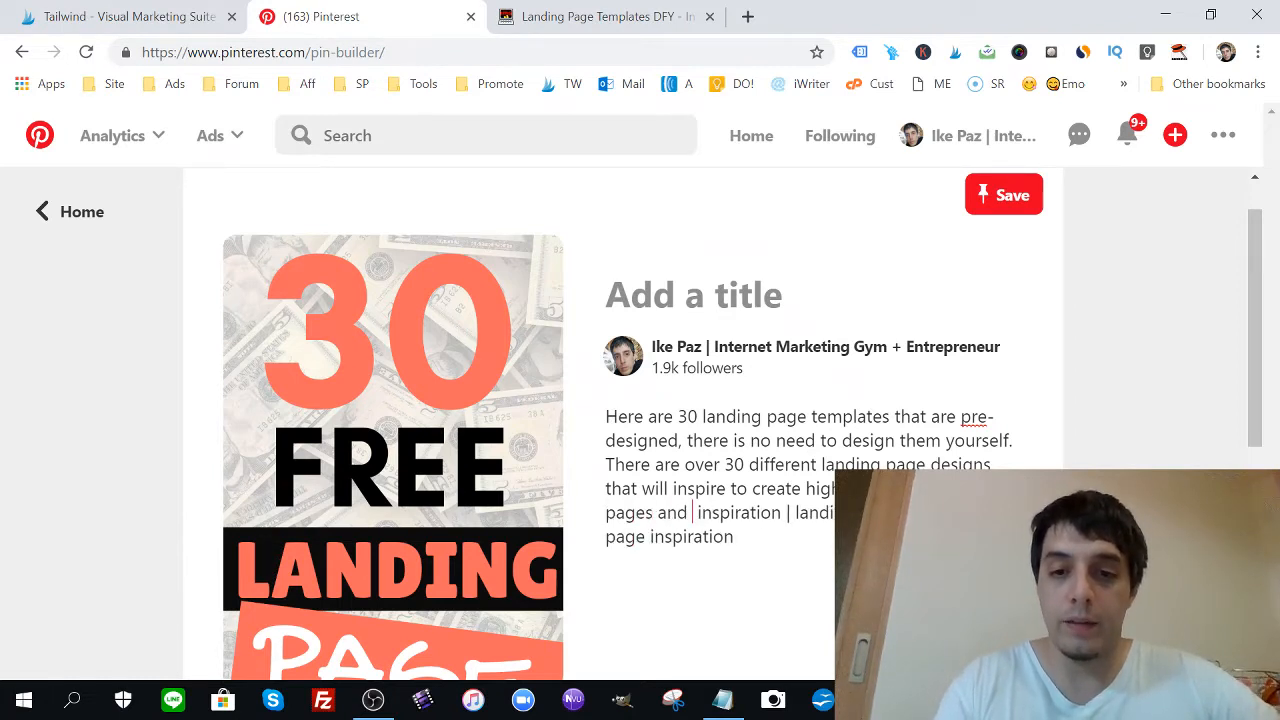
{"action": "type", "text": "sales pages."}
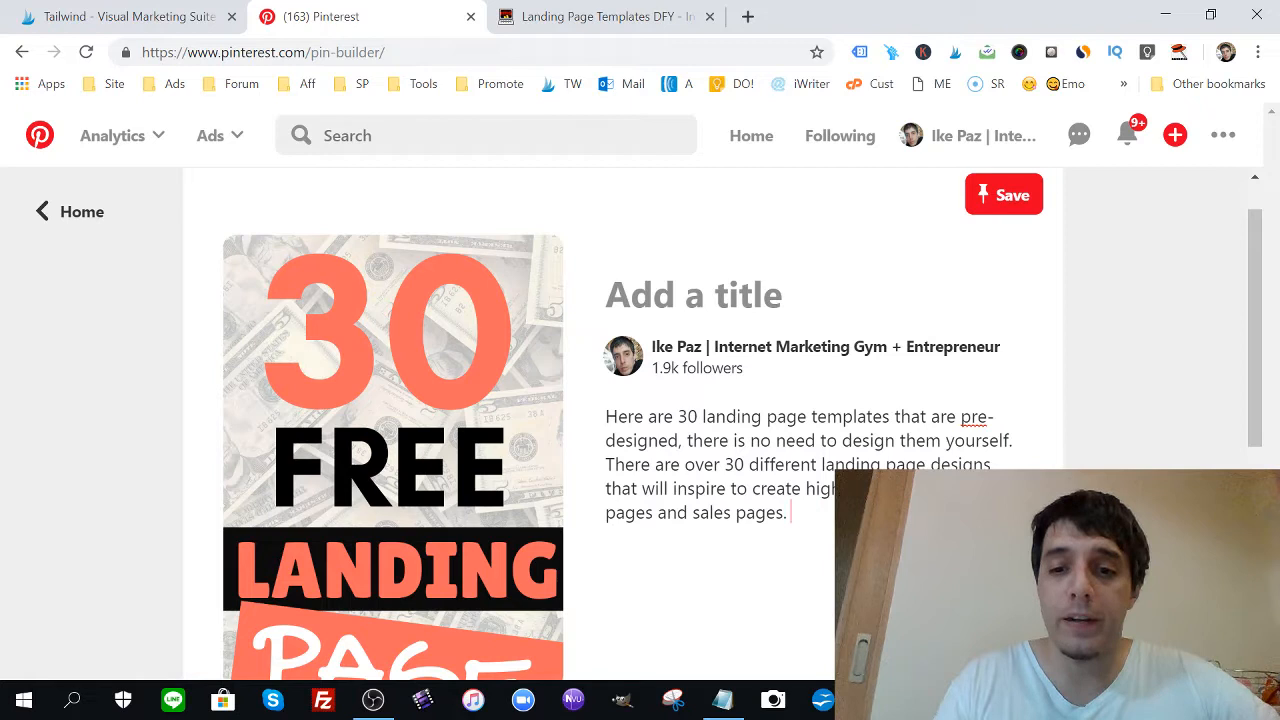
{"action": "type", "text": "#"}
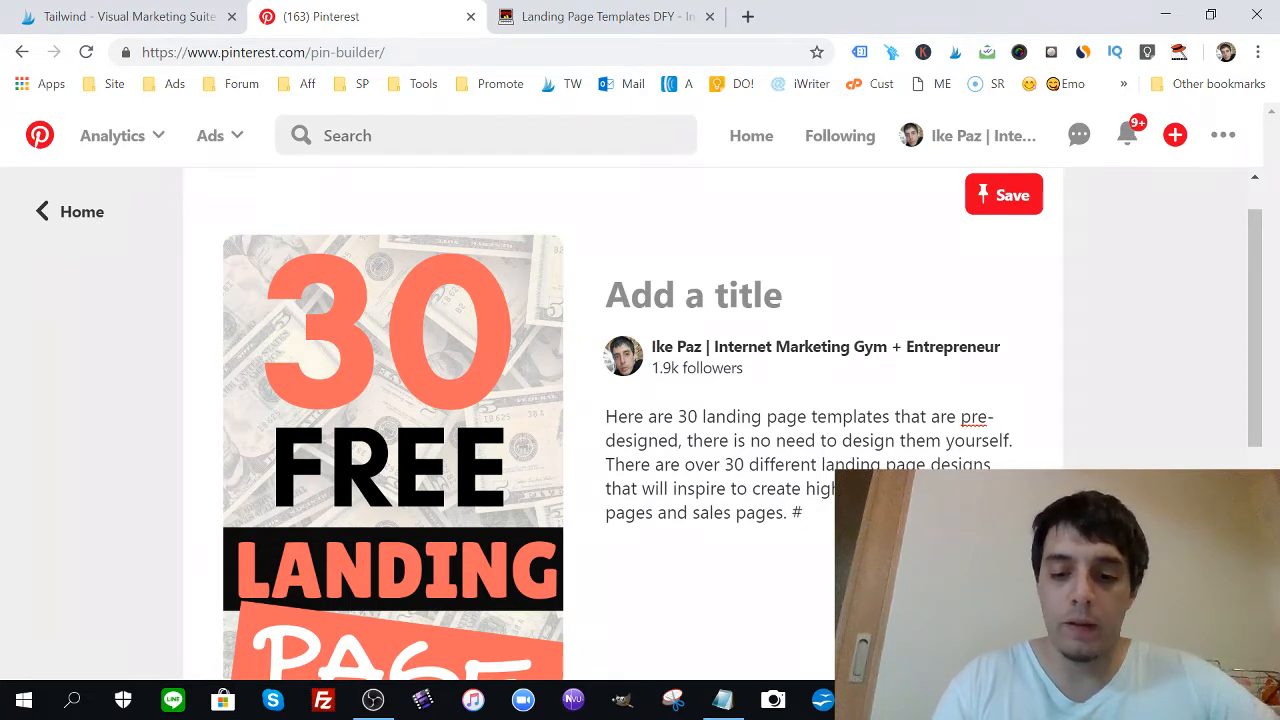
{"action": "type", "text": "Land"}
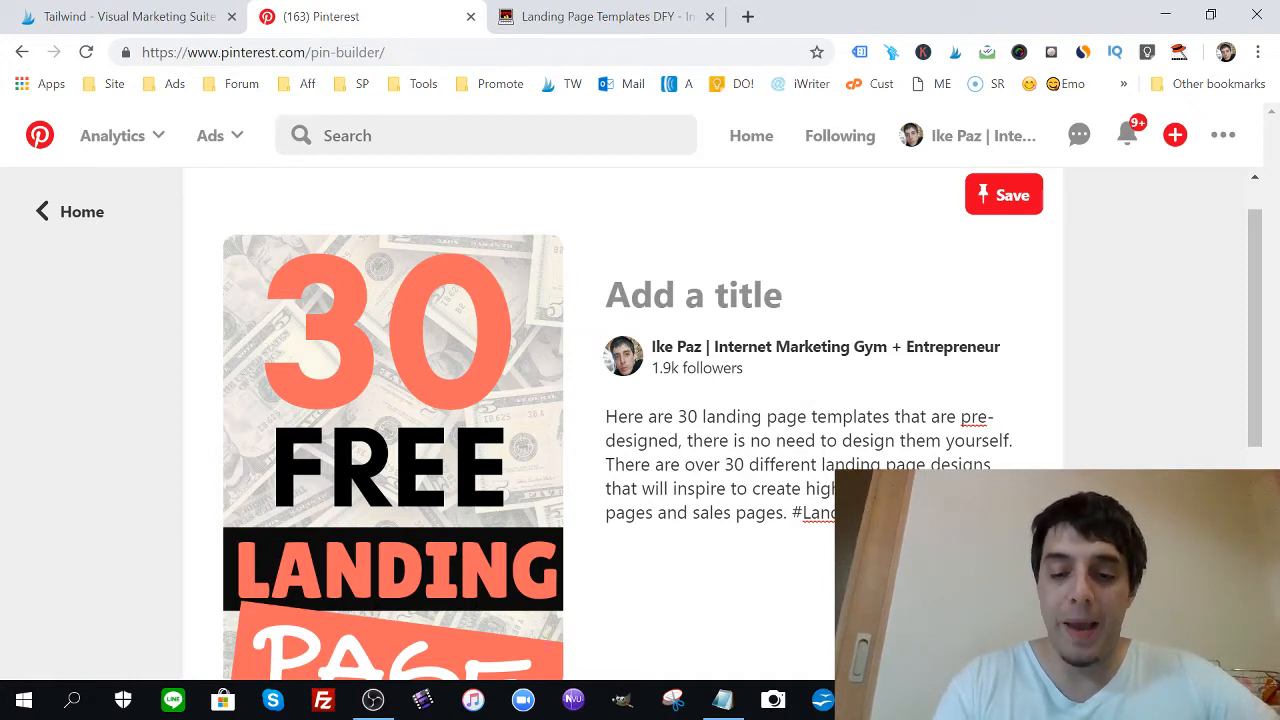
{"action": "type", "text": "#LandingPageTempl"}
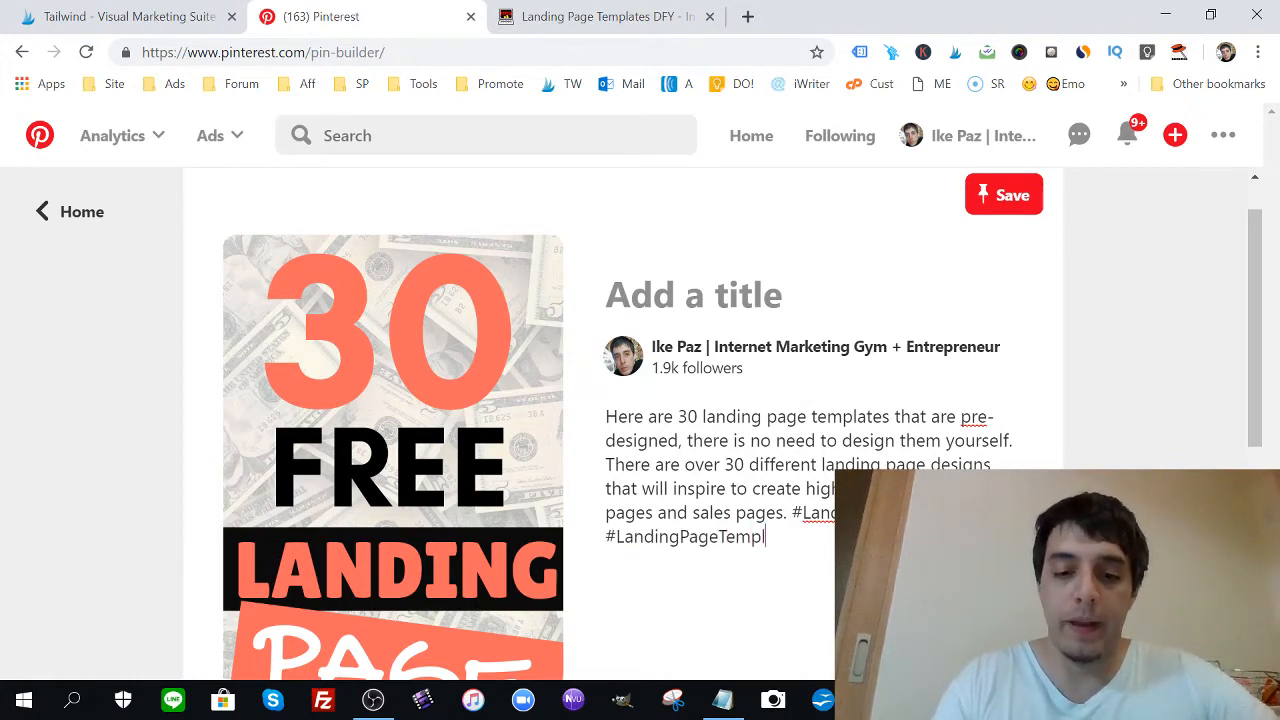
{"action": "type", "text": "ate"}
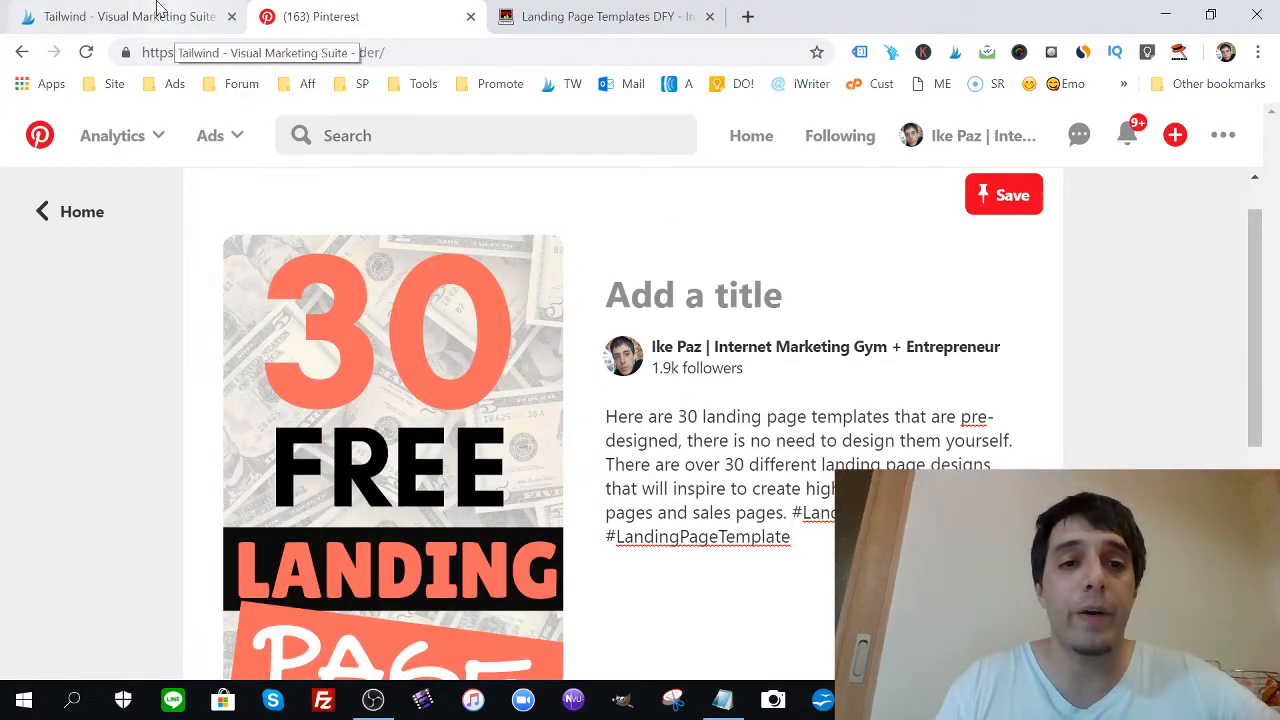
Step: Open Tailwind's Publisher drafts, then return to Pinterest and select the pin description
{"action": "left_click", "coordinate": [130, 16]}
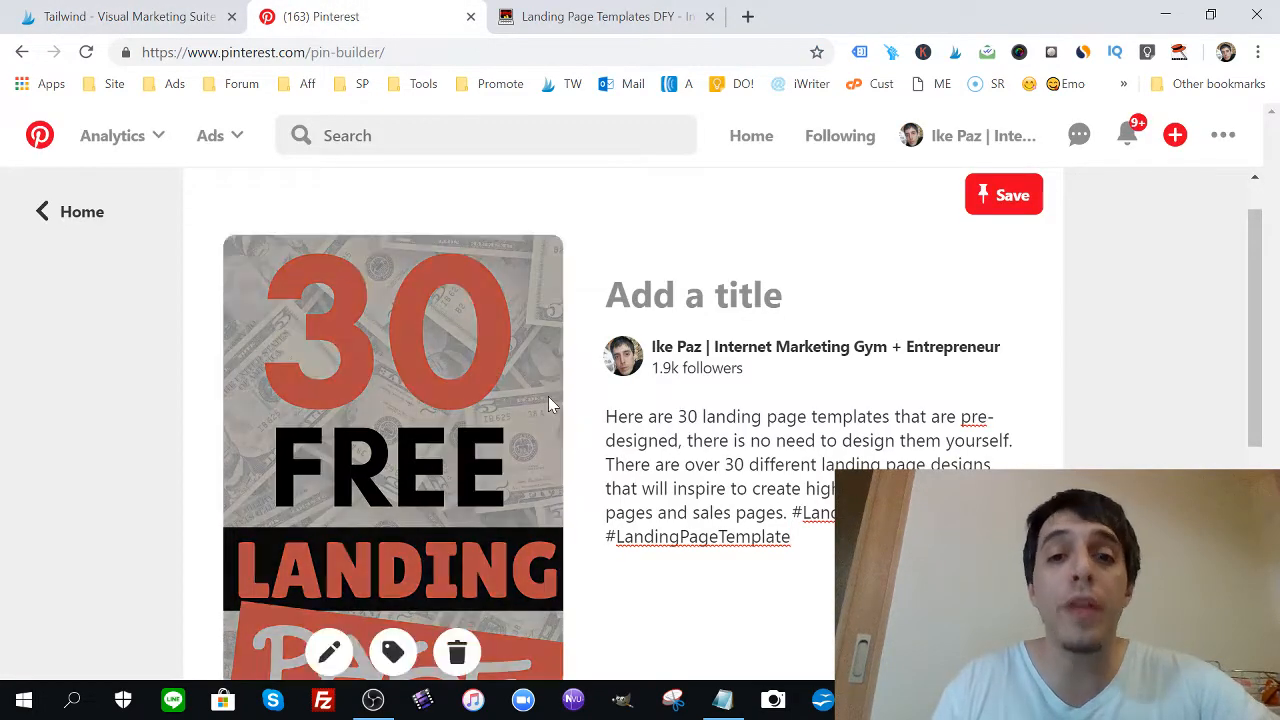
{"action": "left_click", "coordinate": [130, 17]}
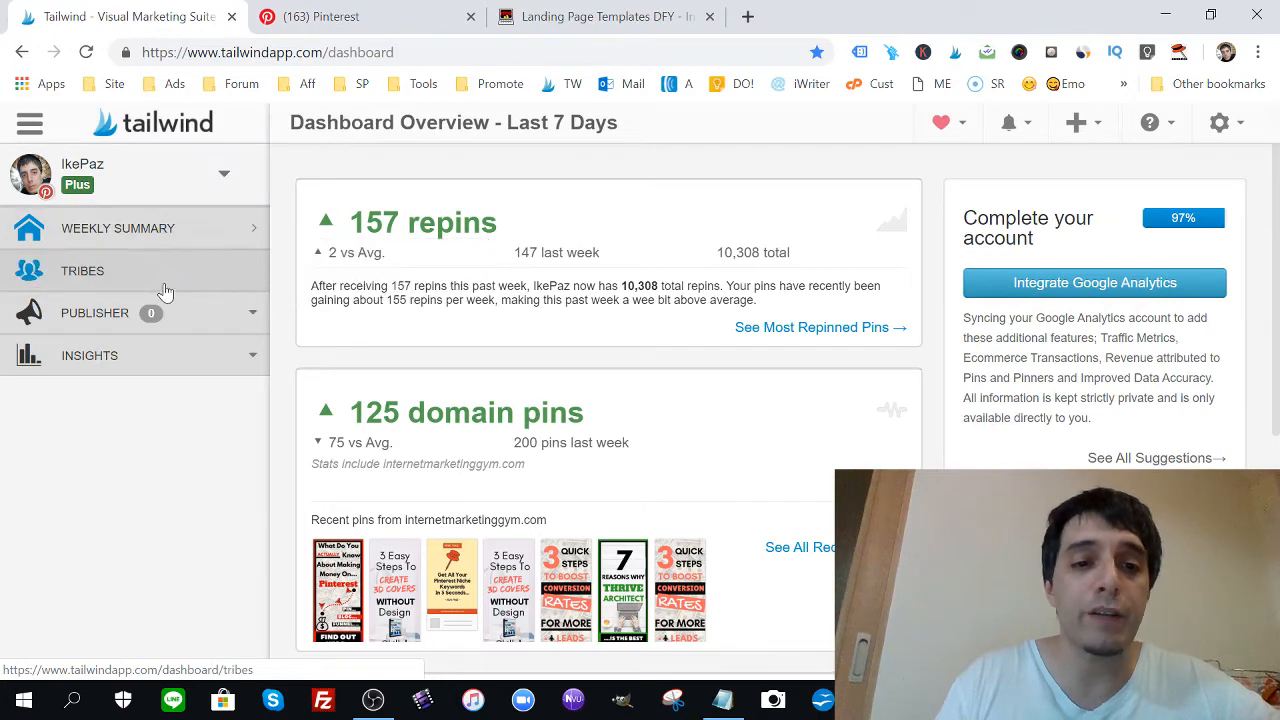
{"action": "left_click", "coordinate": [31, 123]}
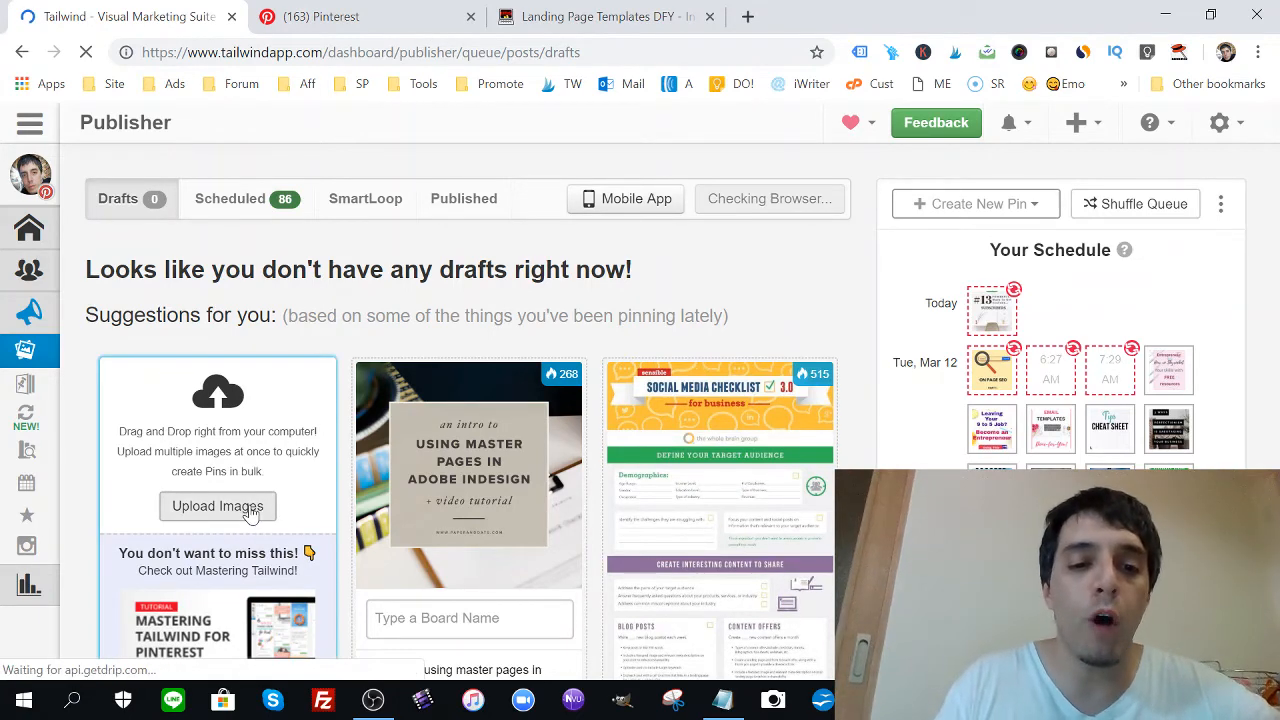
{"action": "left_click", "coordinate": [217, 506]}
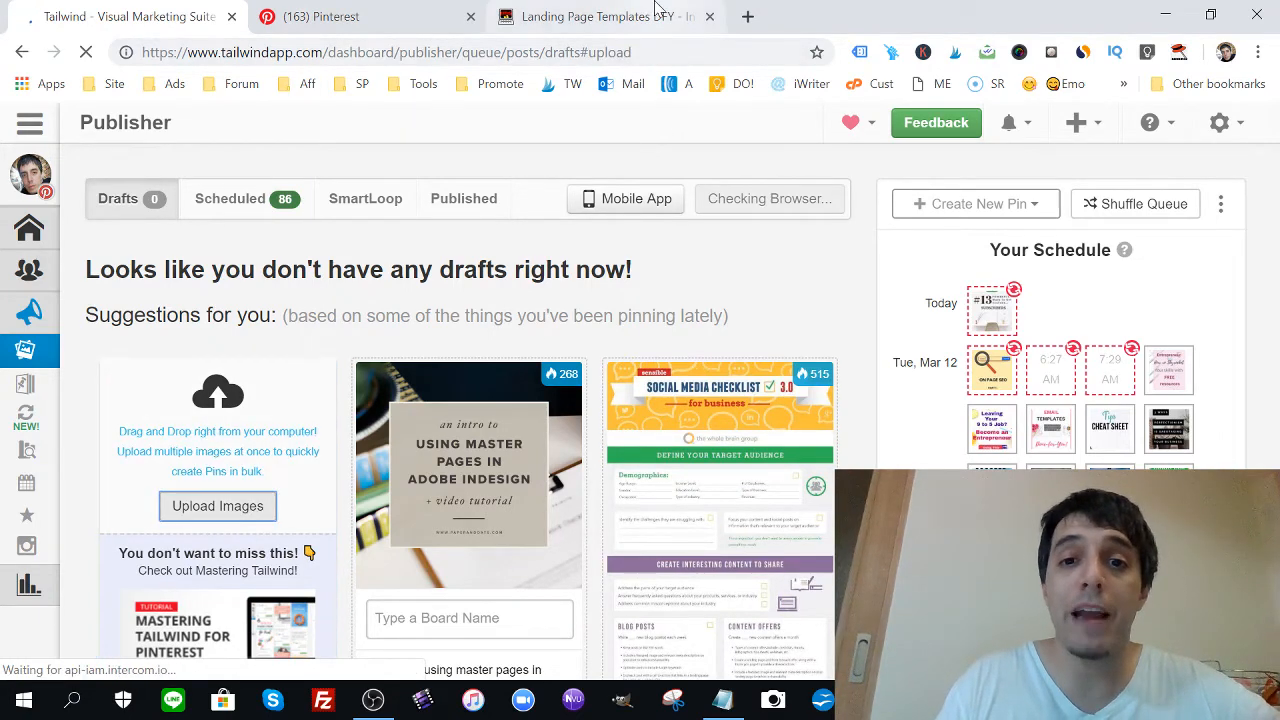
{"action": "left_click", "coordinate": [340, 16]}
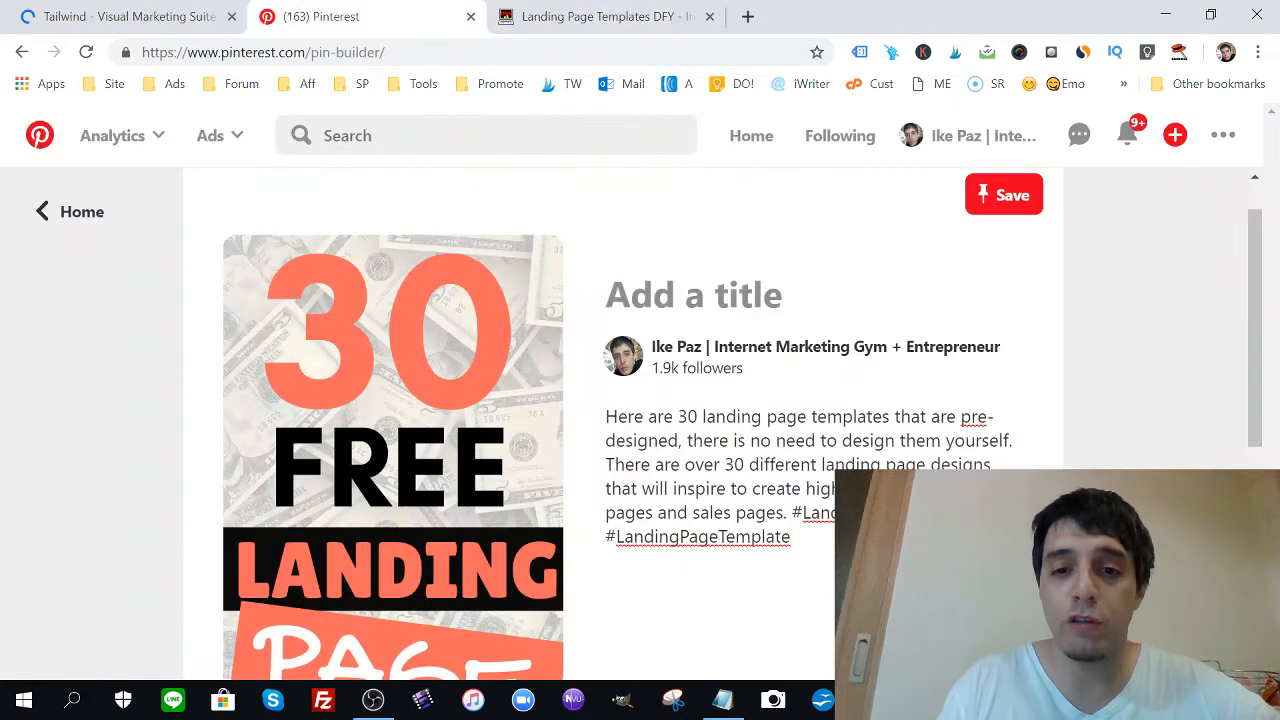
{"action": "left_click_drag", "start_coordinate": [605, 416], "coordinate": [789, 536]}
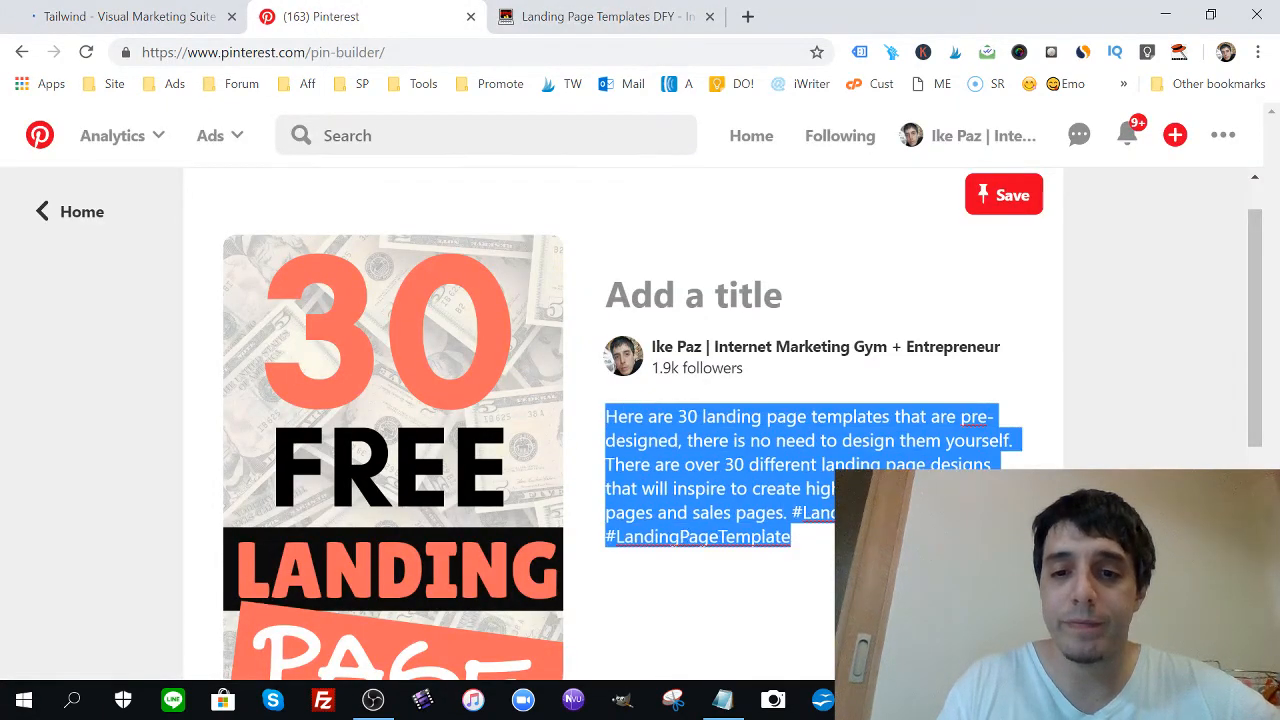
{"action": "mouse_move", "coordinate": [840, 209]}
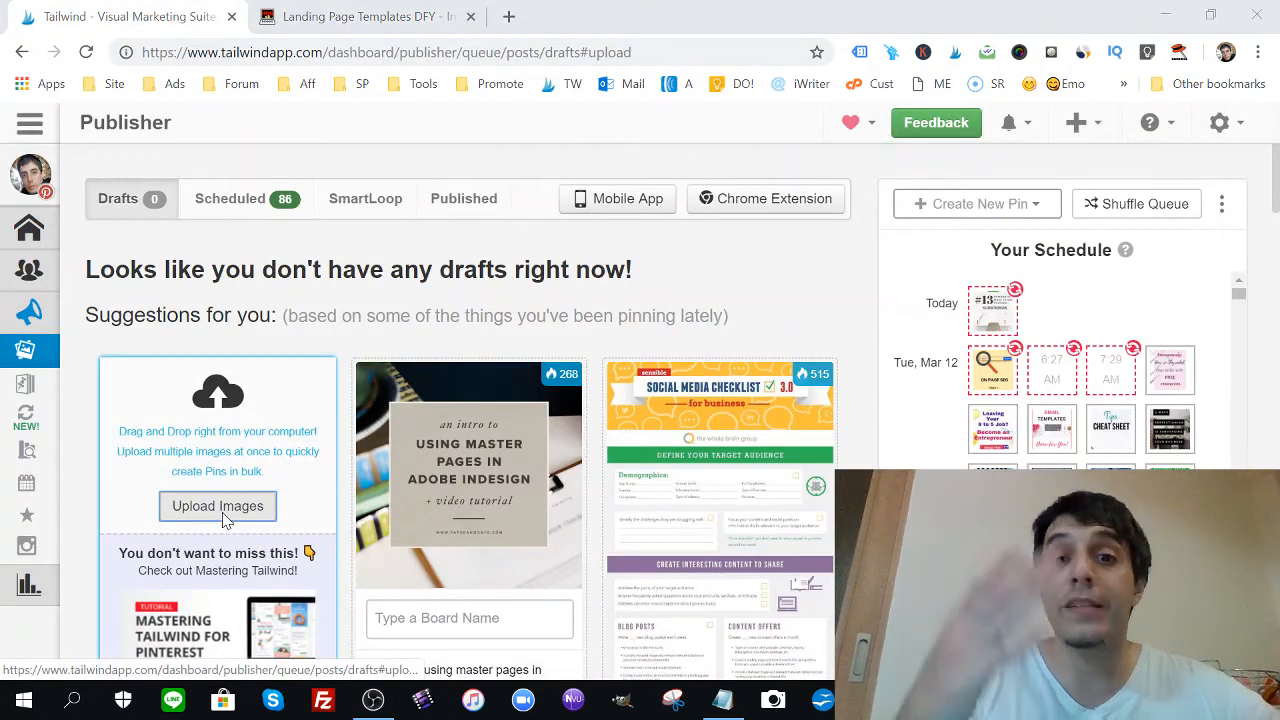
Step: Upload the landing page templates image, found by searching 'free', as a Tailwind draft
{"action": "left_click", "coordinate": [217, 506]}
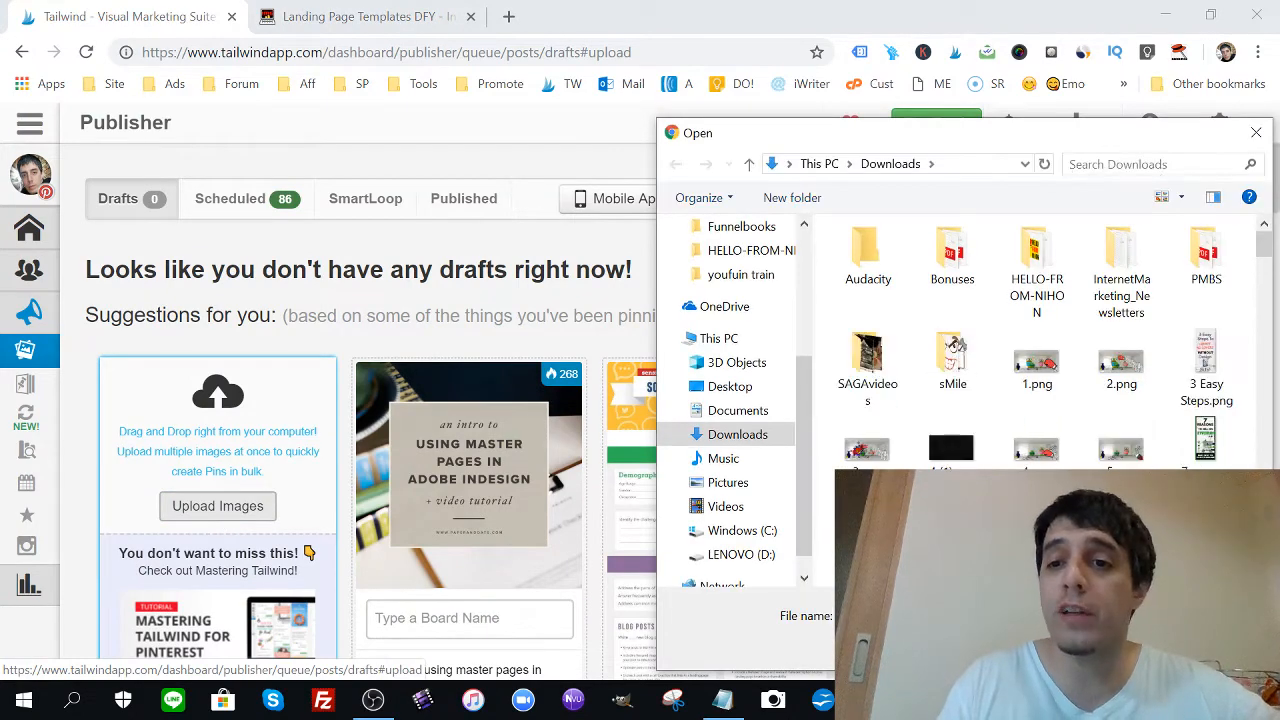
{"action": "type", "text": "free"}
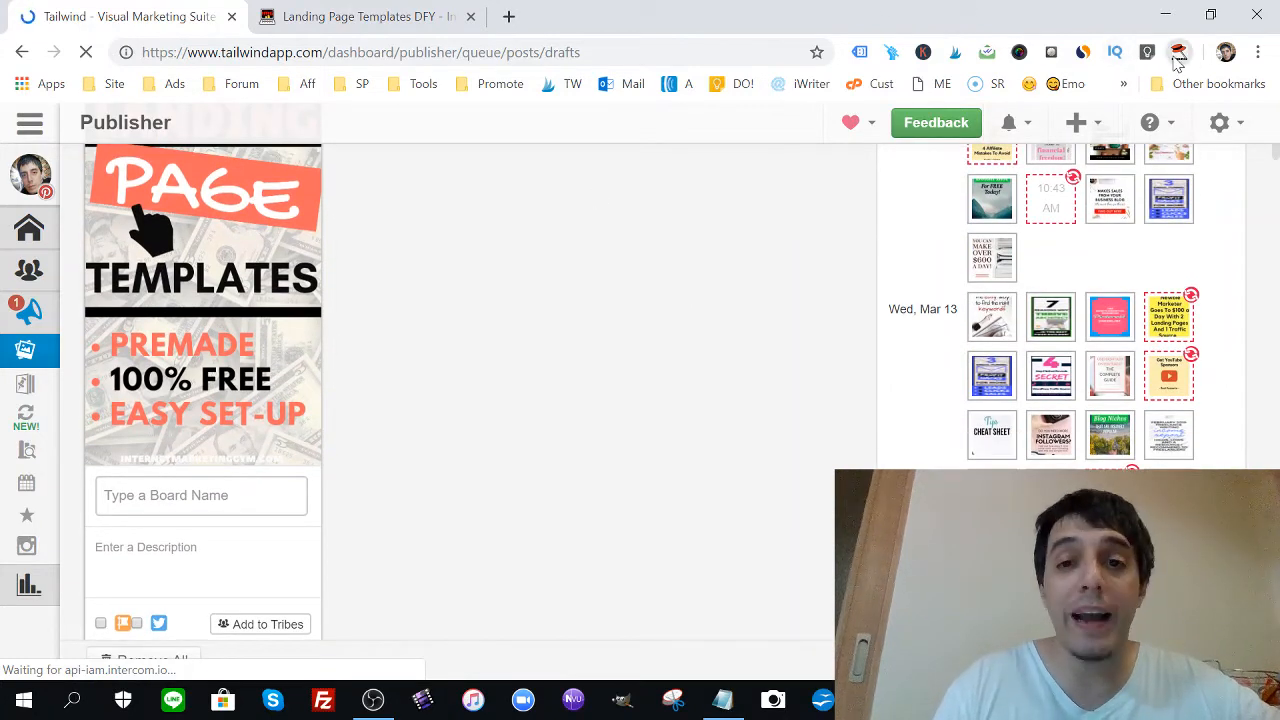
{"action": "left_click", "coordinate": [1179, 52]}
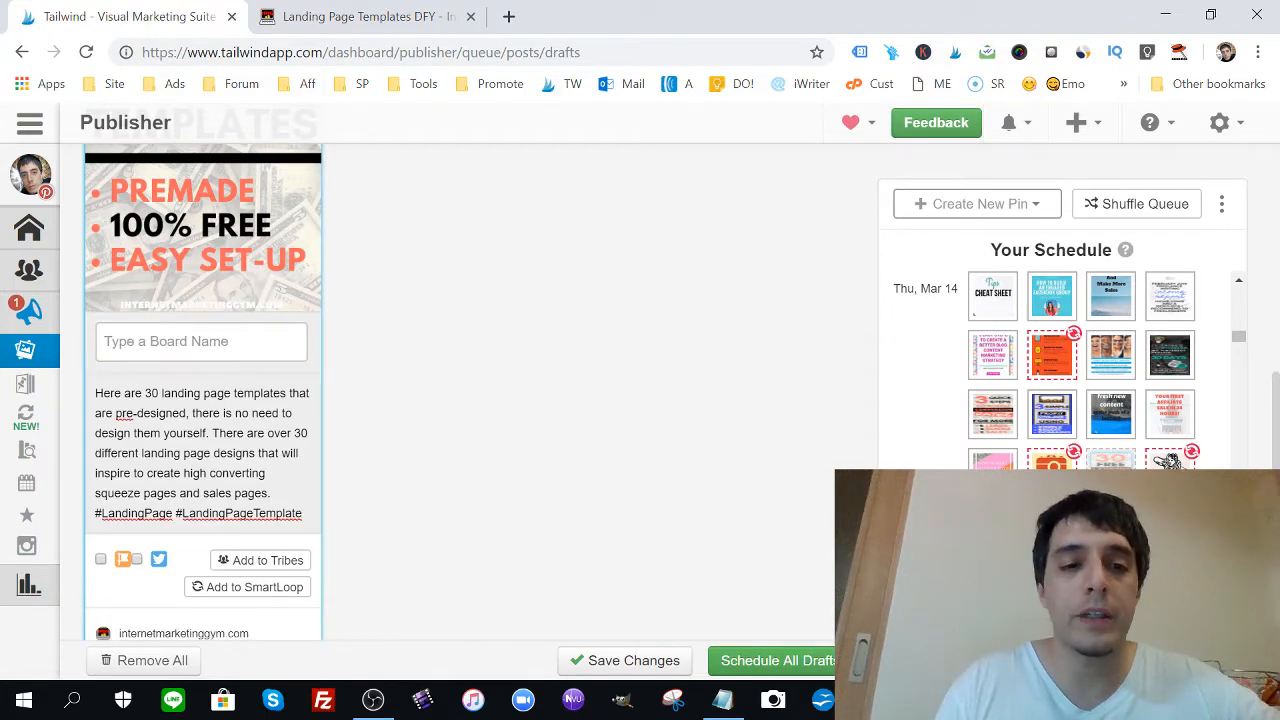
Step: Add Internet Marketing Gym, Email Marketing and Make Money Online boards, then tick the draft
{"action": "left_click", "coordinate": [200, 341]}
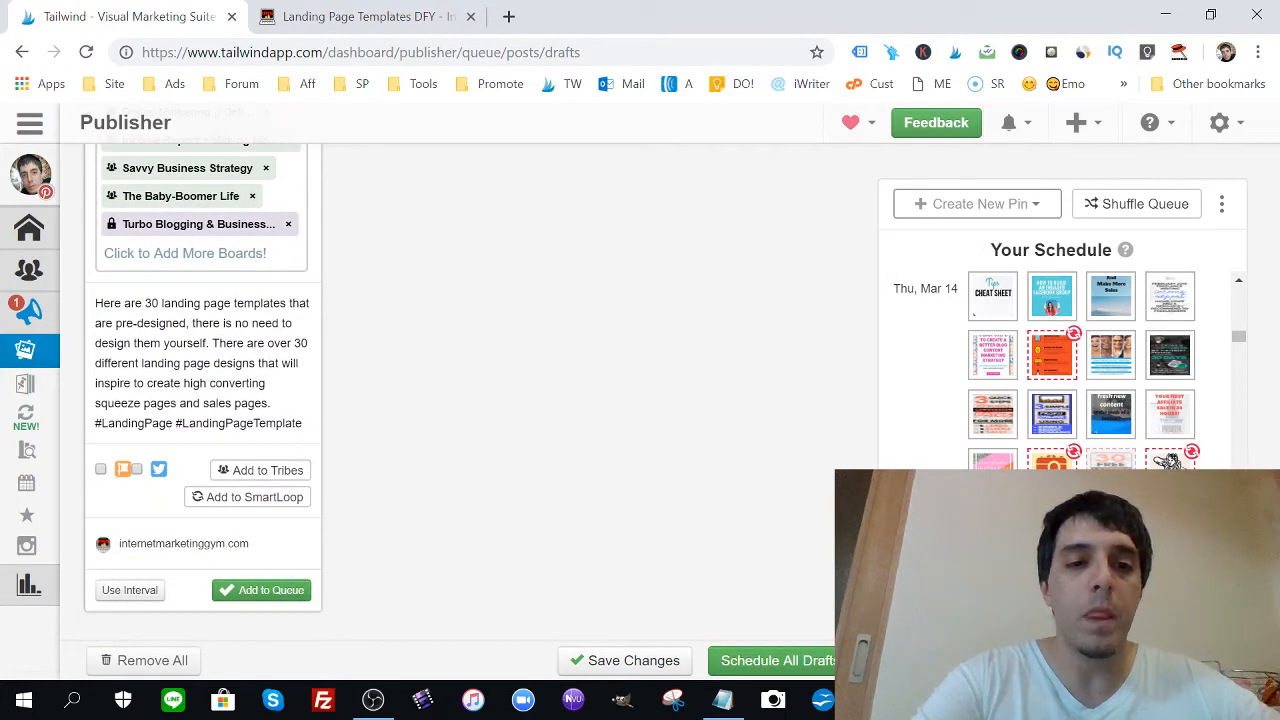
{"action": "left_click", "coordinate": [184, 253]}
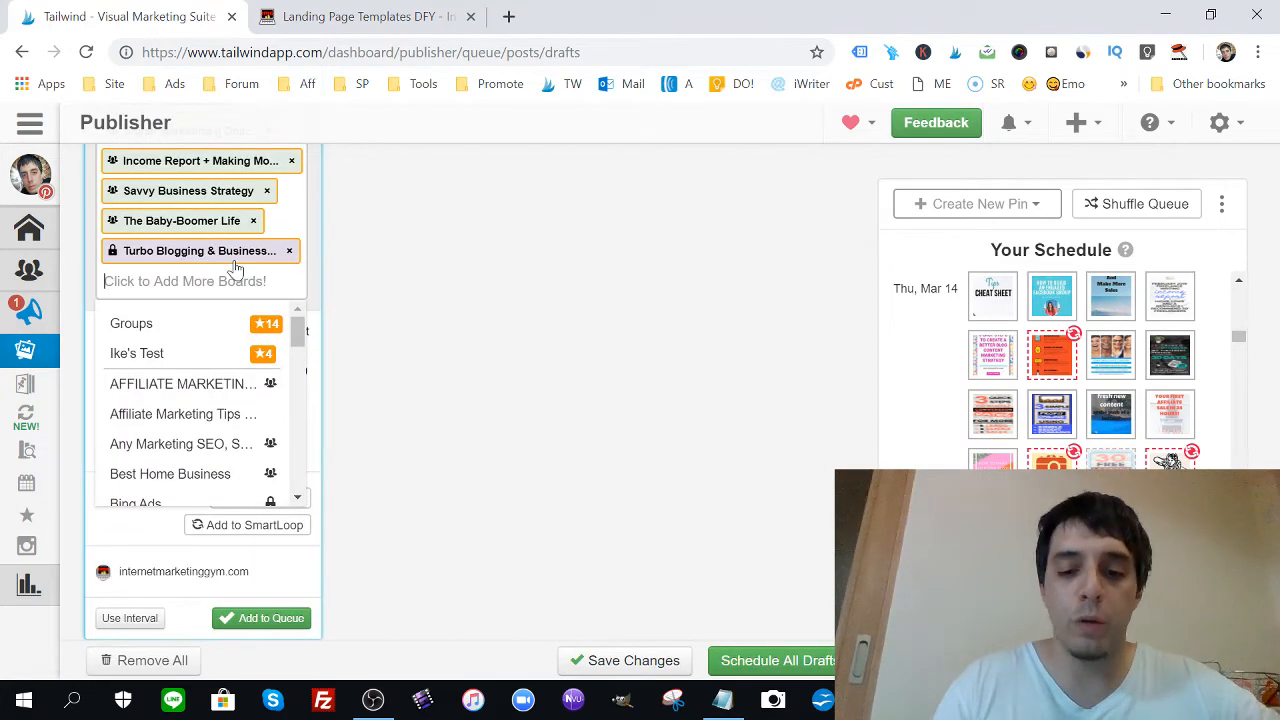
{"action": "type", "text": "inter"}
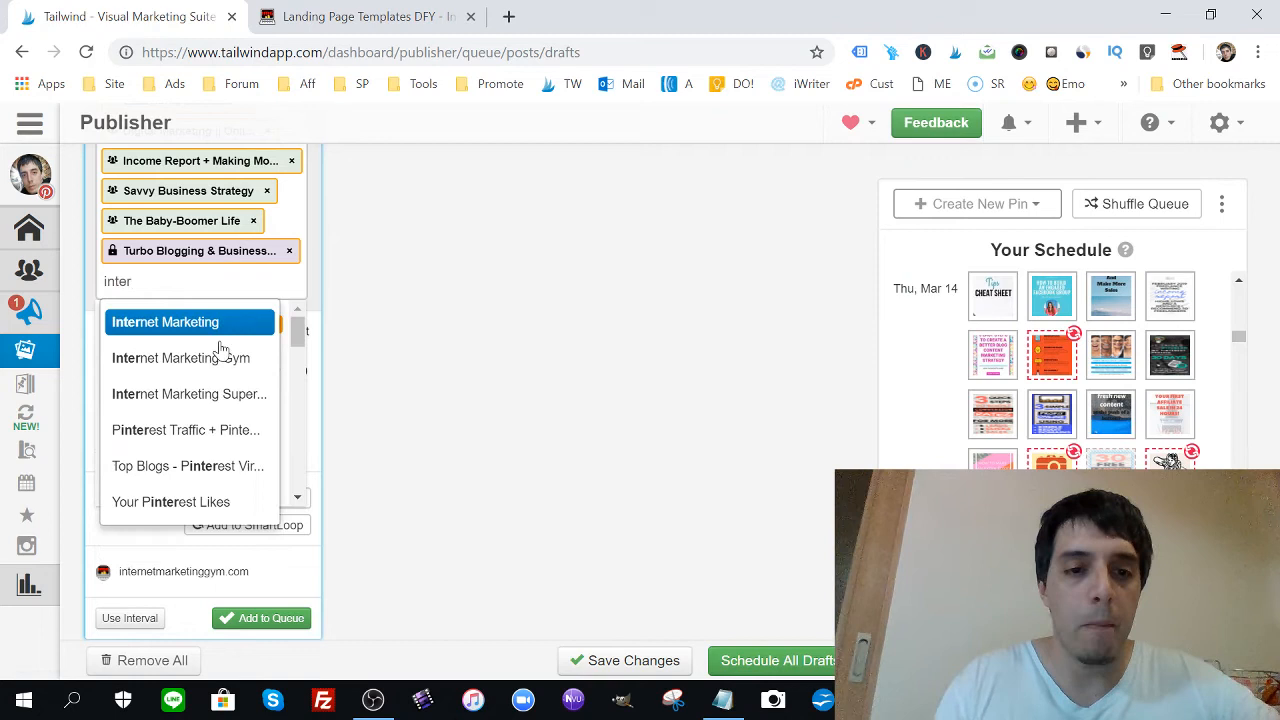
{"action": "mouse_move", "coordinate": [216, 362]}
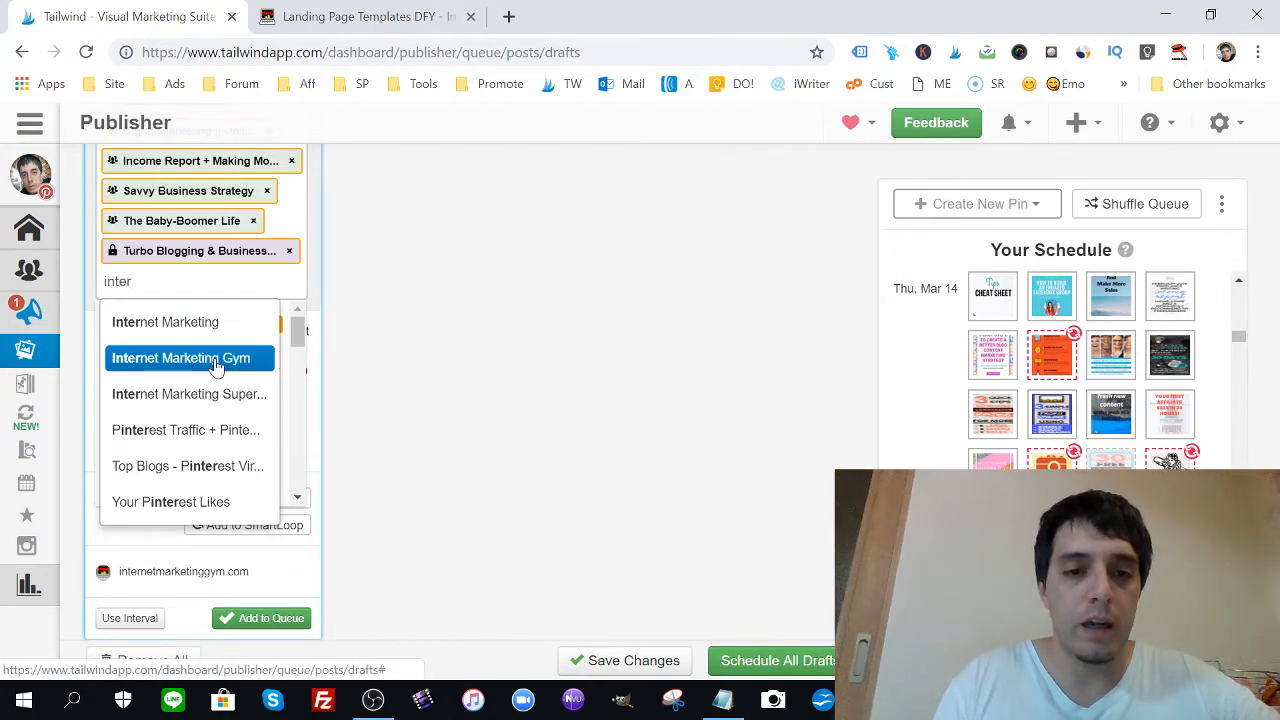
{"action": "left_click", "coordinate": [190, 357]}
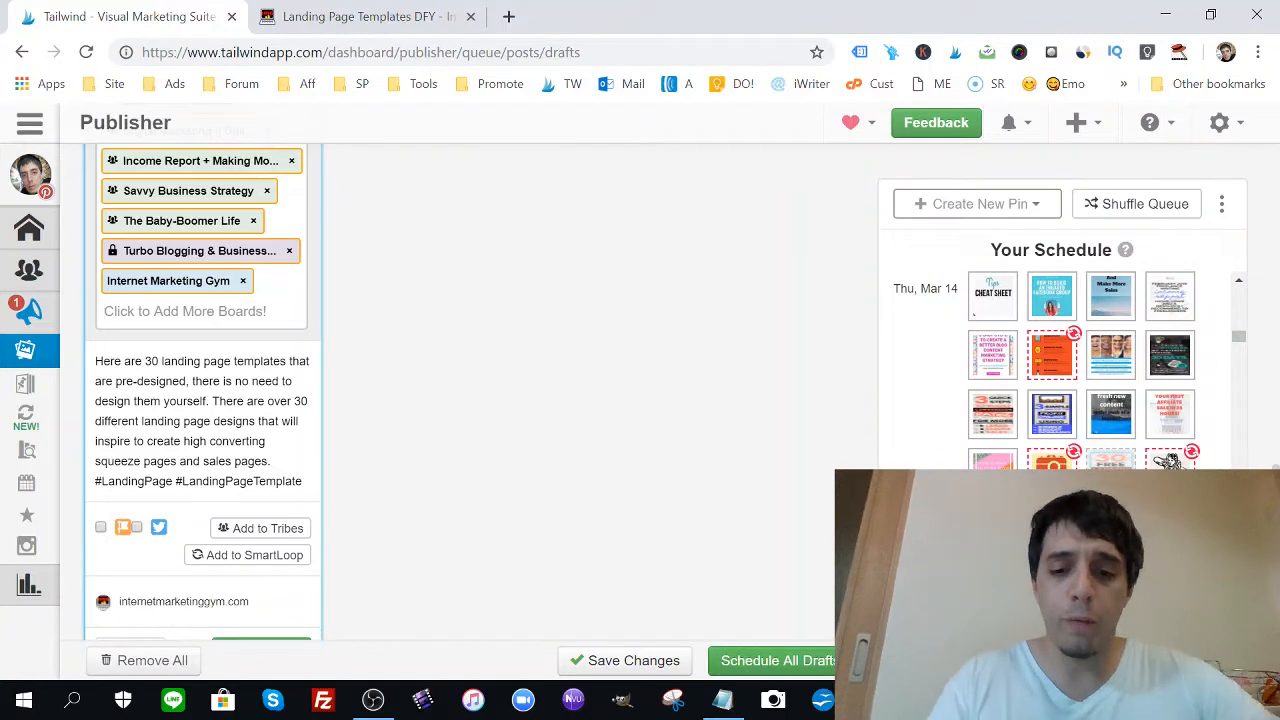
{"action": "type", "text": "email"}
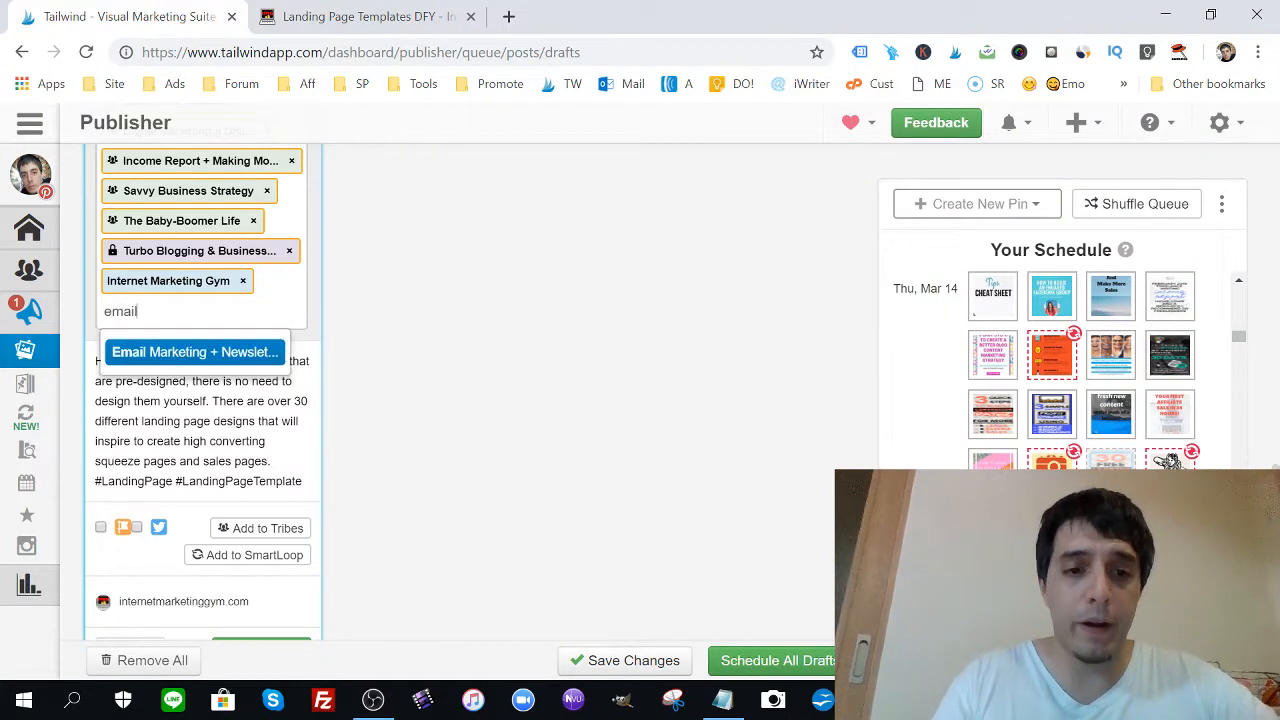
{"action": "left_click", "coordinate": [194, 352]}
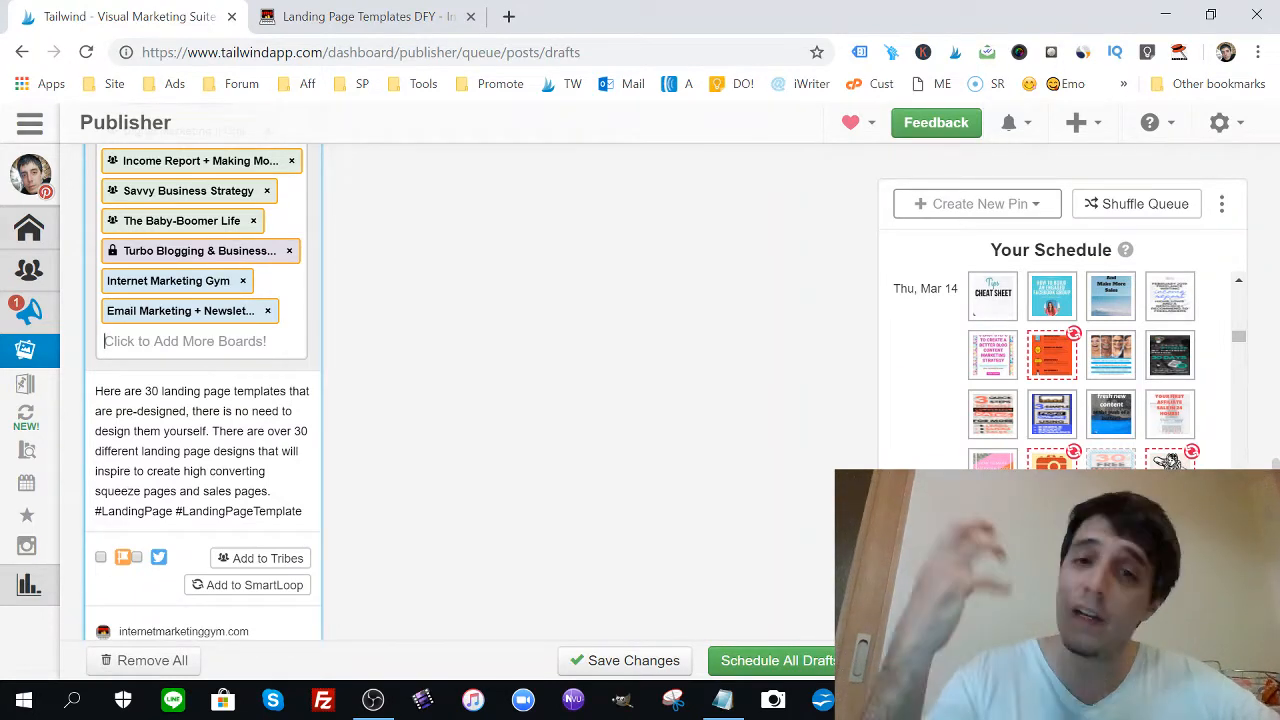
{"action": "type", "text": "make"}
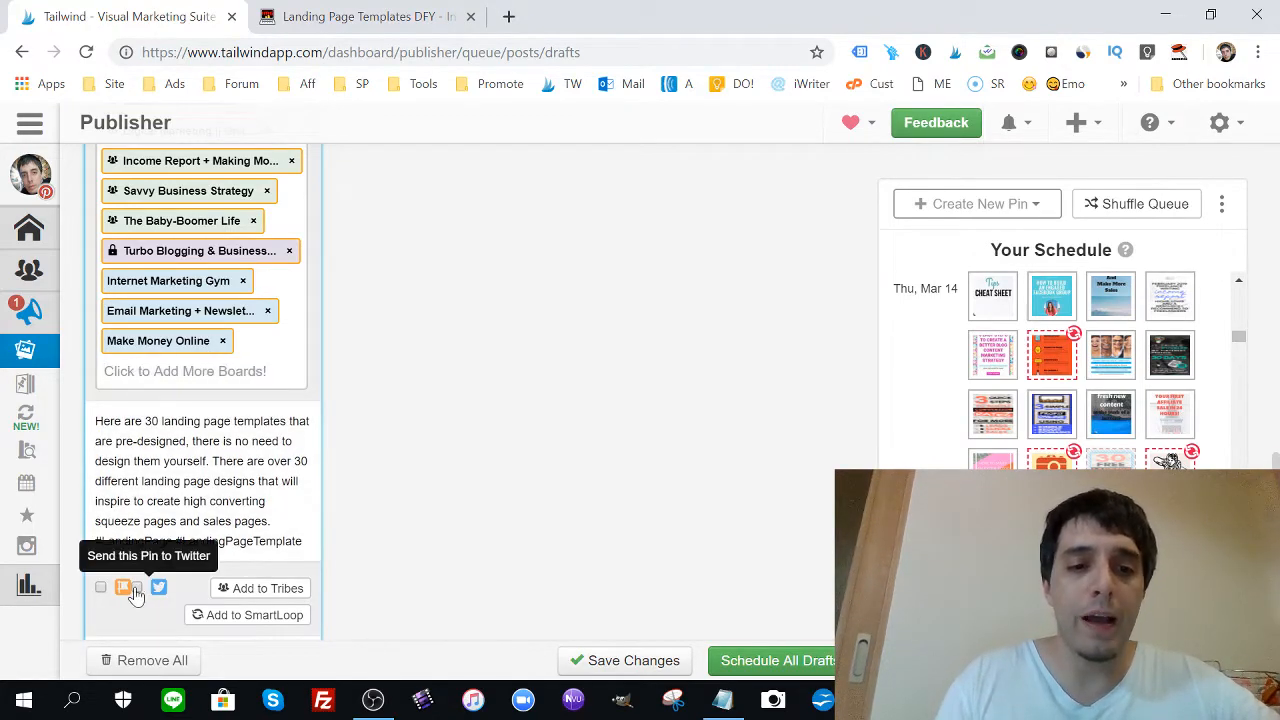
{"action": "left_click", "coordinate": [100, 587]}
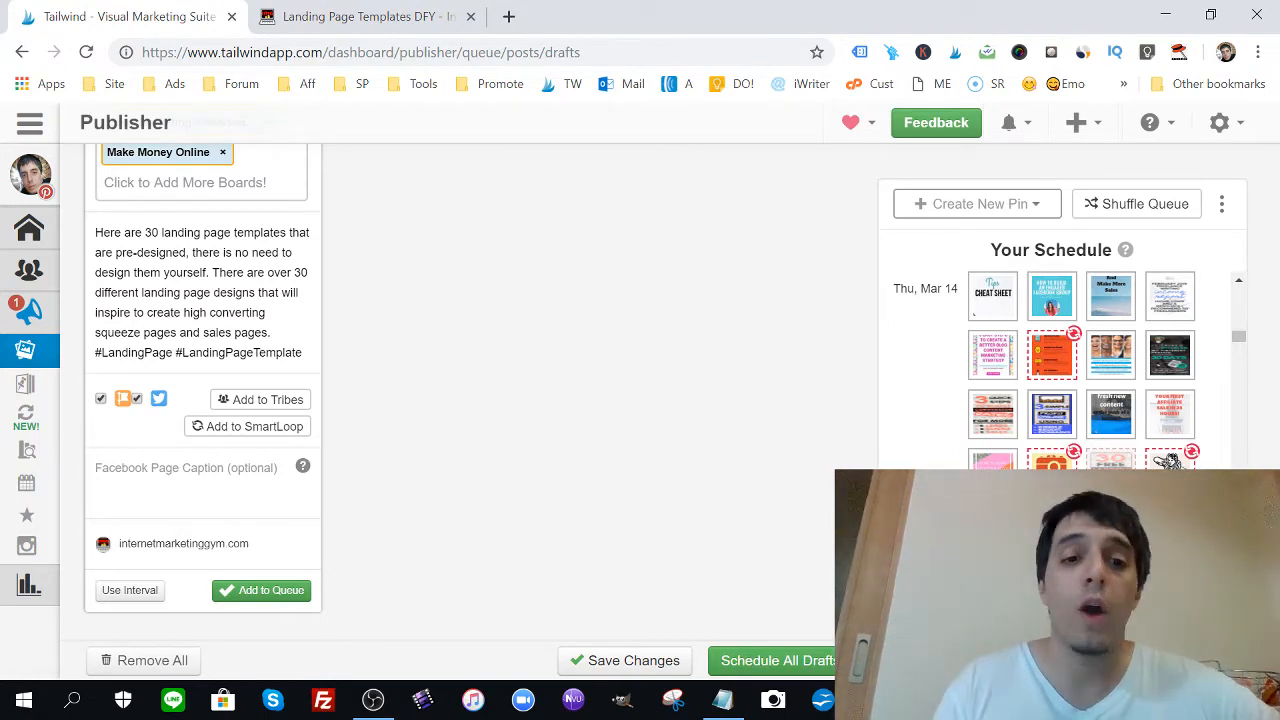
{"action": "mouse_move", "coordinate": [183, 544]}
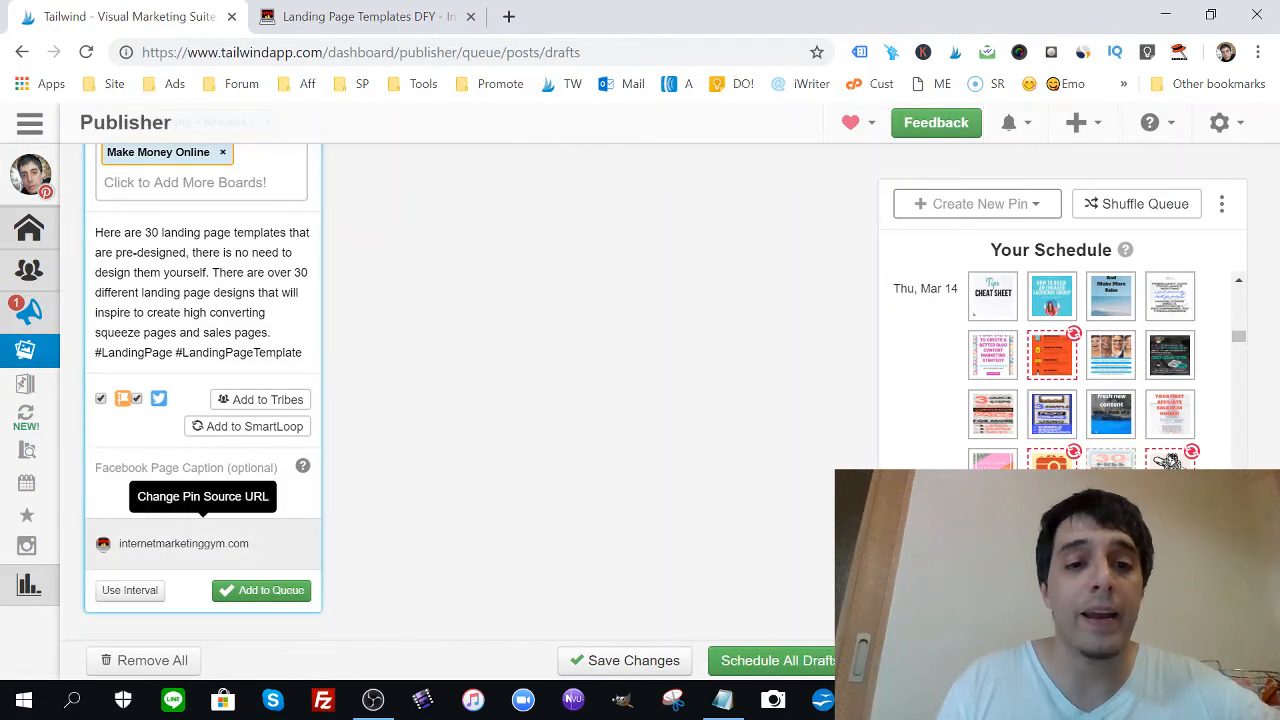
{"action": "mouse_move", "coordinate": [498, 497]}
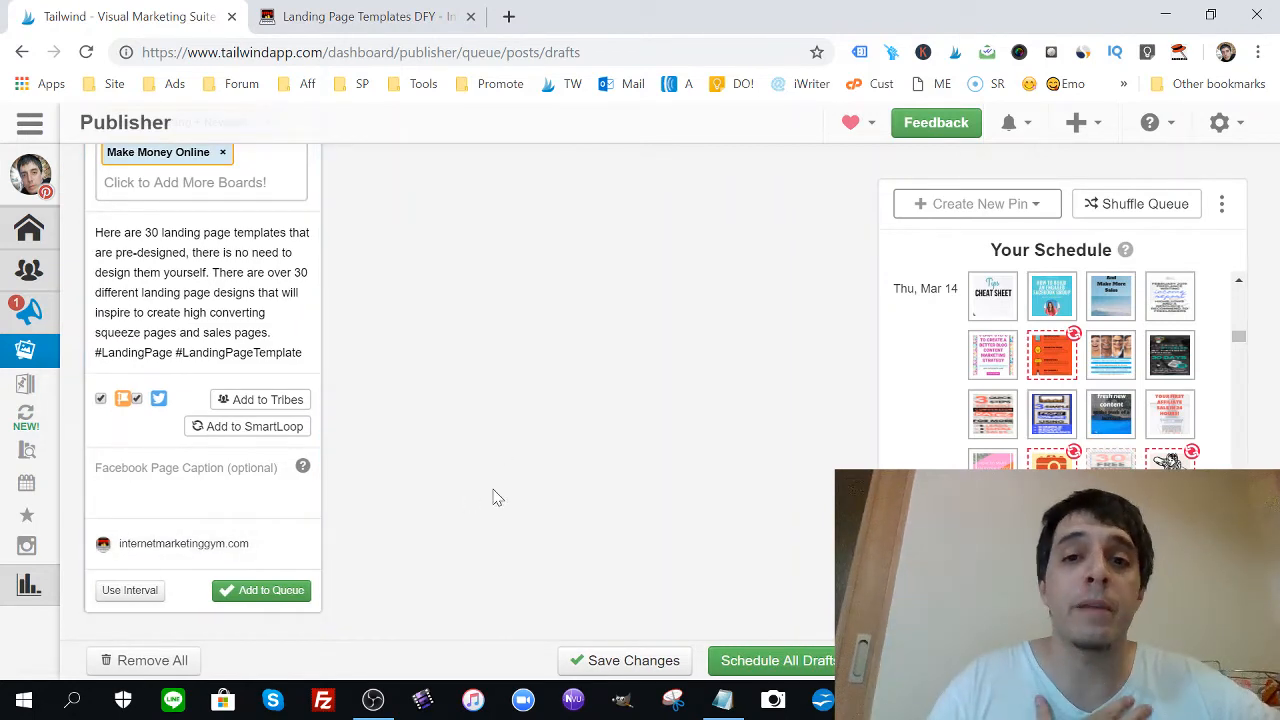
{"action": "mouse_move", "coordinate": [183, 544]}
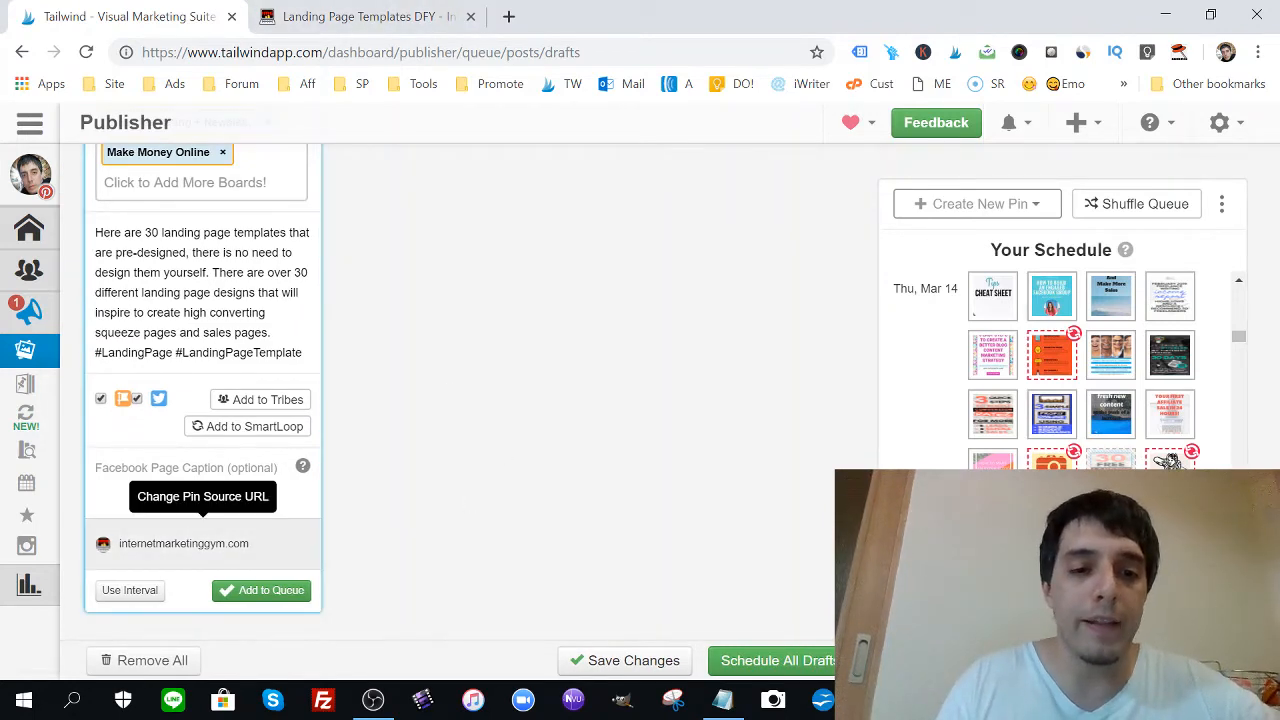
{"action": "left_click", "coordinate": [184, 543]}
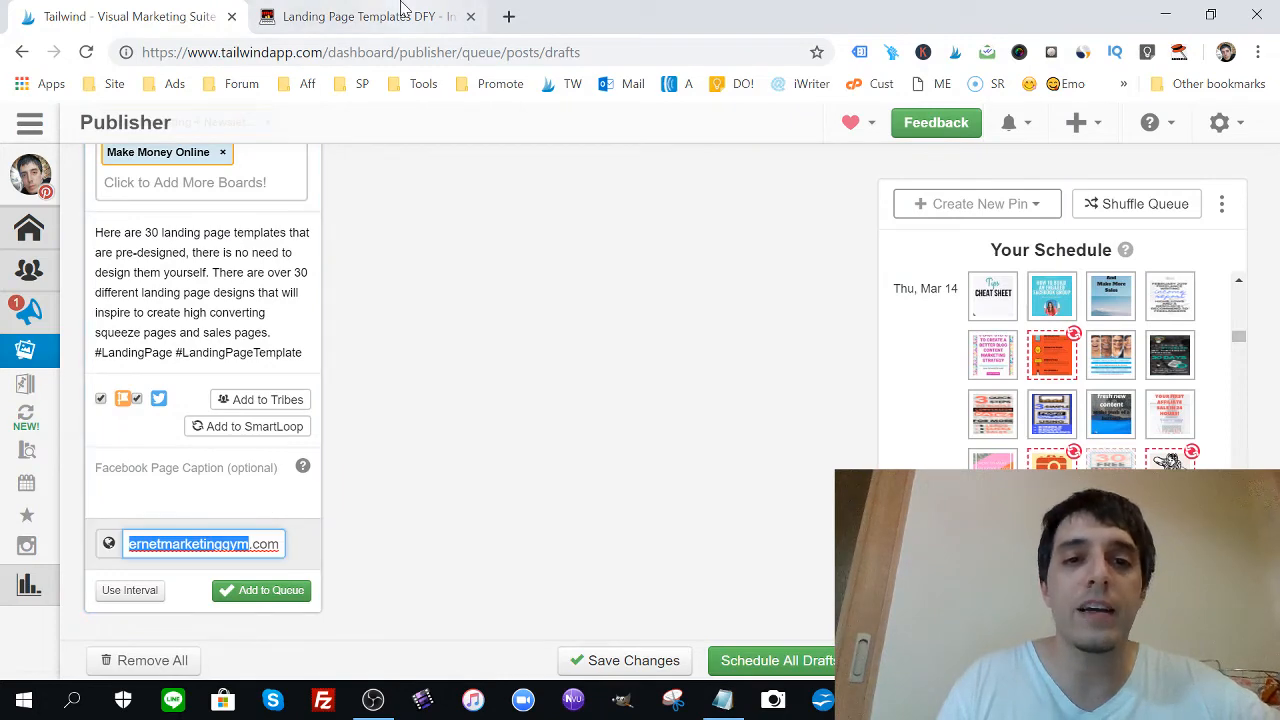
{"action": "left_click", "coordinate": [366, 16]}
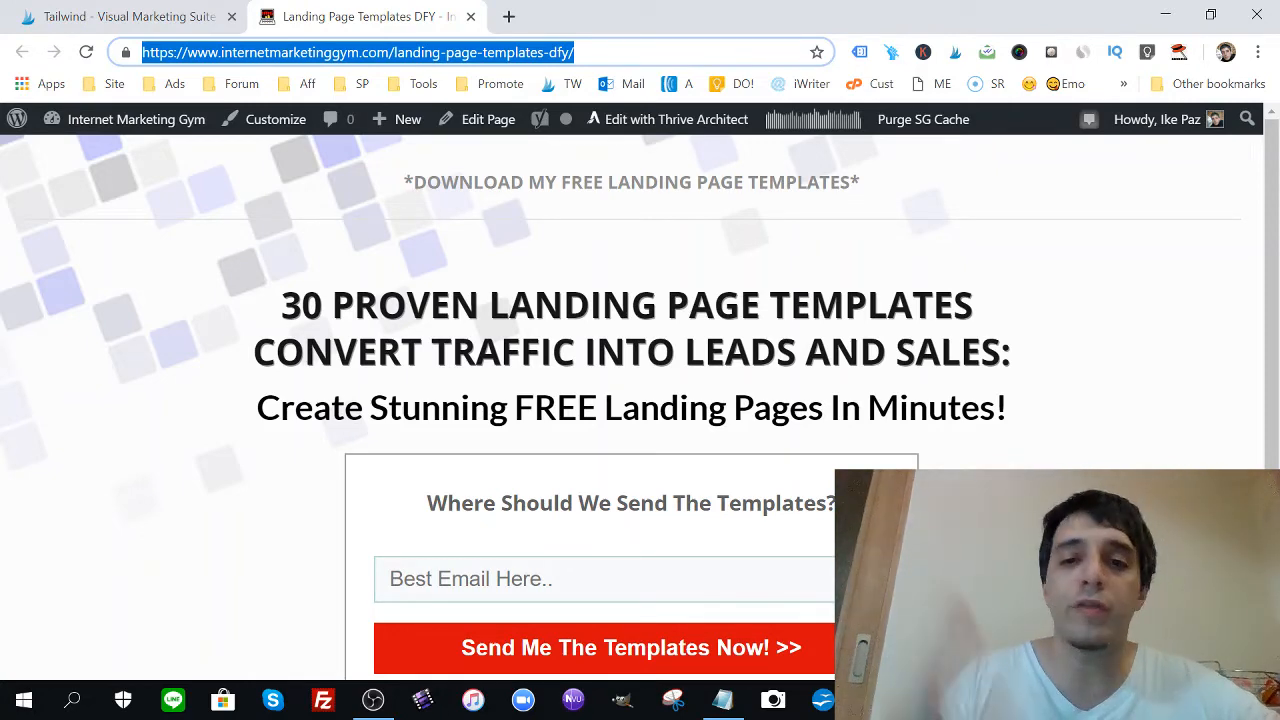
{"action": "scroll", "scroll_direction": "down", "scroll_amount": 3}
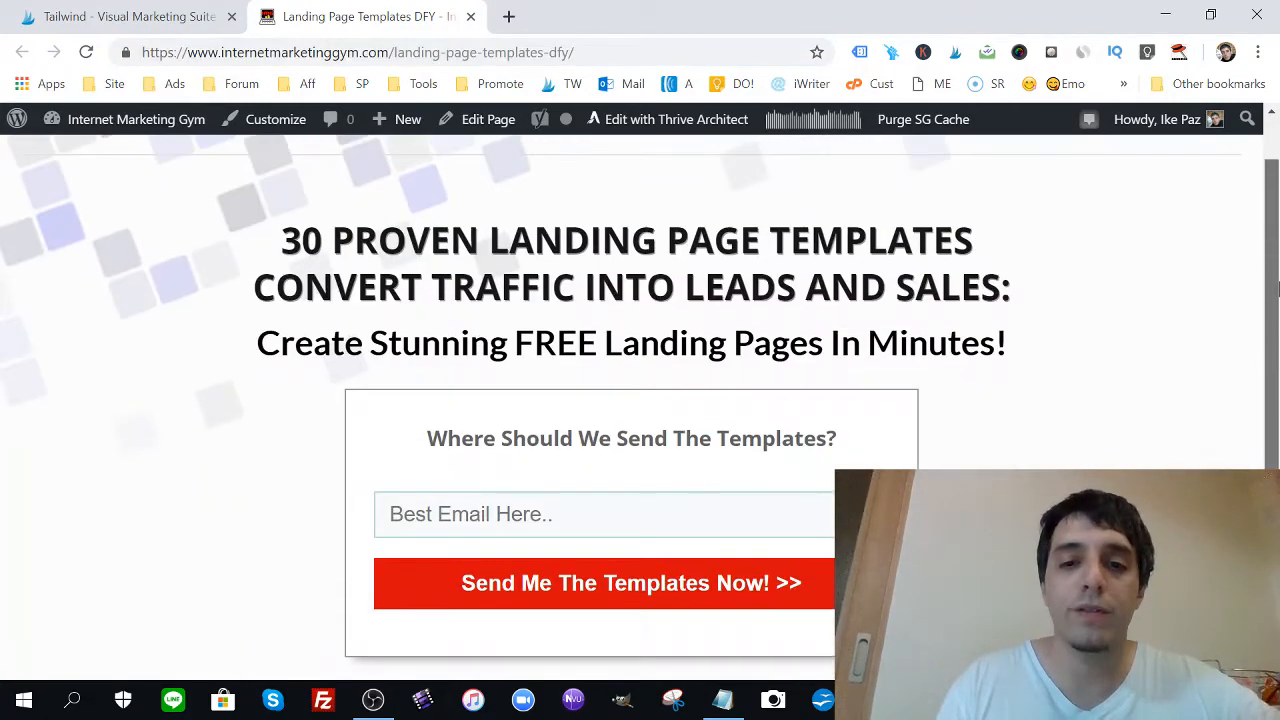
{"action": "left_click", "coordinate": [120, 18]}
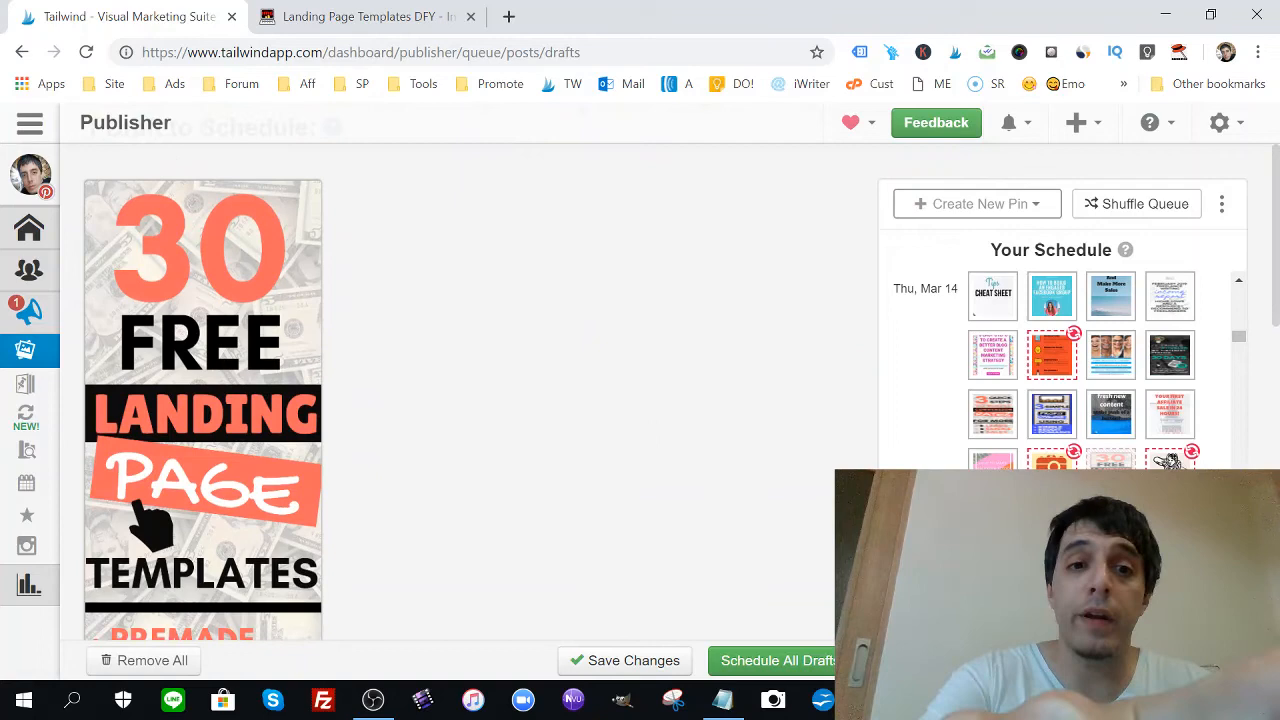
{"action": "left_click", "coordinate": [365, 17]}
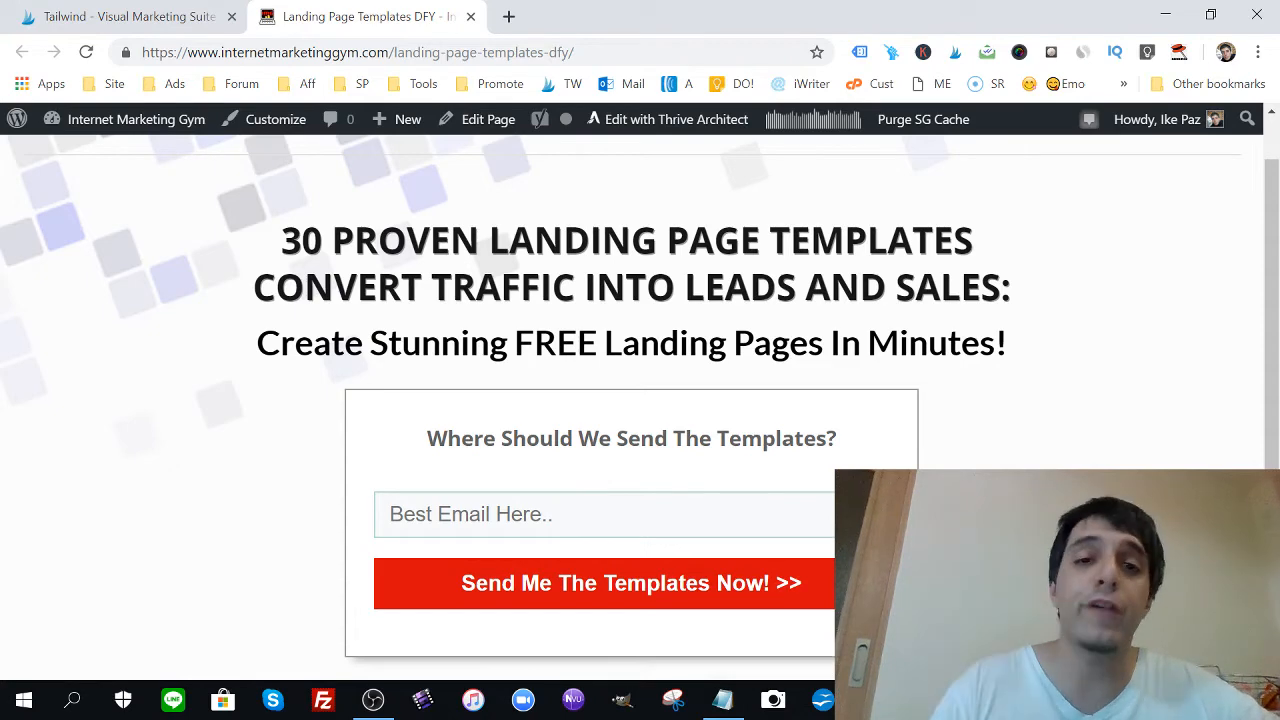
{"action": "left_click", "coordinate": [130, 20]}
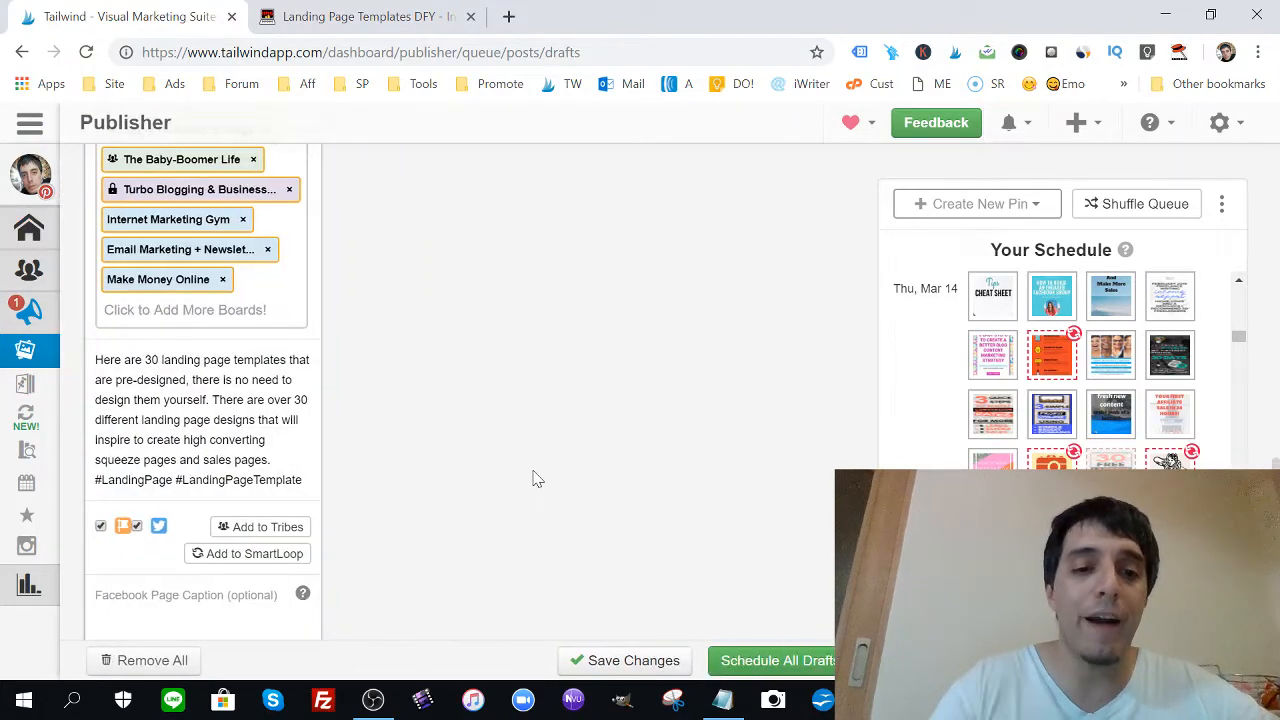
{"action": "scroll", "scroll_direction": "down", "scroll_amount": 3}
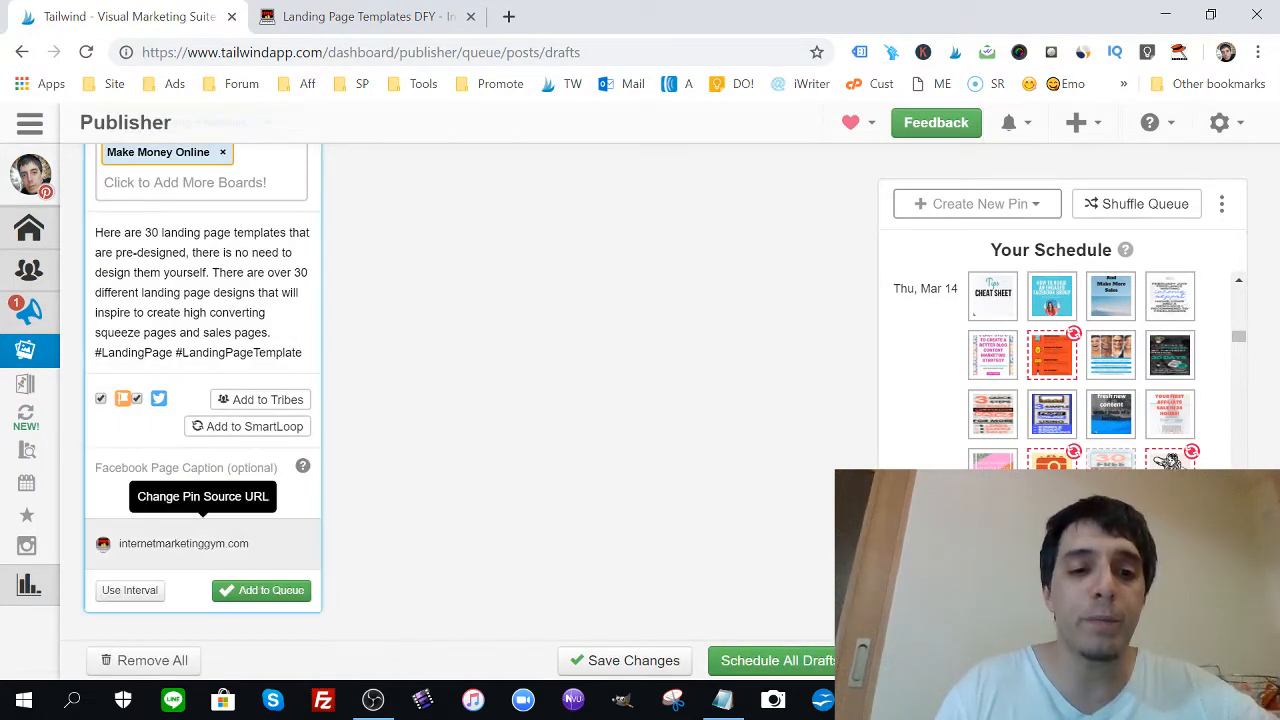
{"action": "left_click", "coordinate": [183, 543]}
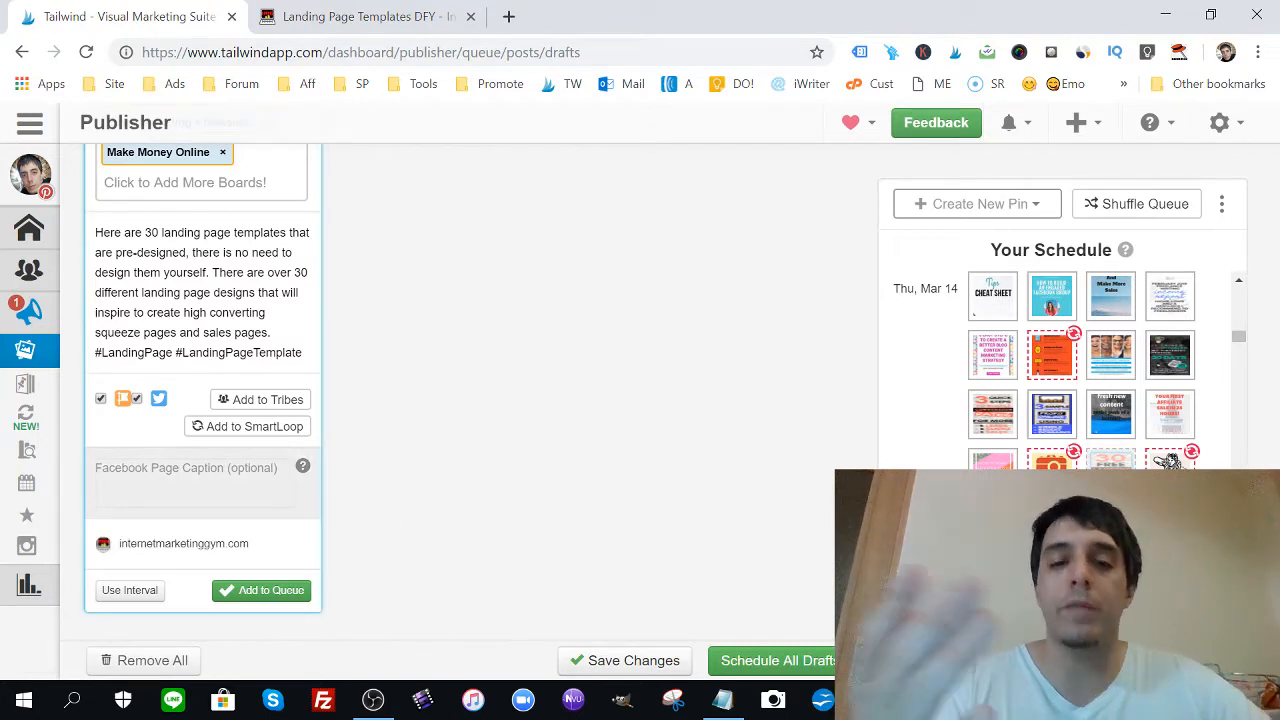
Step: Set the Facebook caption to 'Grab all 30 free landing page templates today'
{"action": "type", "text": "Grab all"}
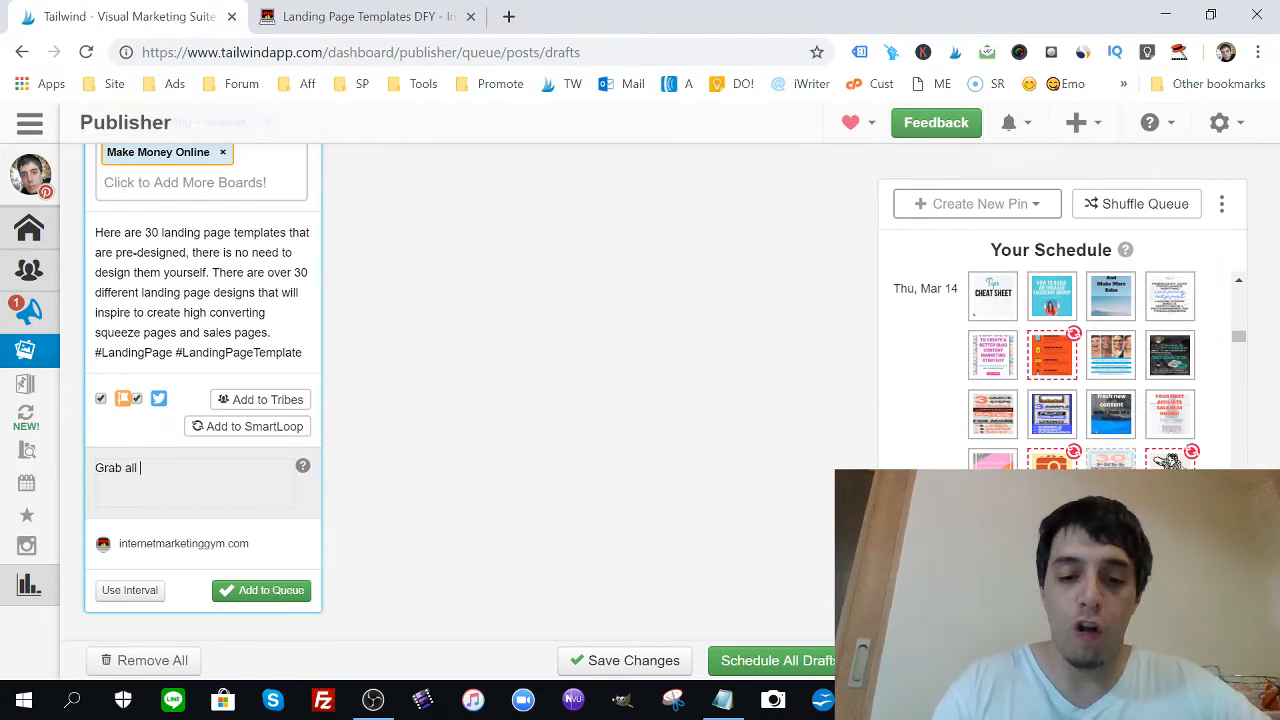
{"action": "type", "text": "30 free"}
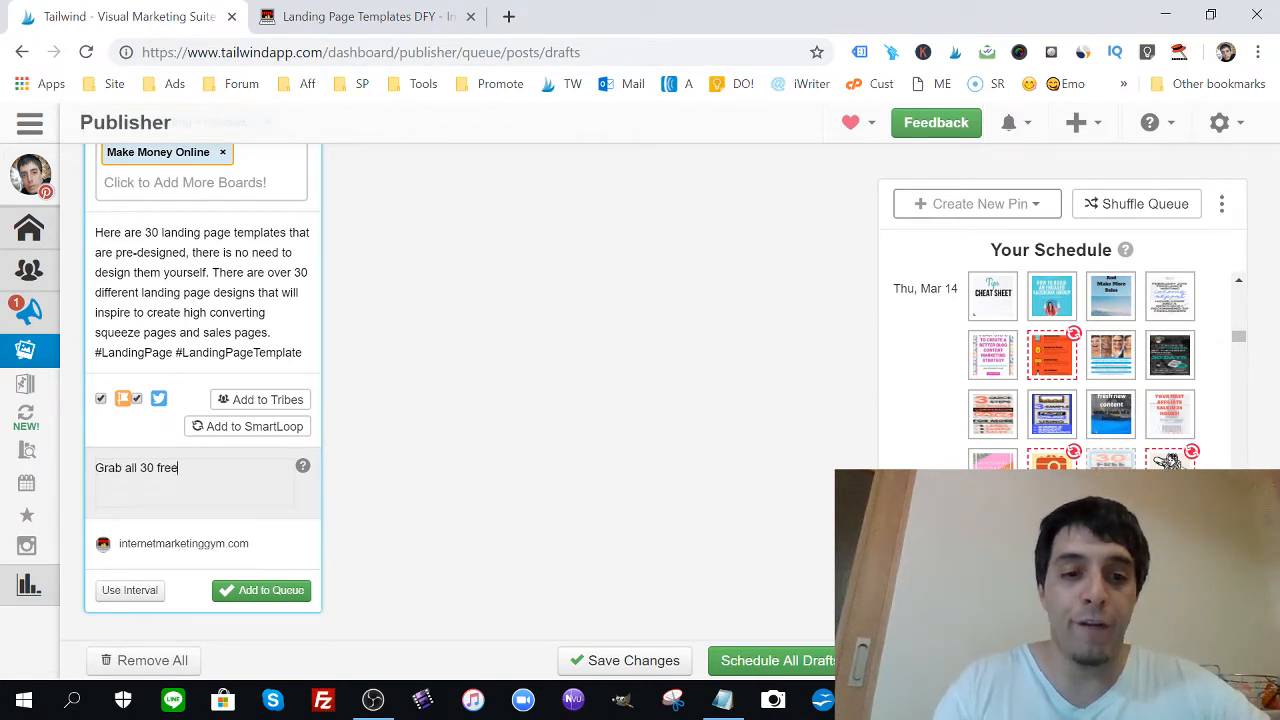
{"action": "type", "text": "landing page templates toda"}
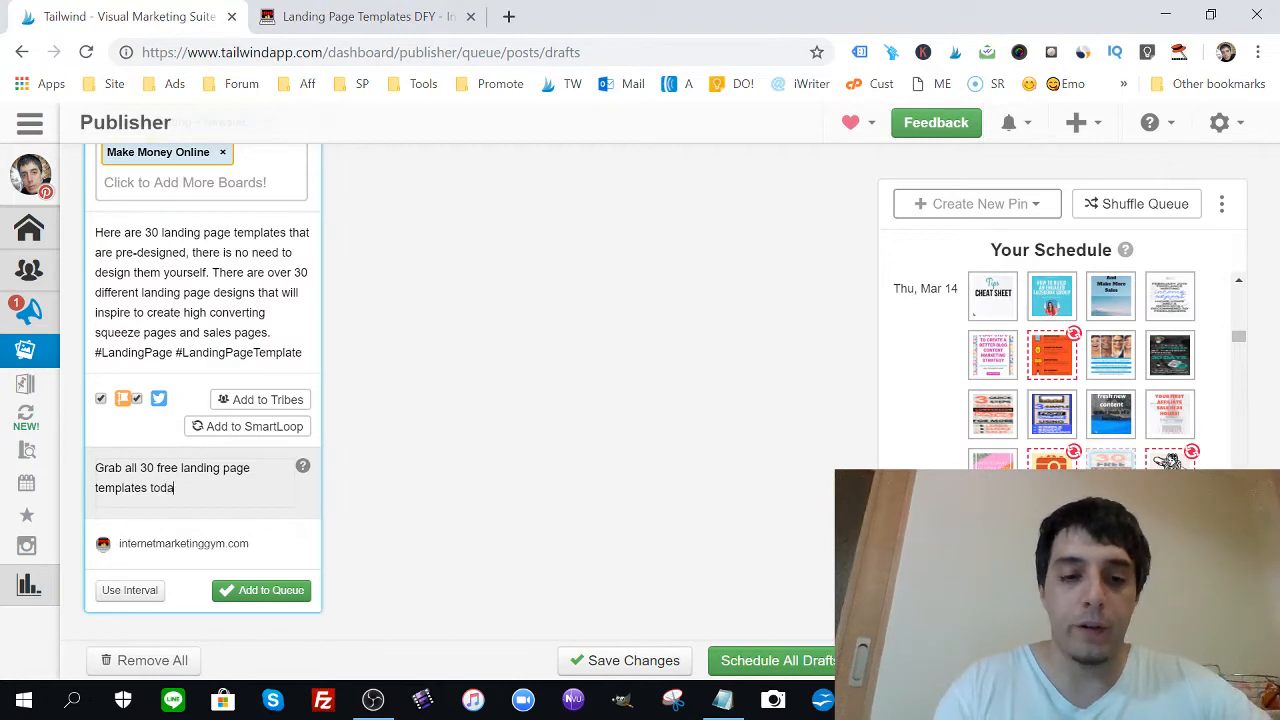
{"action": "type", "text": "y"}
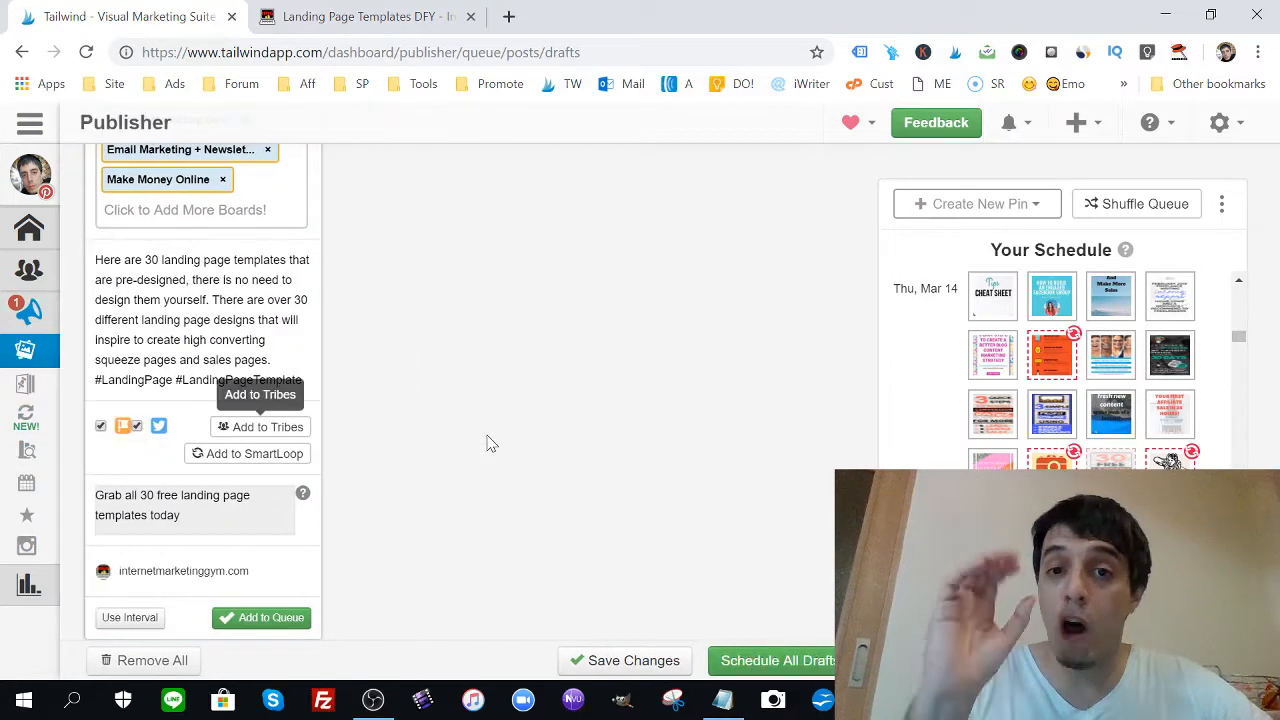
{"action": "mouse_move", "coordinate": [285, 434]}
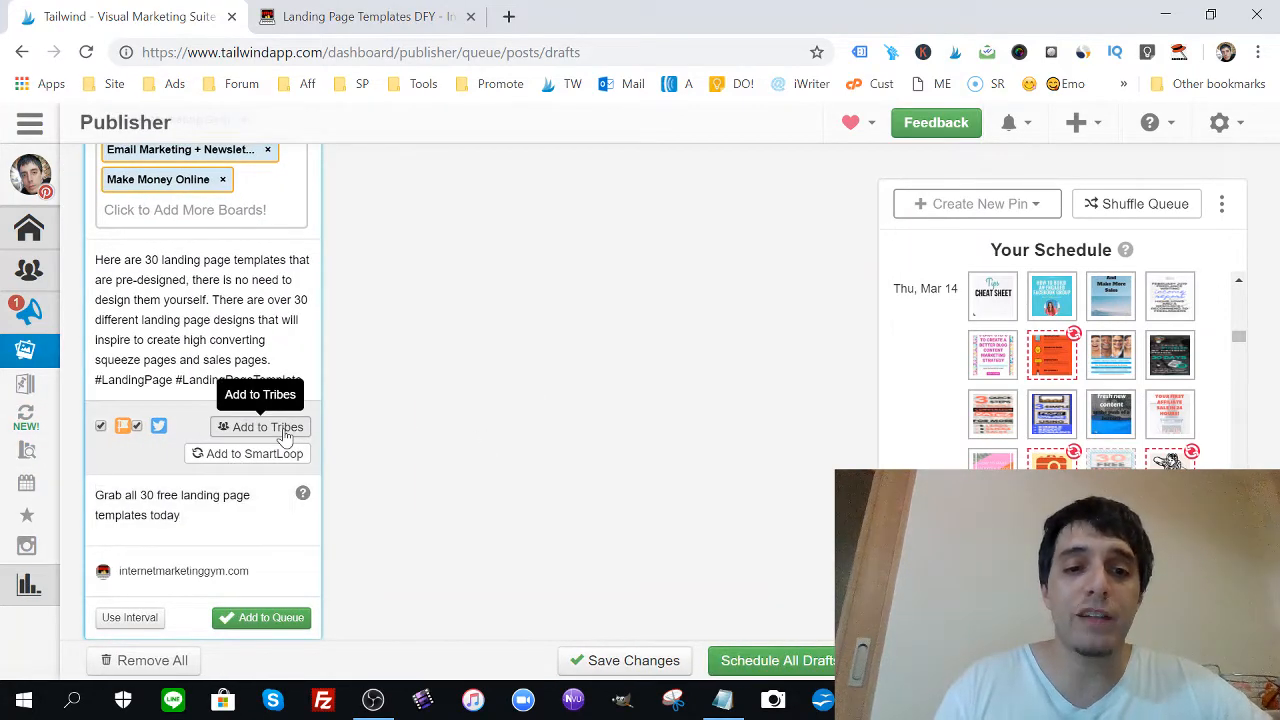
{"action": "left_click", "coordinate": [260, 427]}
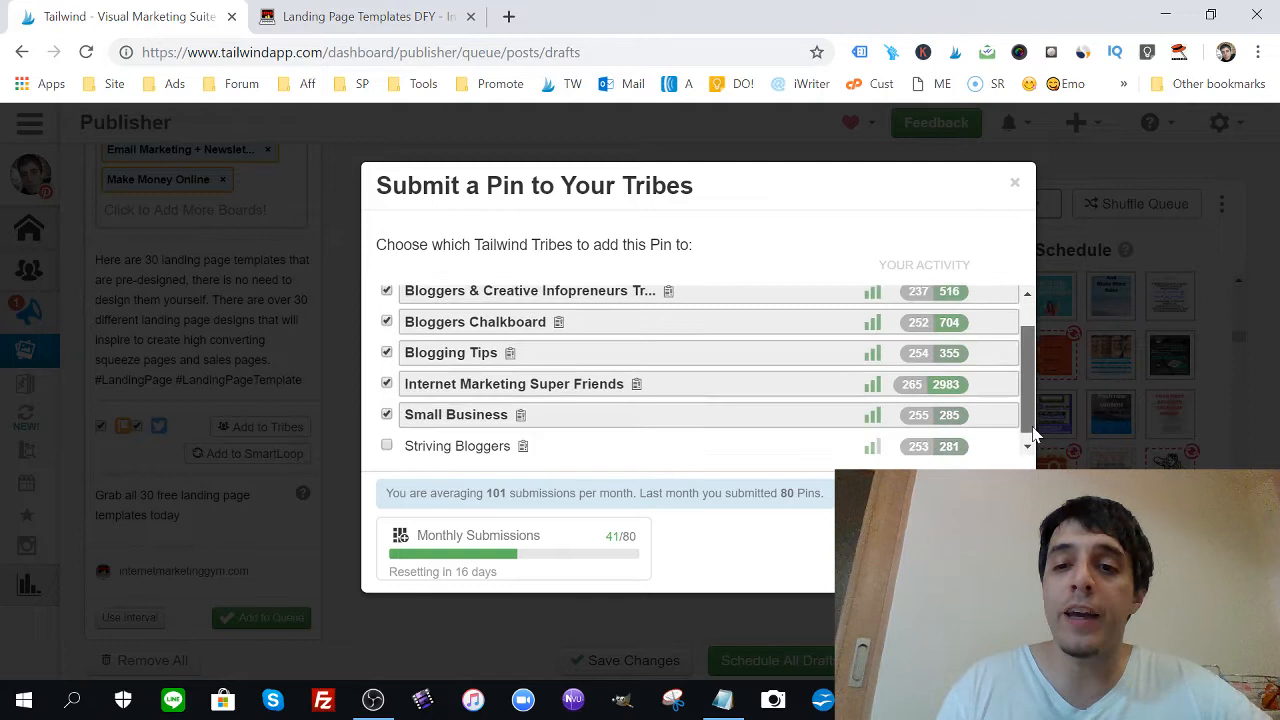
Step: Submit the landing page templates pin to the checked tribes, including Blogging Tips and Small Business
{"action": "scroll", "scroll_direction": "down", "scroll_amount": 3}
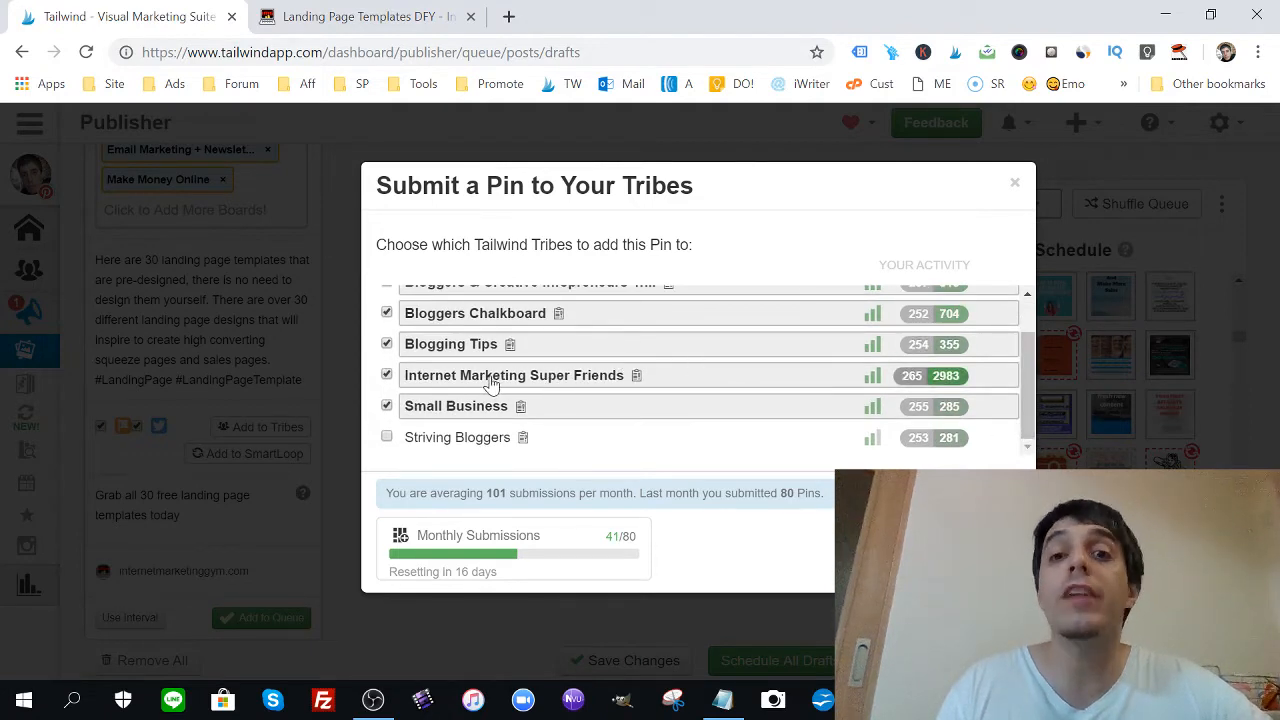
{"action": "mouse_move", "coordinate": [459, 450]}
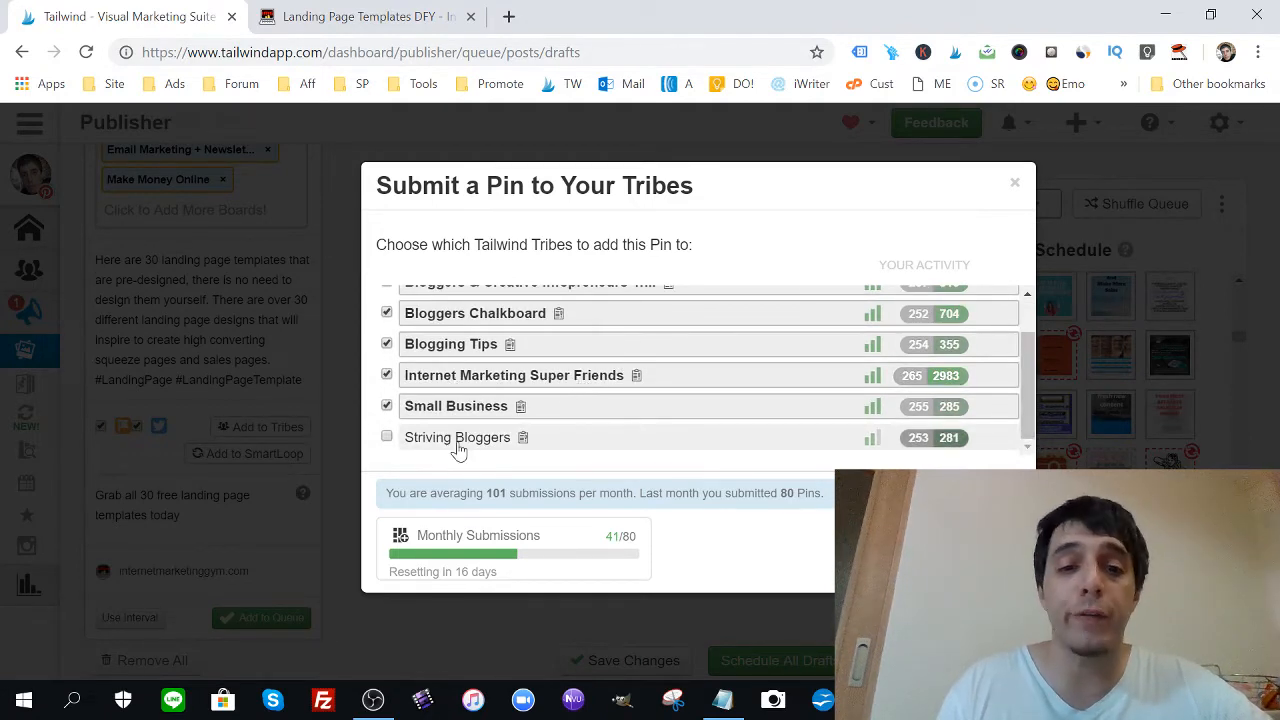
{"action": "left_click", "coordinate": [387, 437]}
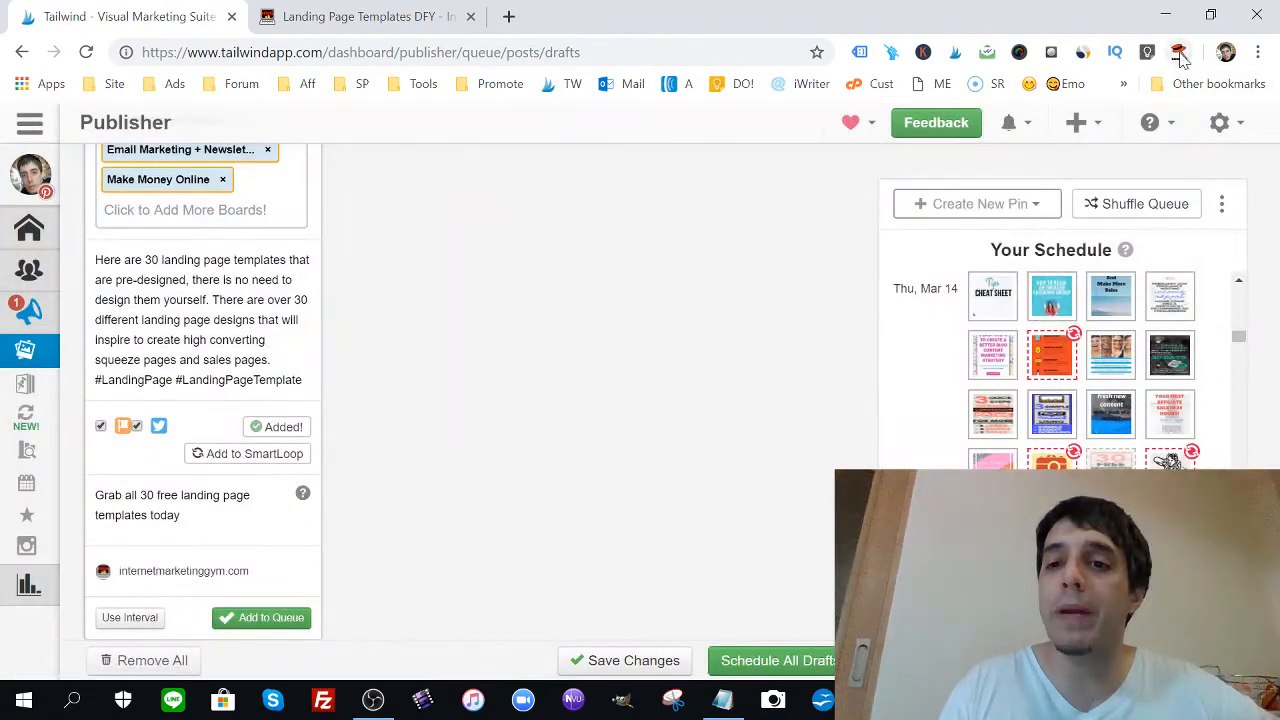
Step: Add the landing-page pin to the queue, leaving zero drafts and 103 scheduled pins
{"action": "left_click", "coordinate": [267, 149]}
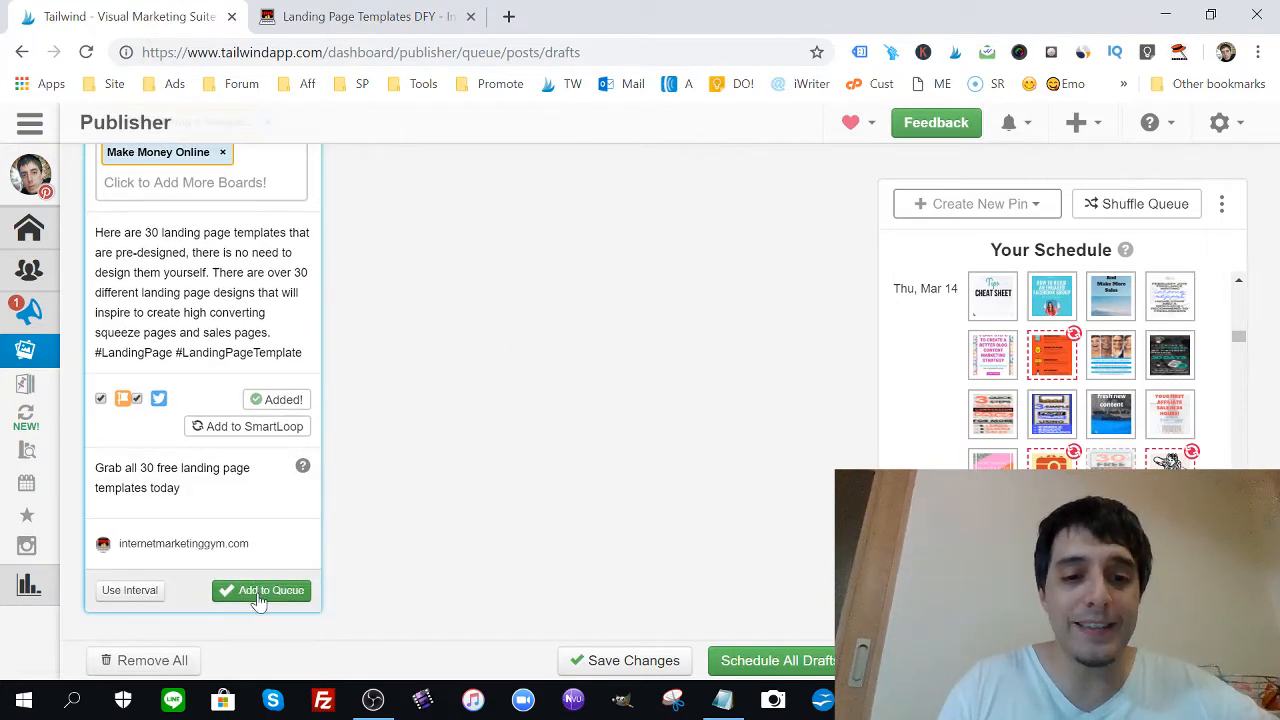
{"action": "left_click", "coordinate": [261, 591]}
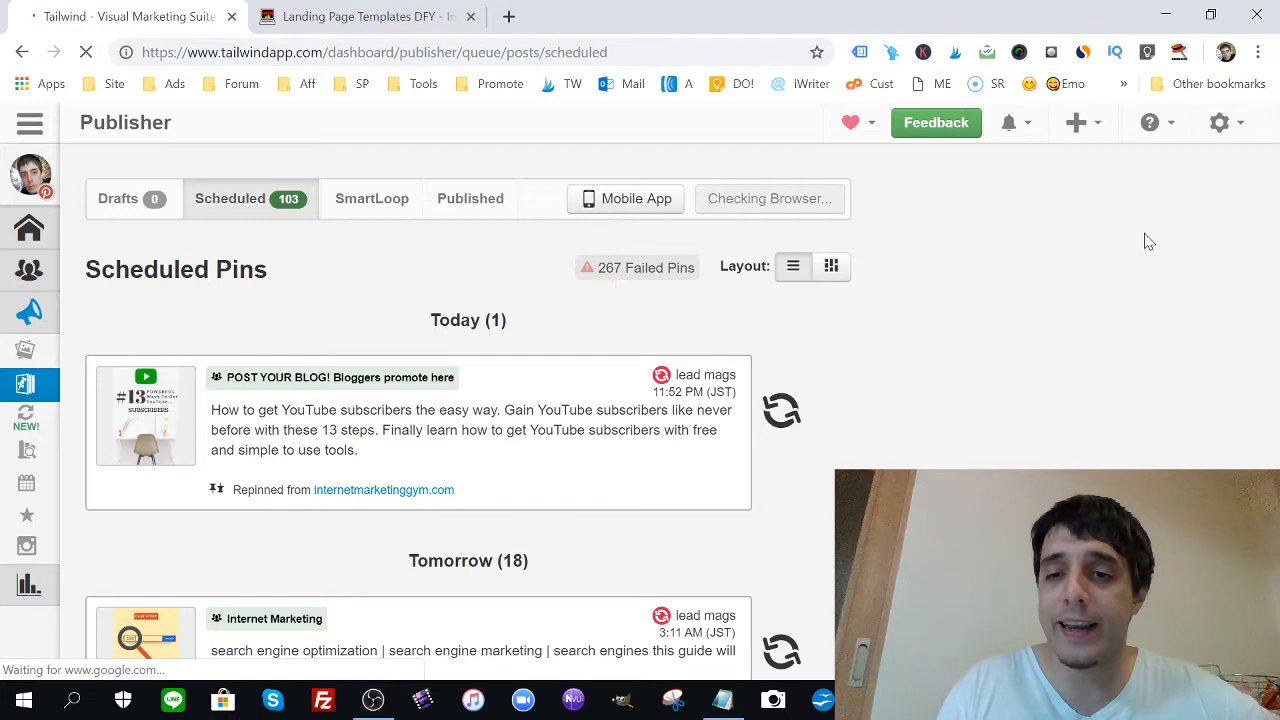
{"action": "mouse_move", "coordinate": [1099, 333]}
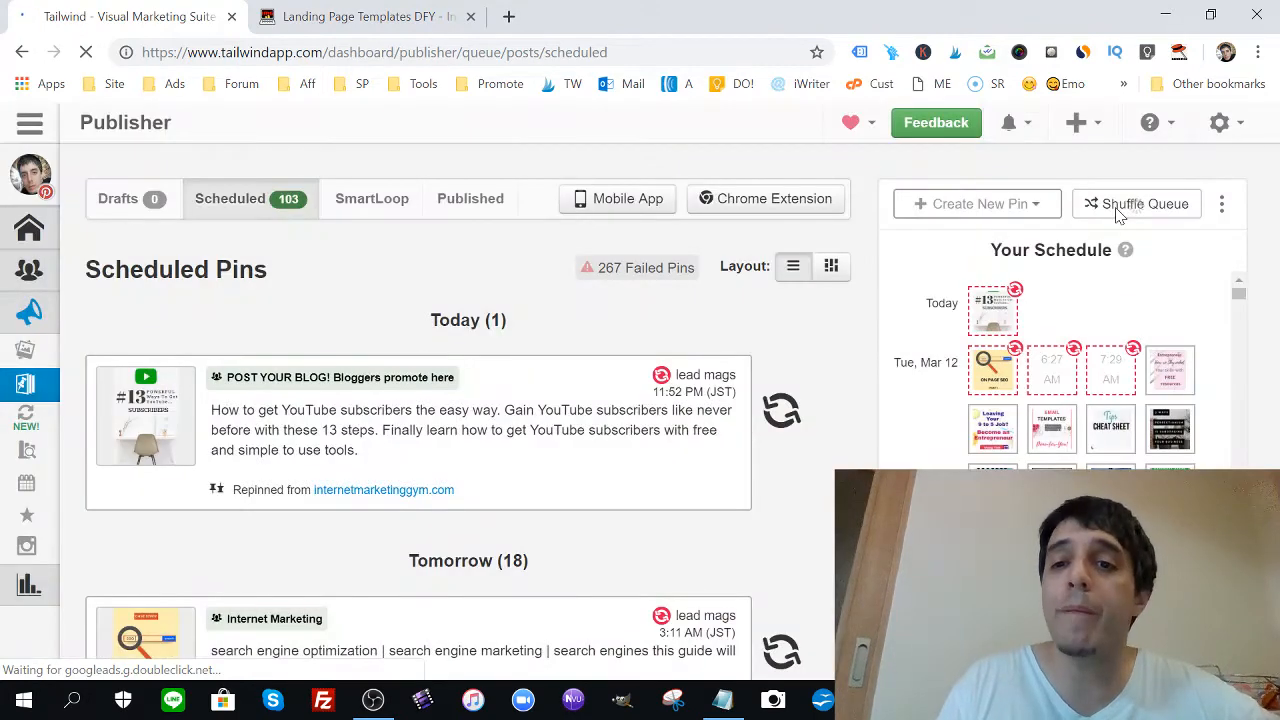
{"action": "left_click", "coordinate": [1137, 204]}
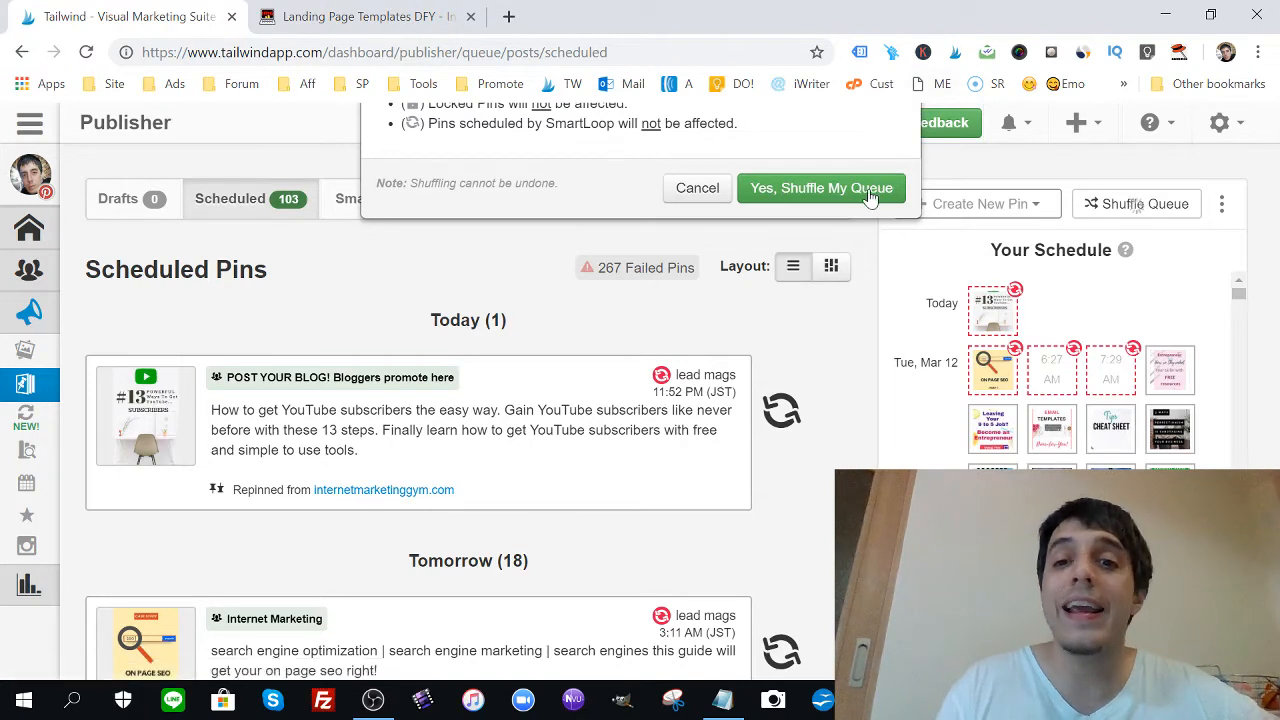
{"action": "mouse_move", "coordinate": [849, 202]}
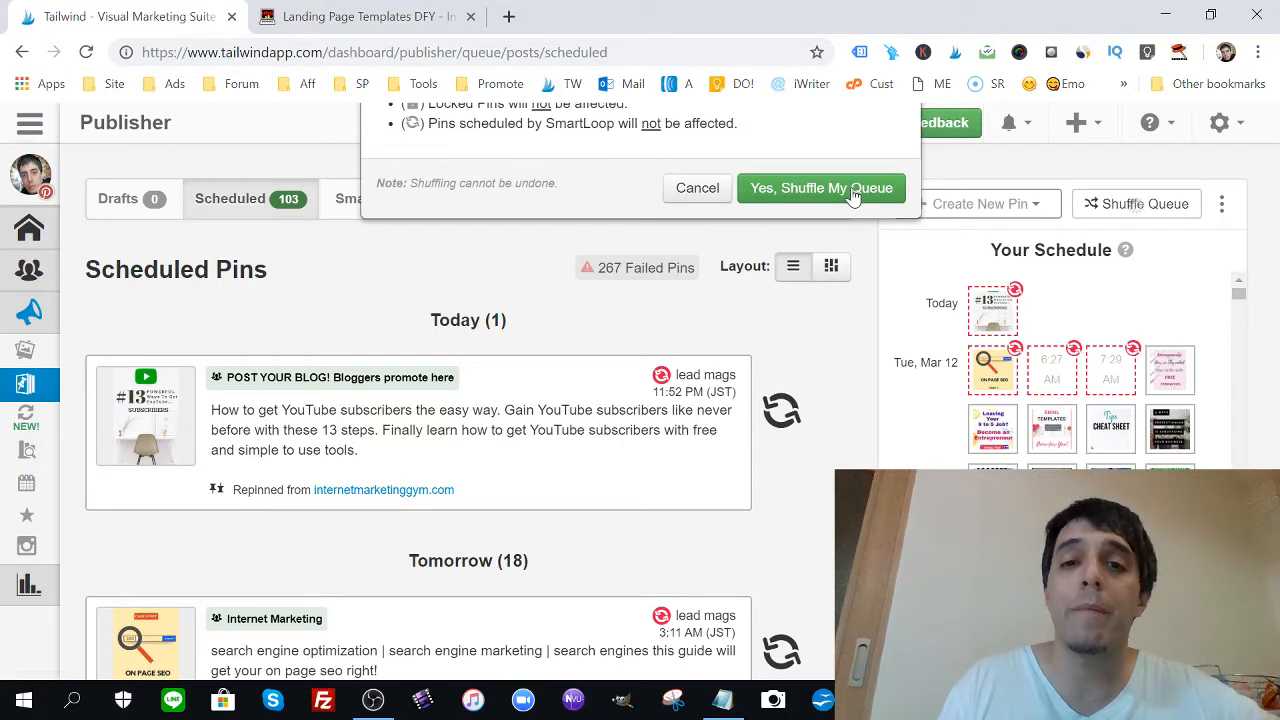
{"action": "mouse_move", "coordinate": [785, 234]}
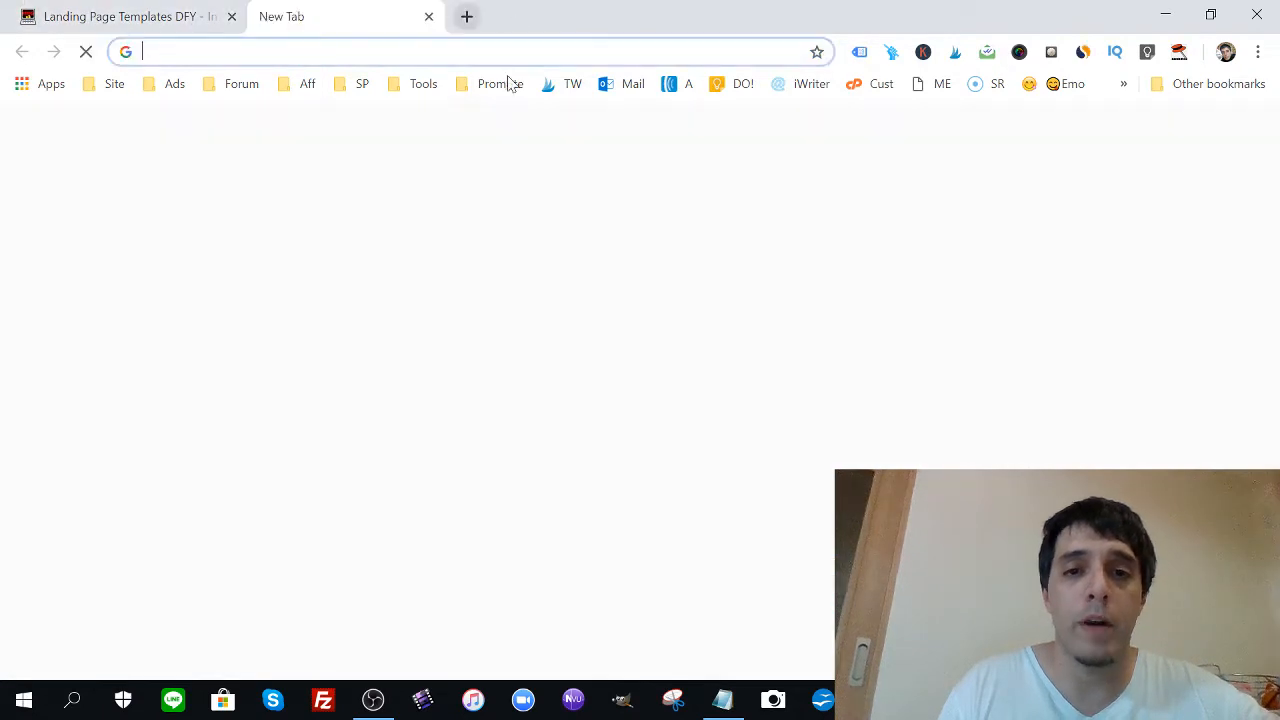
Step: Load the Tailwind dashboard in a new tab and go to the Internet Marketing Super Friends tribe
{"action": "type", "text": "https://www.tailwindapp.com/dashboard"}
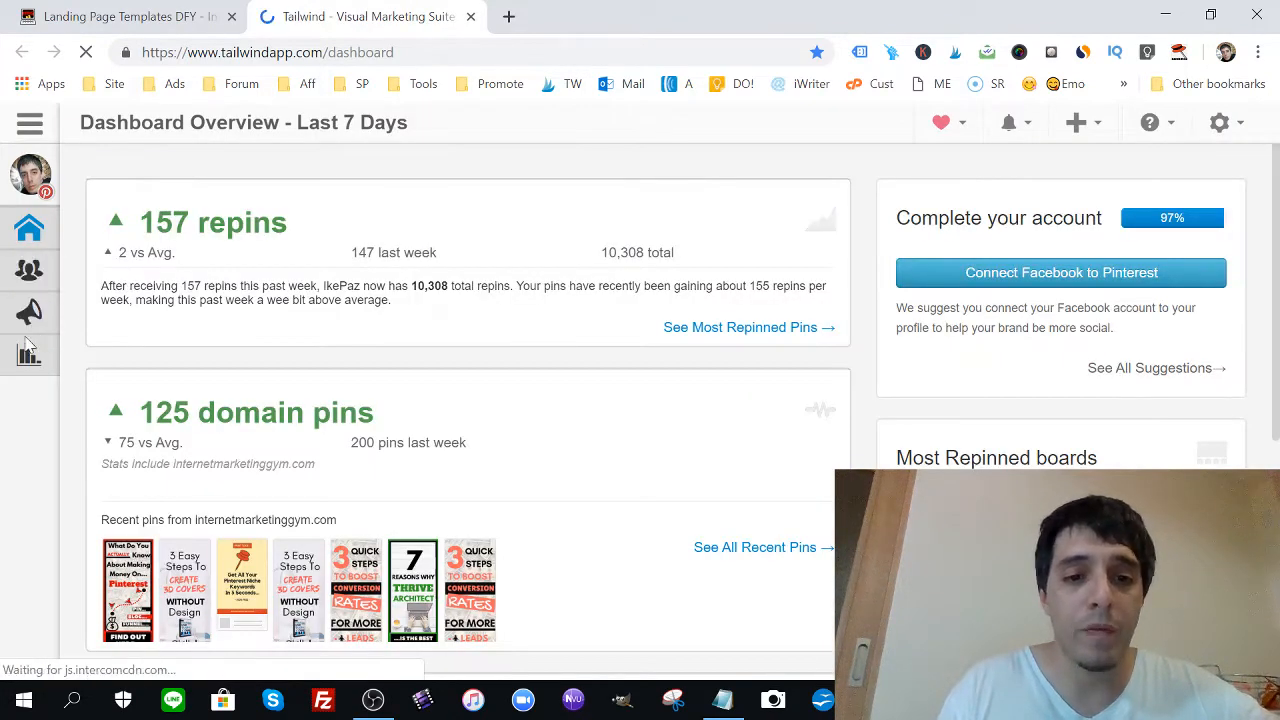
{"action": "left_click", "coordinate": [31, 123]}
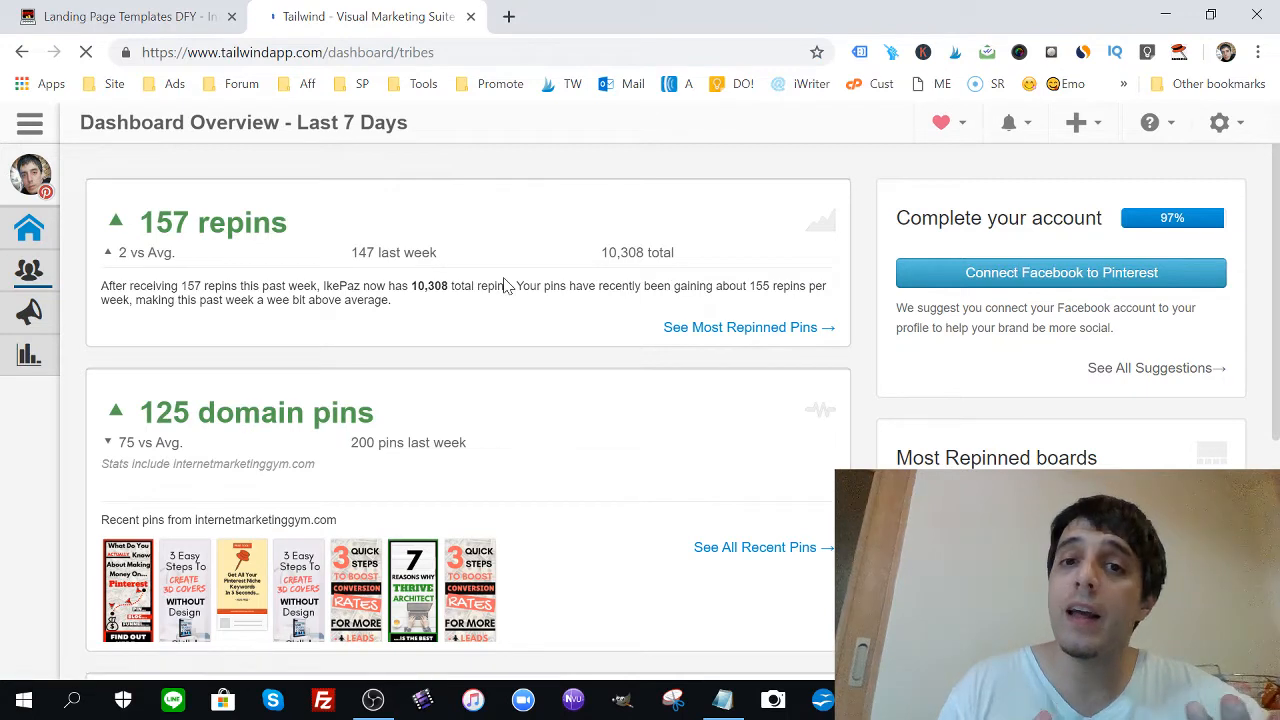
{"action": "left_click", "coordinate": [29, 270]}
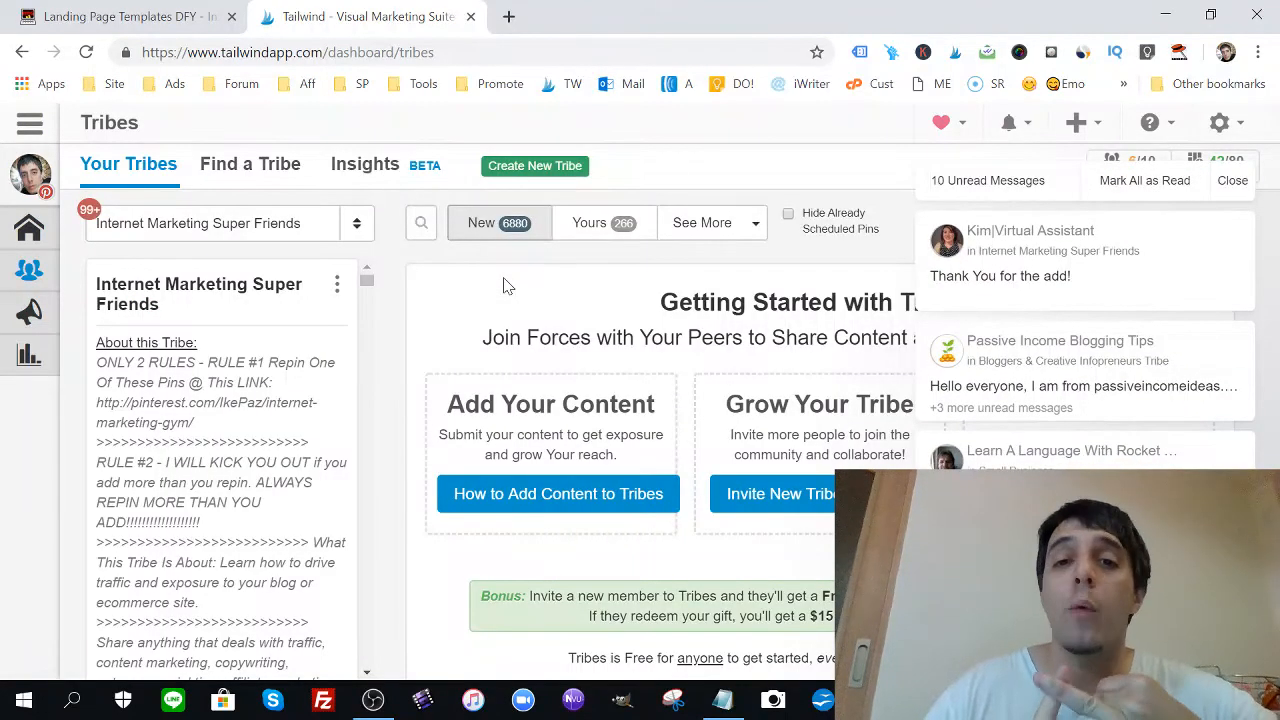
{"action": "mouse_move", "coordinate": [1155, 250]}
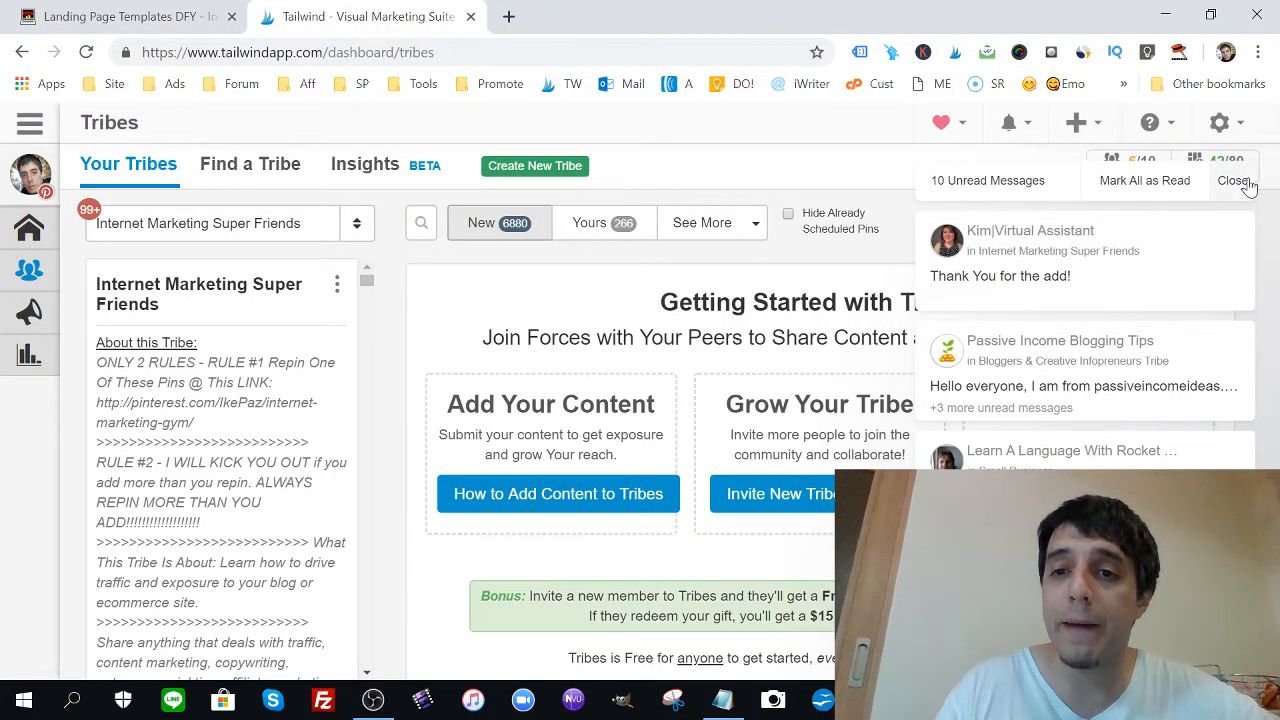
Step: Dismiss the unread tribe messages and queue the online boutique business plan pin
{"action": "left_click", "coordinate": [1234, 180]}
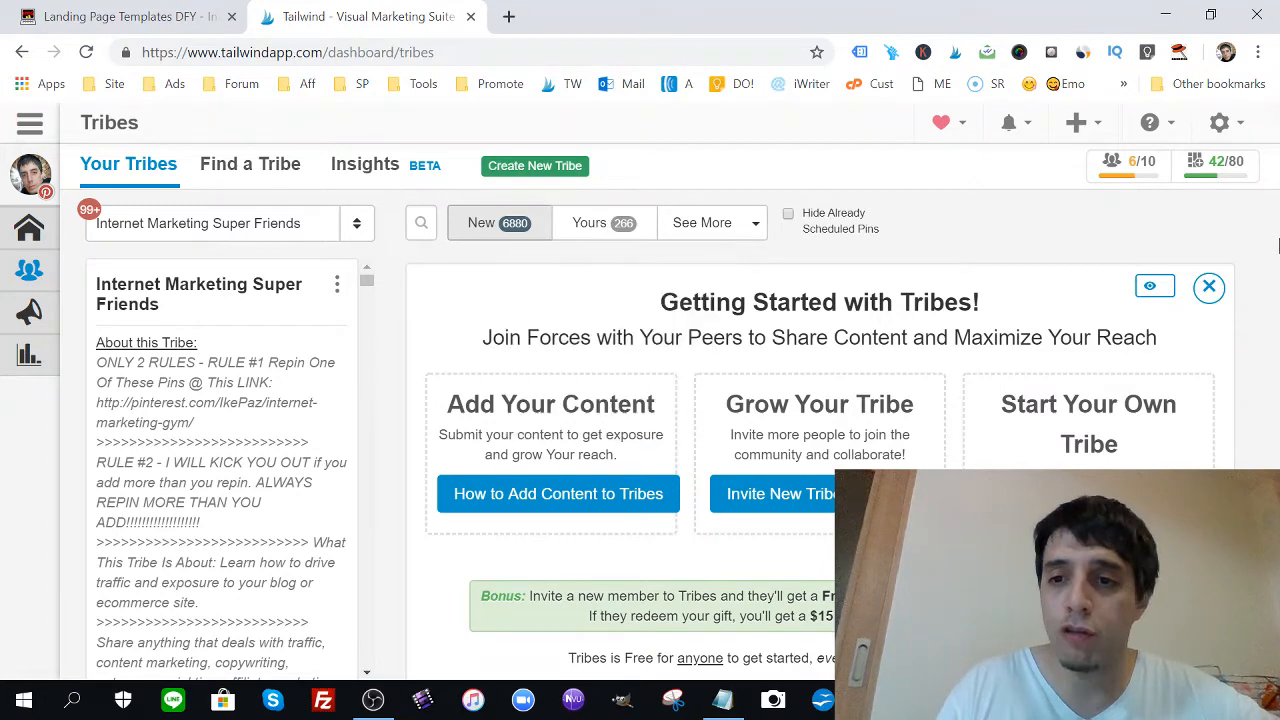
{"action": "left_click", "coordinate": [1208, 287]}
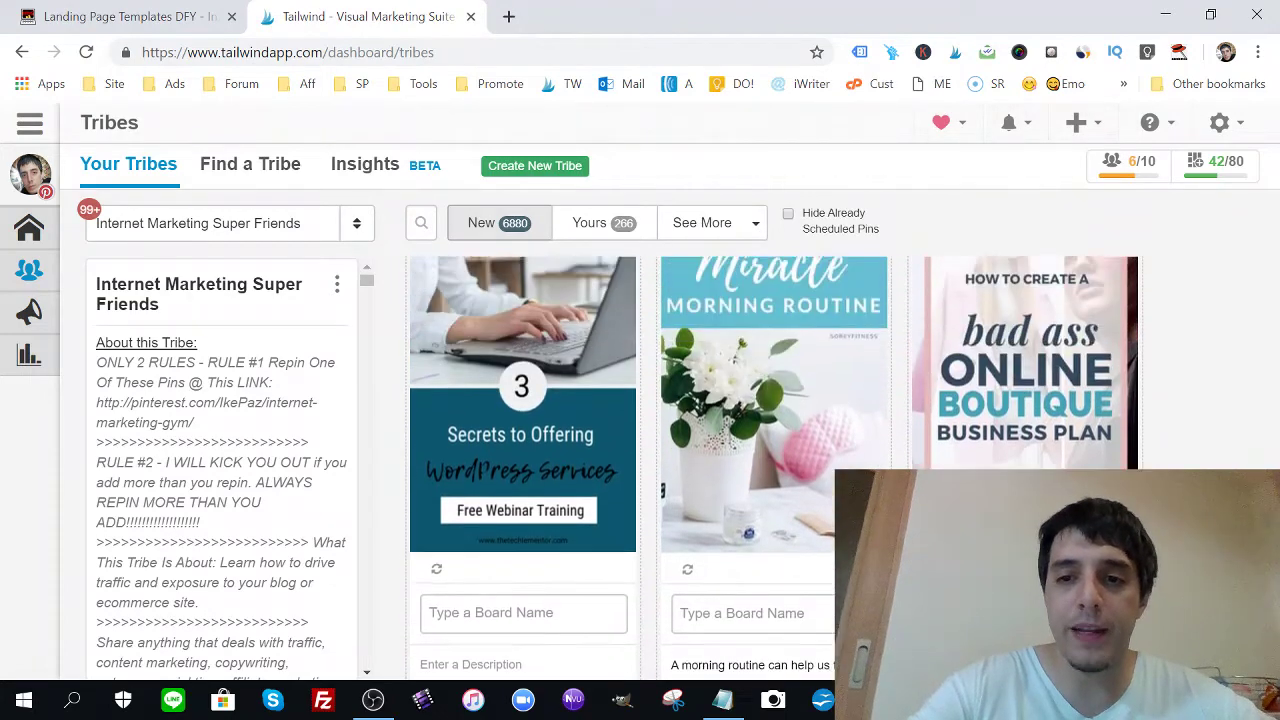
{"action": "scroll", "scroll_direction": "down", "scroll_amount": 3}
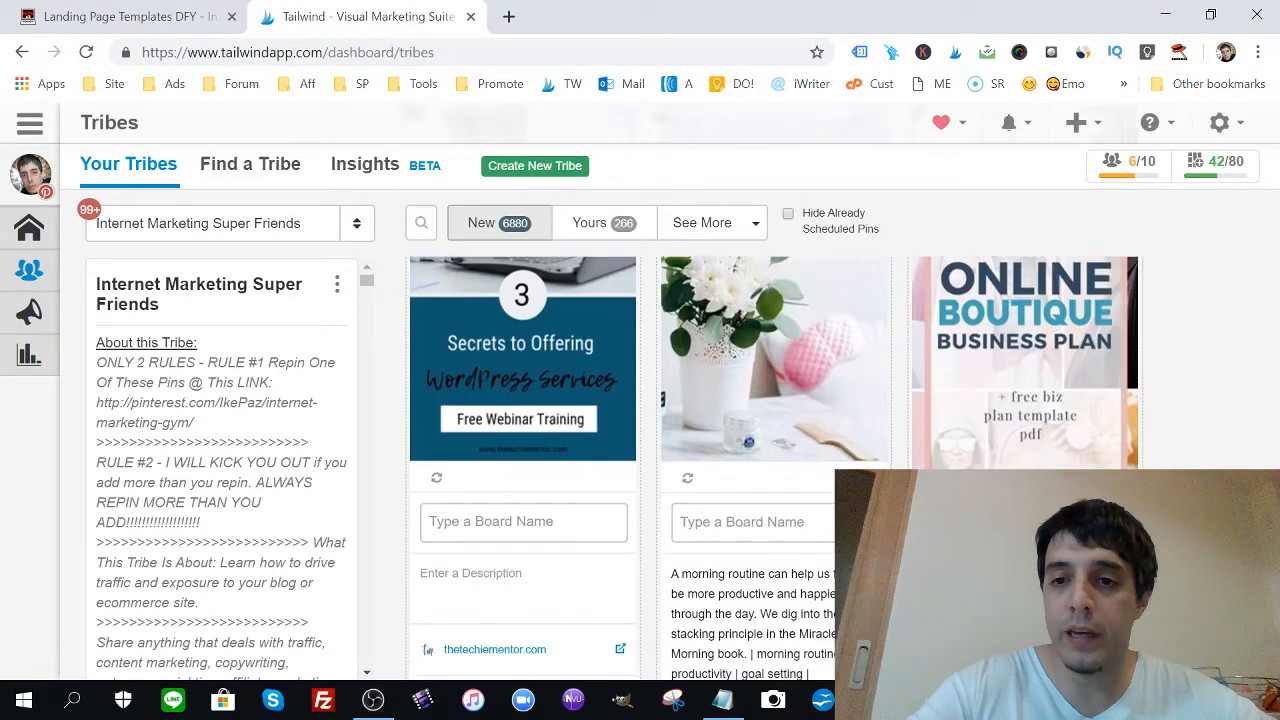
{"action": "scroll", "scroll_direction": "down", "scroll_amount": 3}
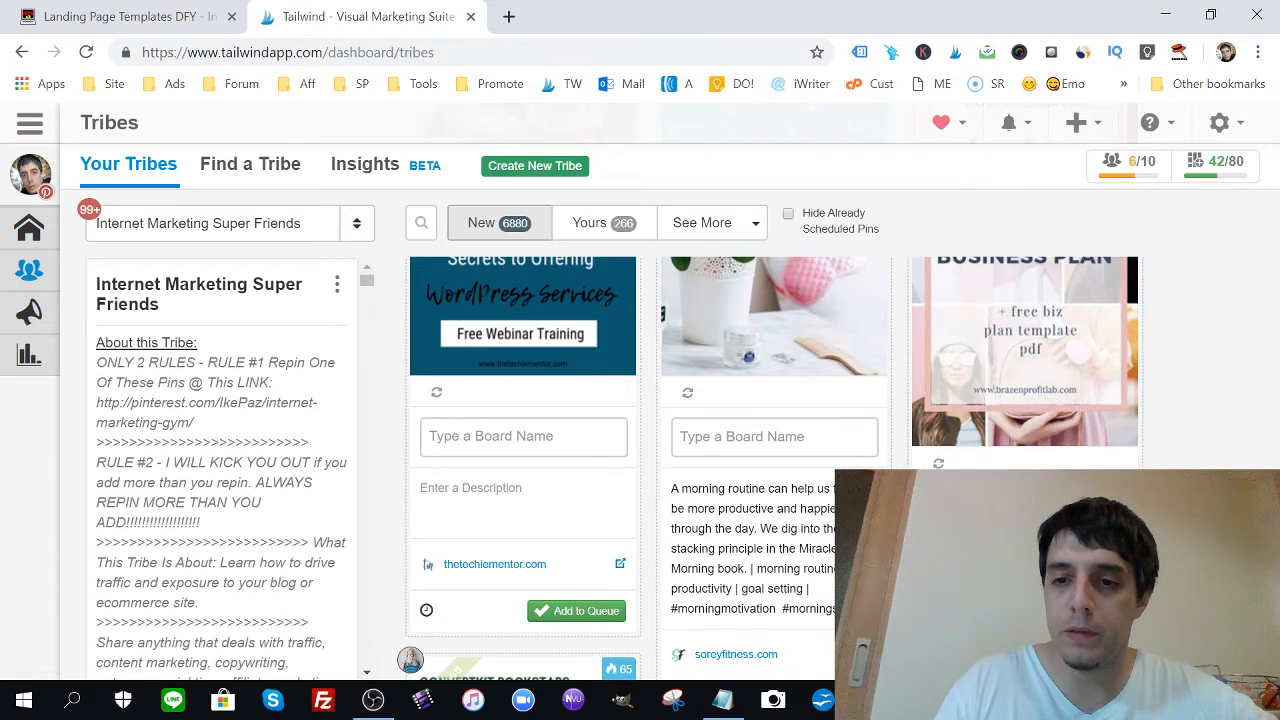
{"action": "scroll", "scroll_direction": "down", "scroll_amount": 3}
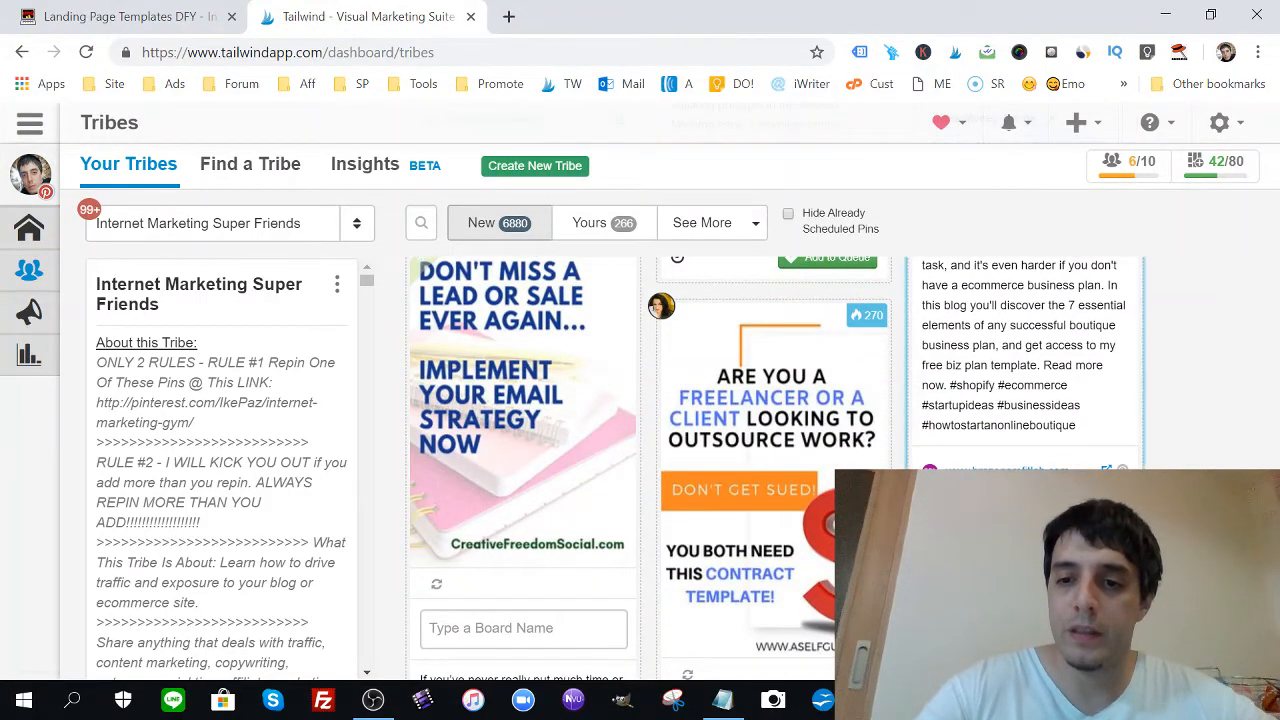
{"action": "left_click", "coordinate": [827, 259]}
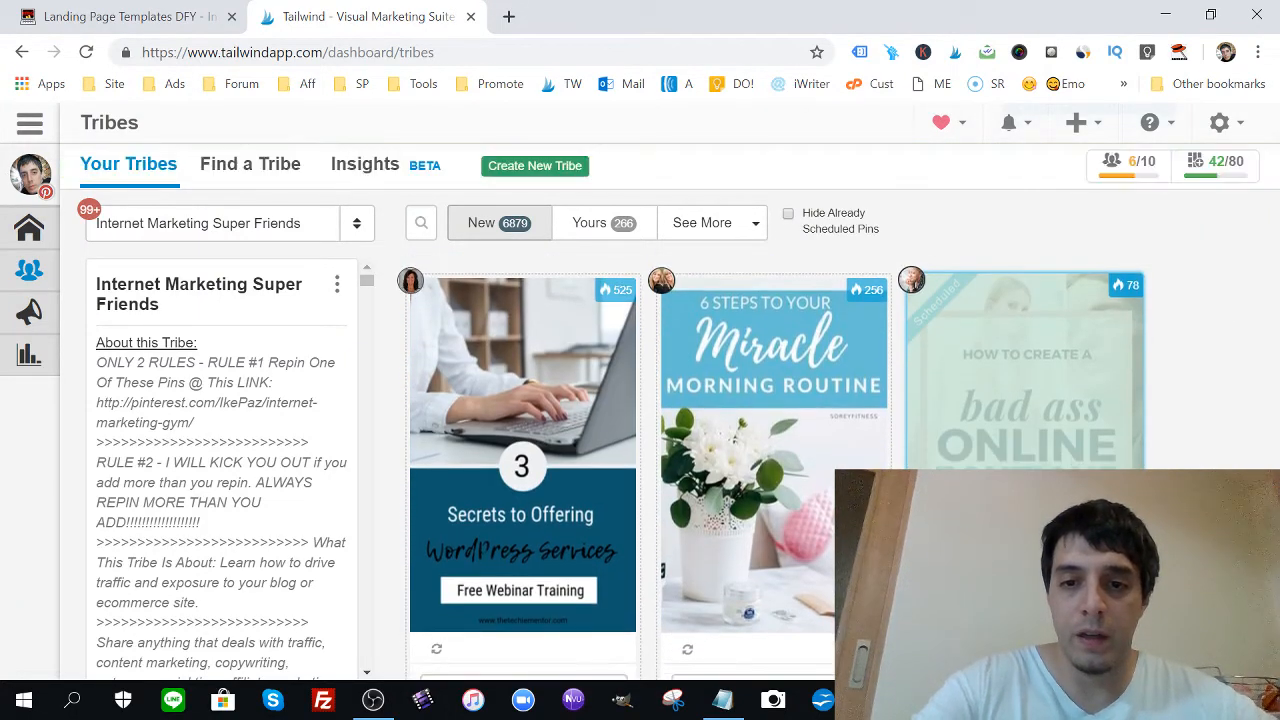
{"action": "scroll", "scroll_direction": "down", "scroll_amount": 3}
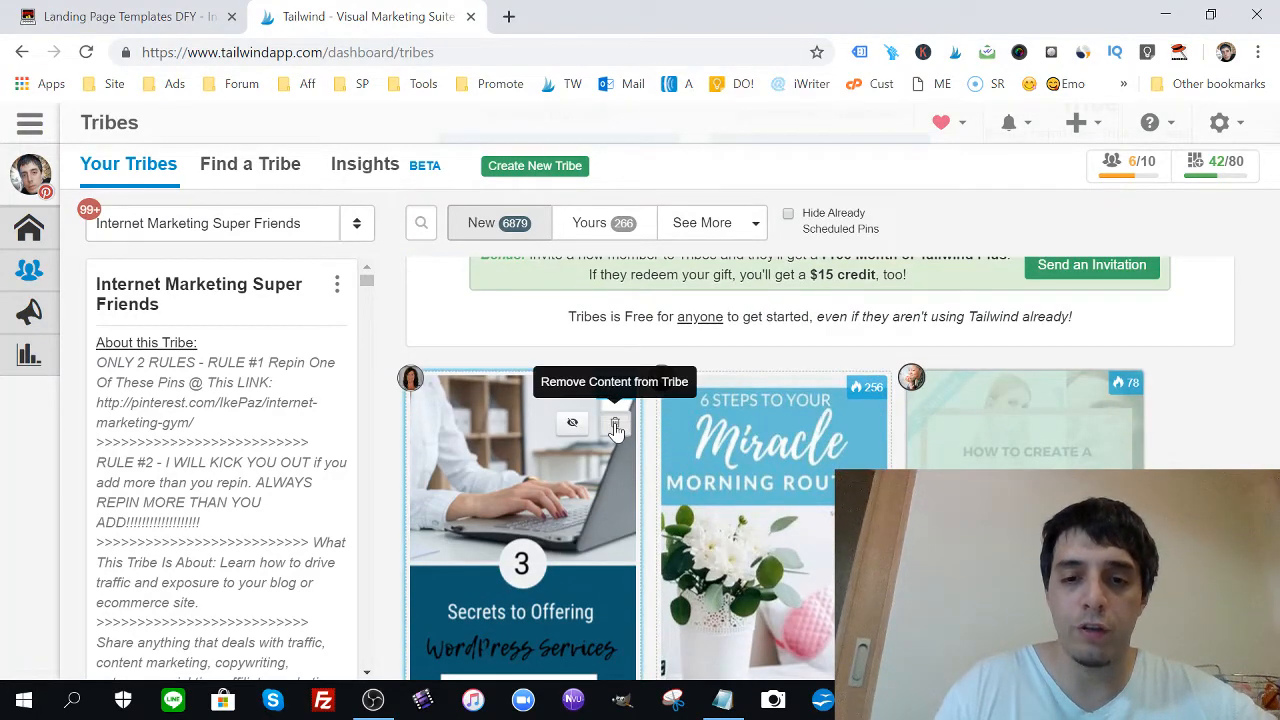
Step: Remove the WordPress services pin from the tribe and queue the freelancer contract template pin
{"action": "left_click", "coordinate": [616, 423]}
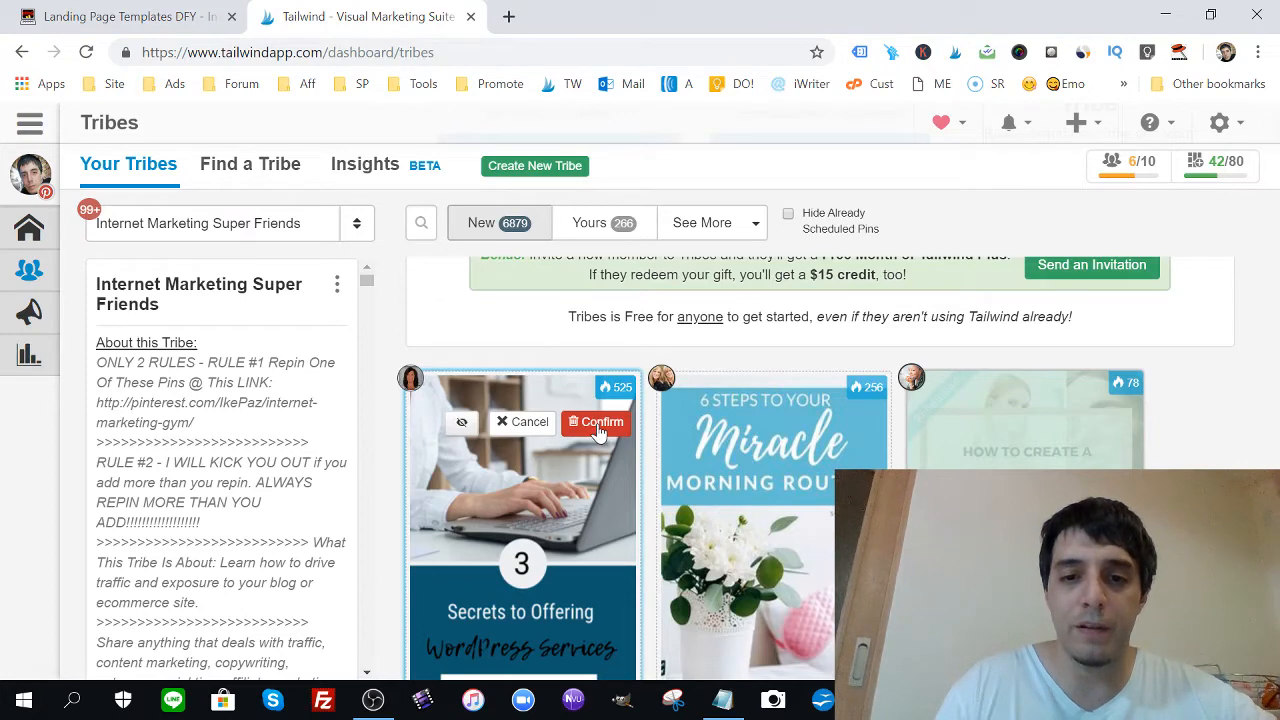
{"action": "left_click", "coordinate": [595, 422]}
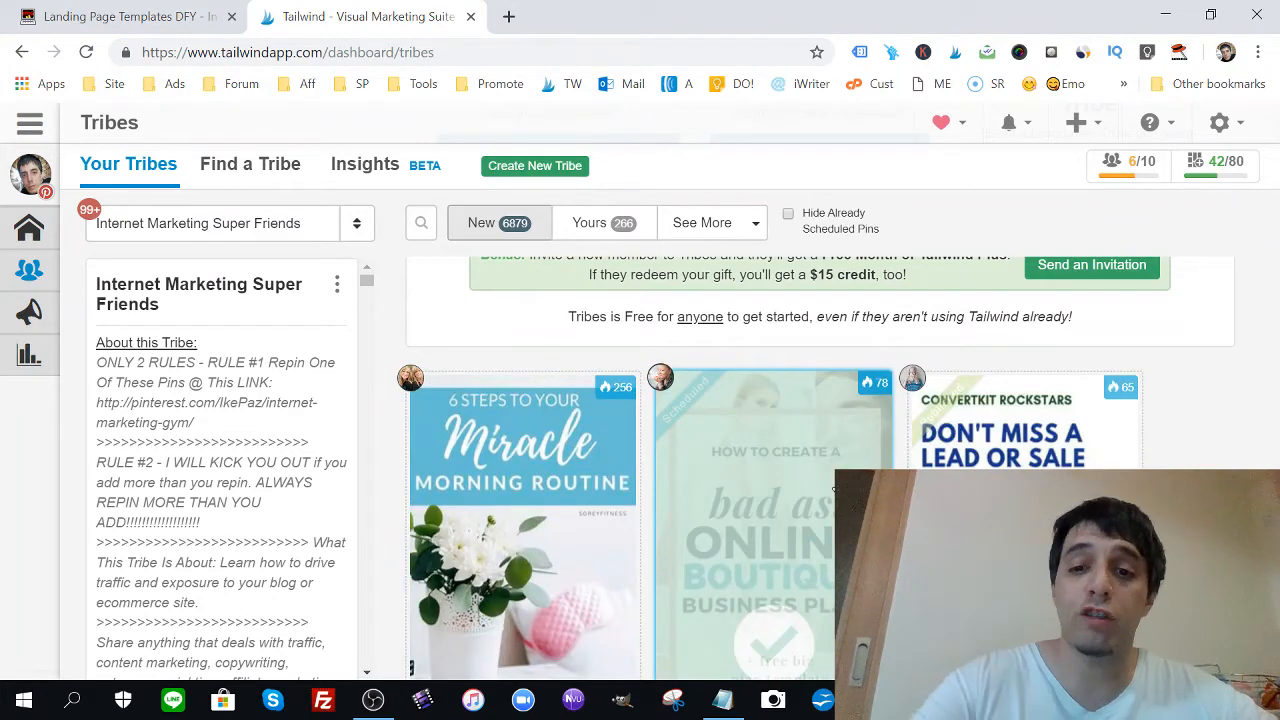
{"action": "scroll", "scroll_direction": "down", "scroll_amount": 3}
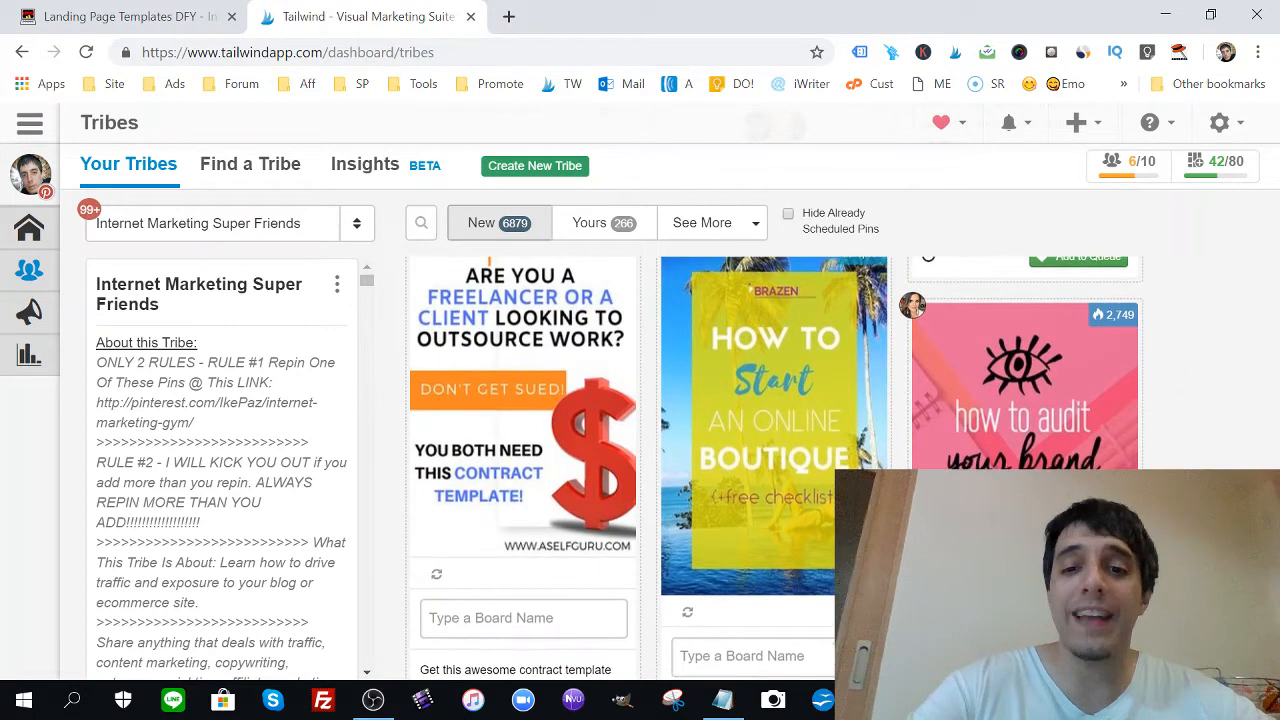
{"action": "scroll", "scroll_direction": "down", "scroll_amount": 3}
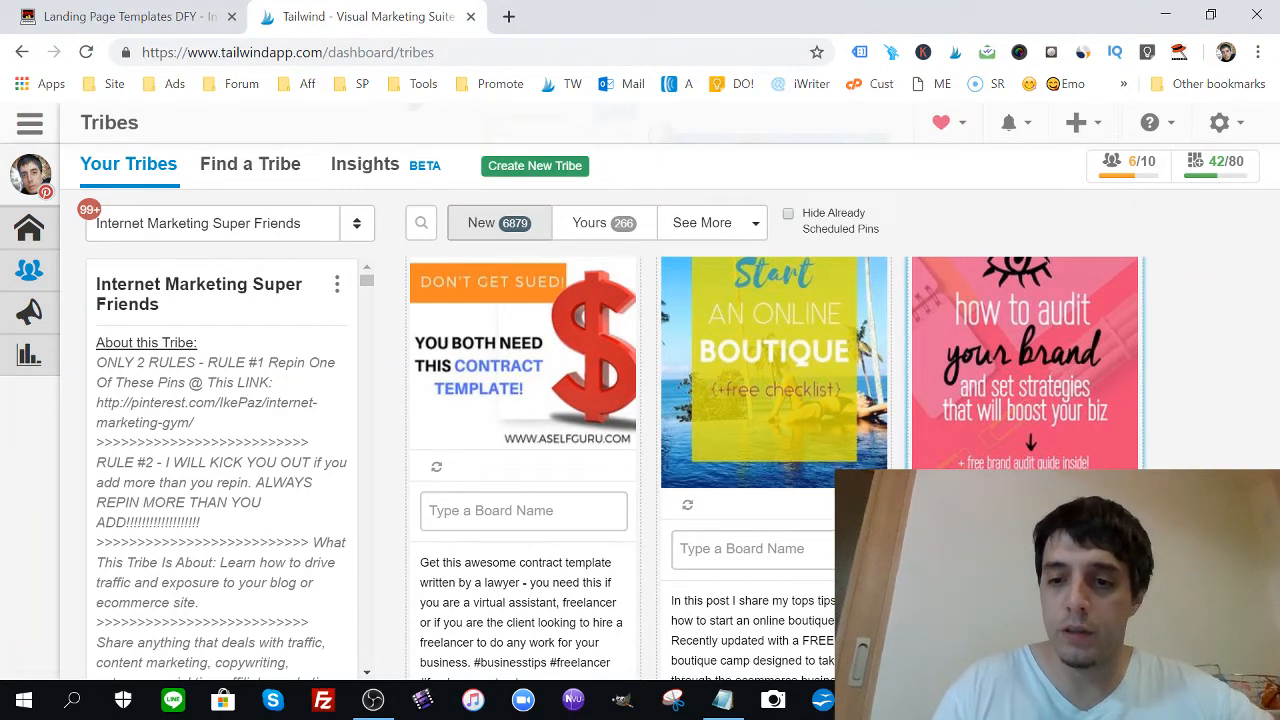
{"action": "scroll", "scroll_direction": "down", "scroll_amount": 3}
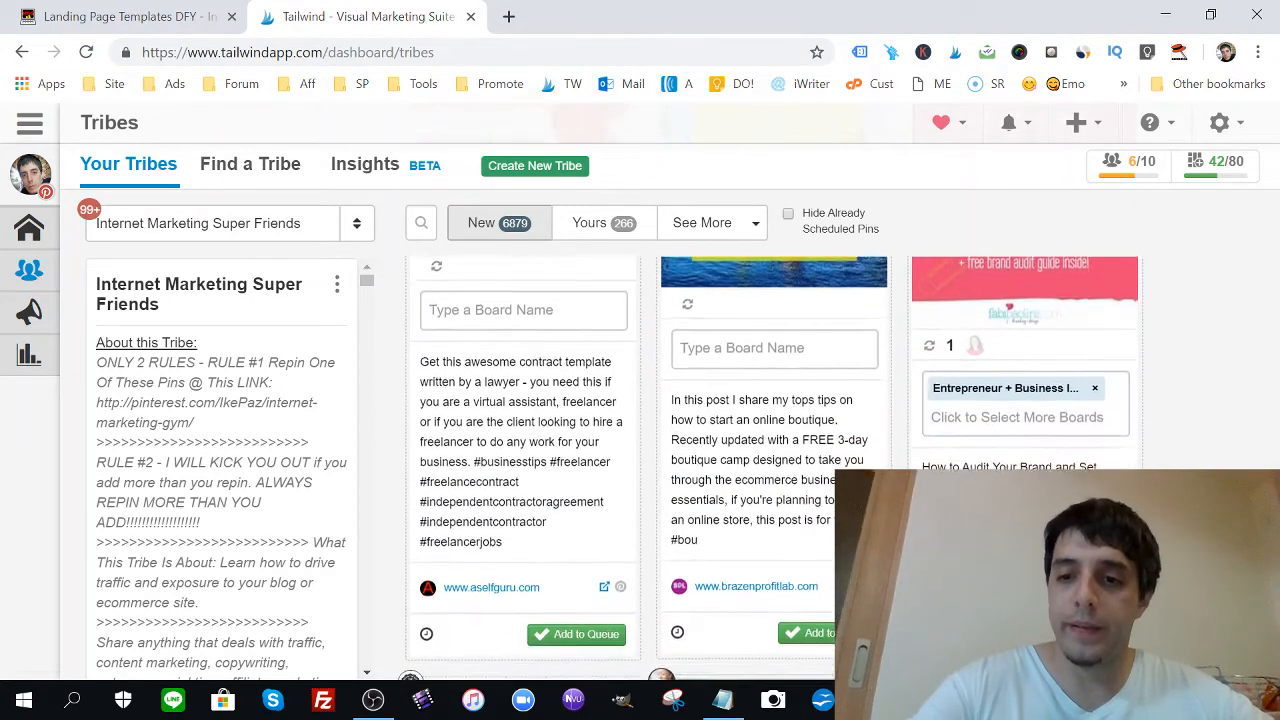
{"action": "scroll", "scroll_direction": "down", "scroll_amount": 3}
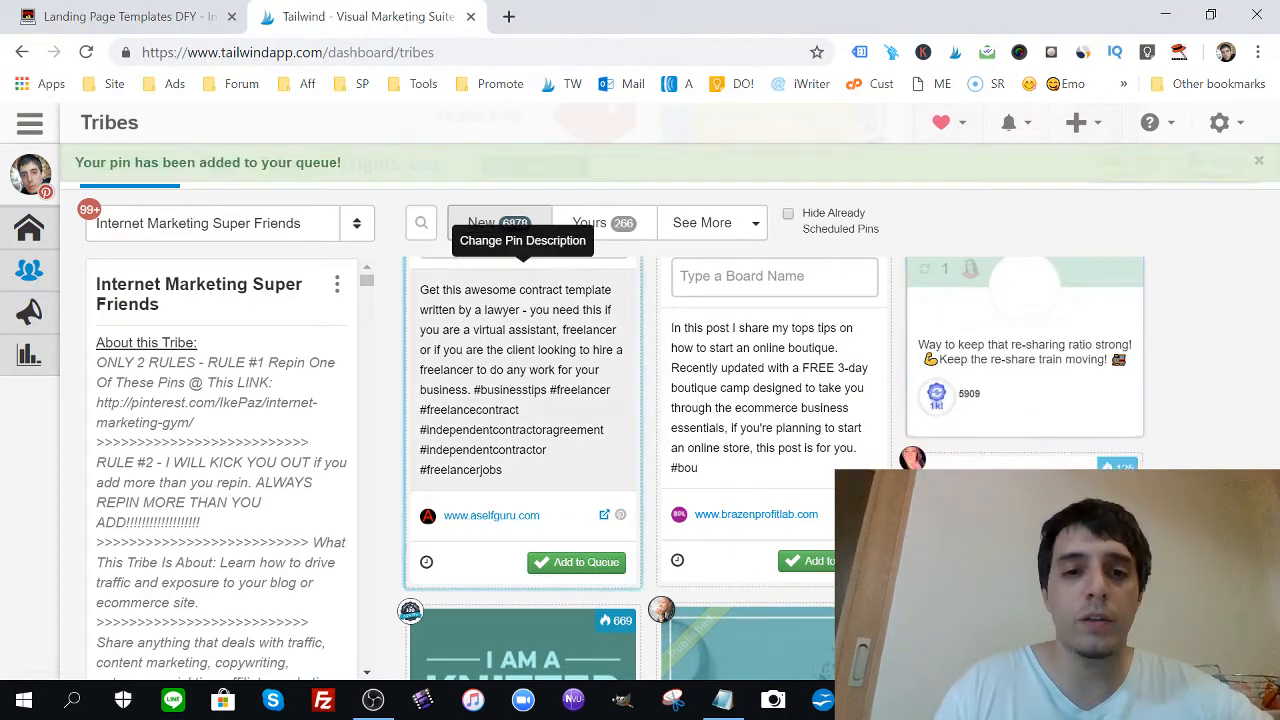
{"action": "left_click", "coordinate": [30, 123]}
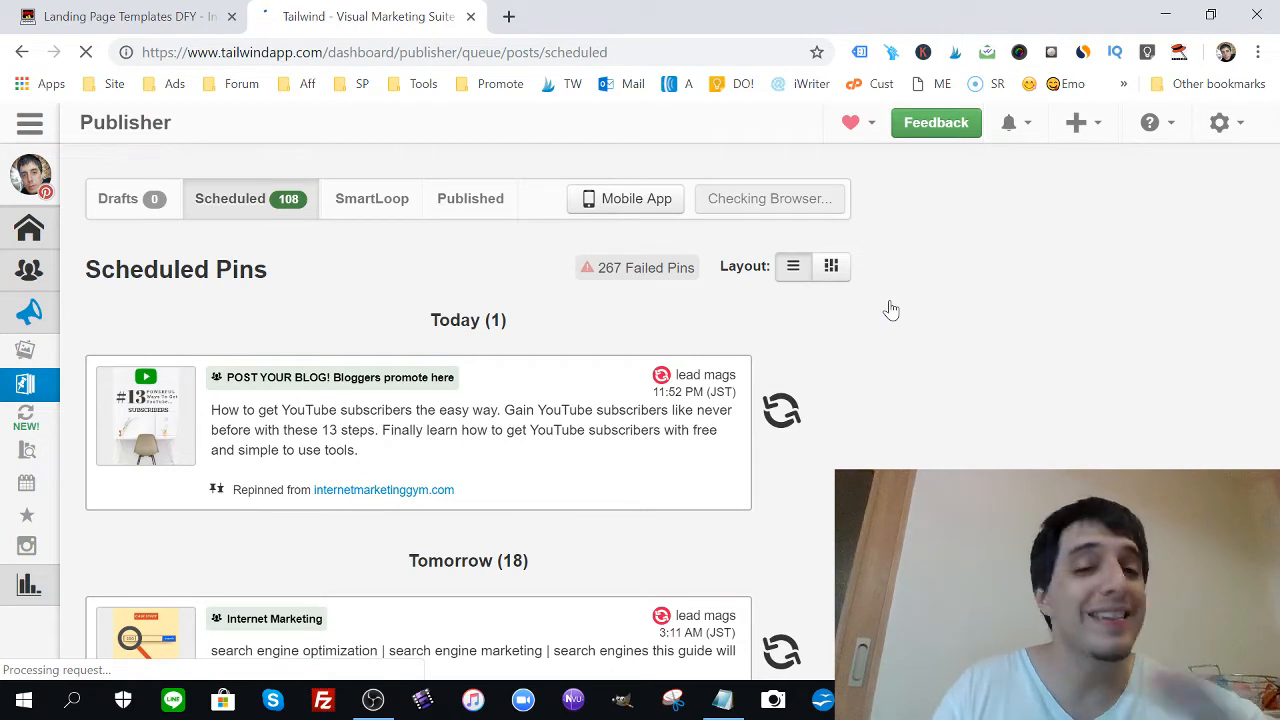
{"action": "mouse_move", "coordinate": [1074, 328]}
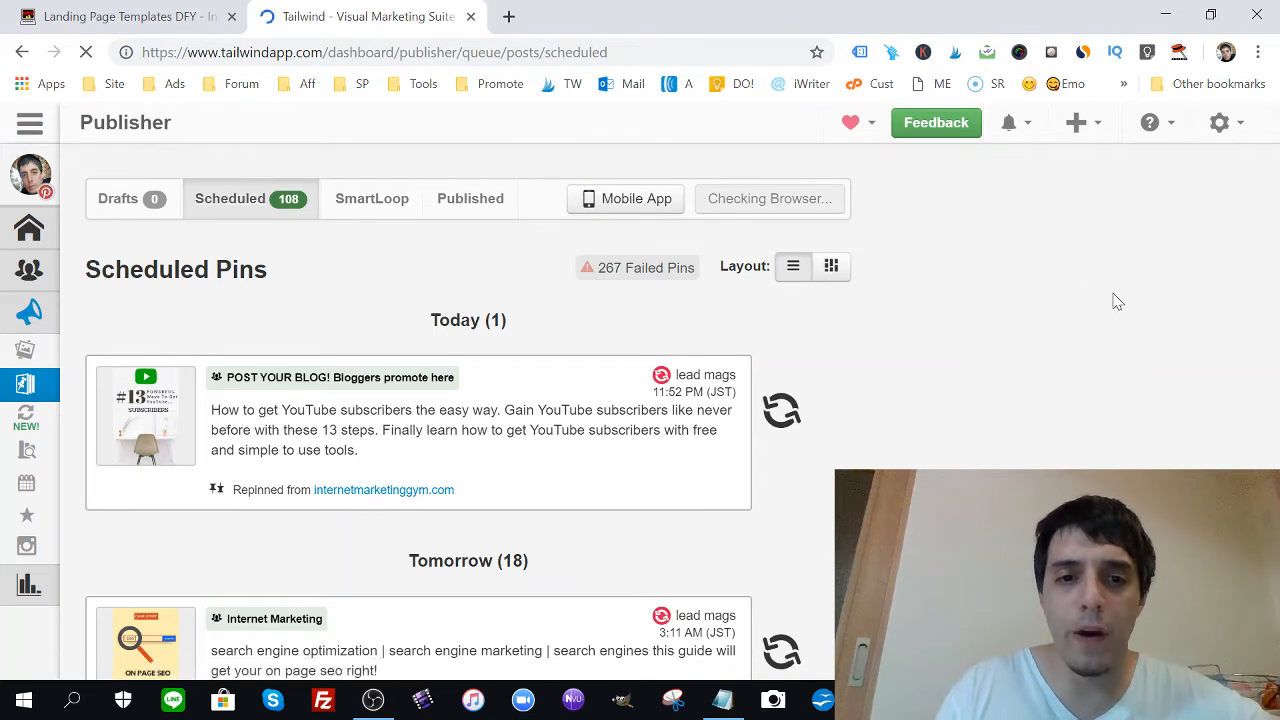
{"action": "mouse_move", "coordinate": [874, 330]}
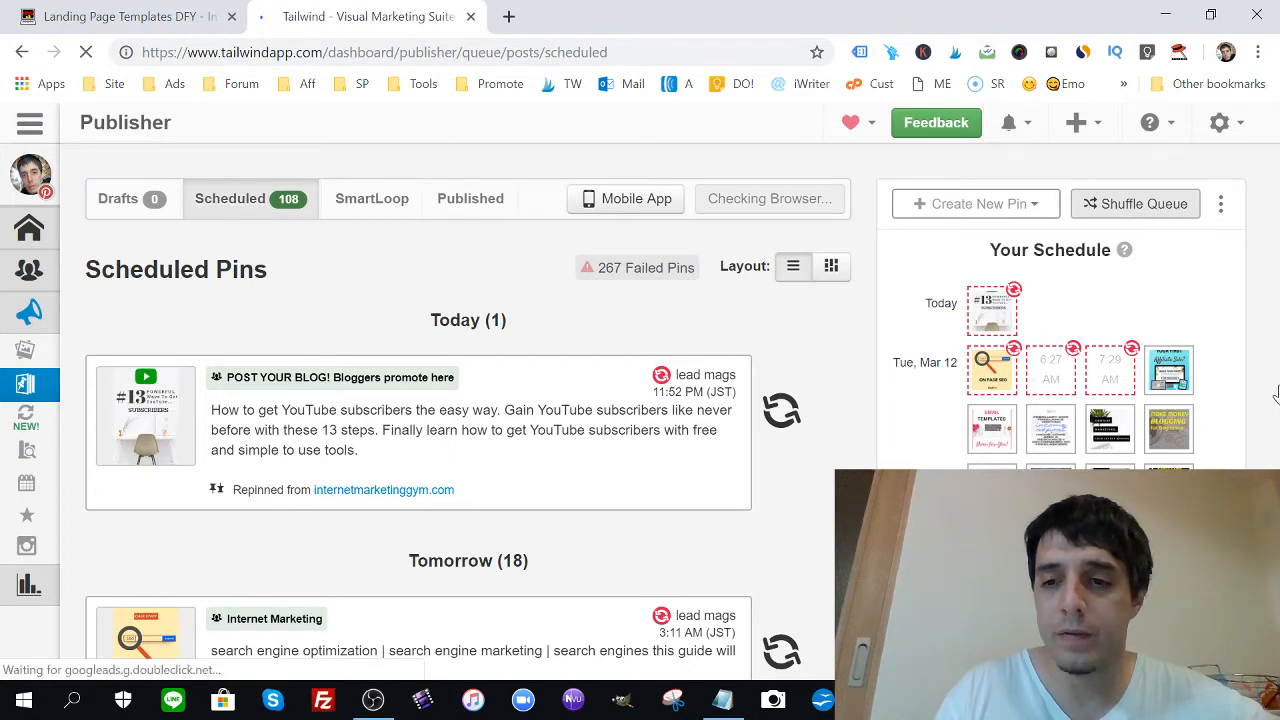
{"action": "scroll", "scroll_direction": "down", "scroll_amount": 3}
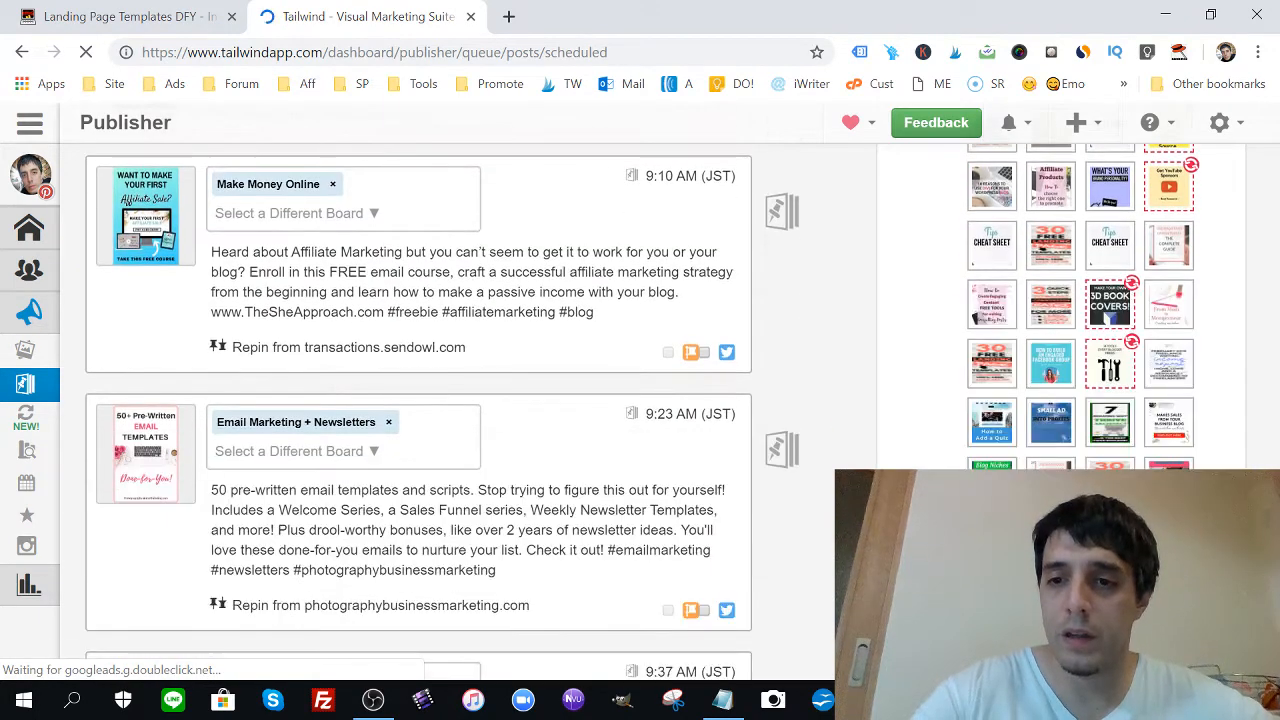
{"action": "scroll", "scroll_direction": "down", "scroll_amount": 3}
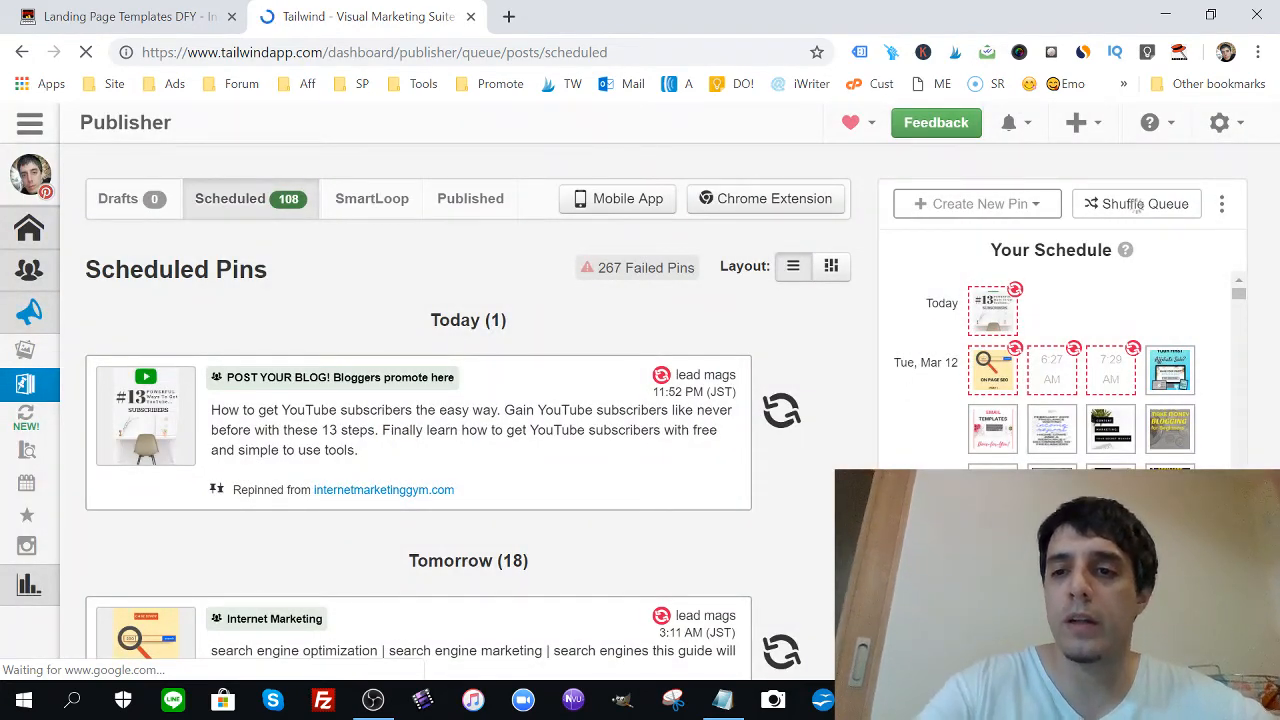
Step: Request a shuffle of the 108 scheduled pins via Shuffle Queue
{"action": "left_click", "coordinate": [1139, 204]}
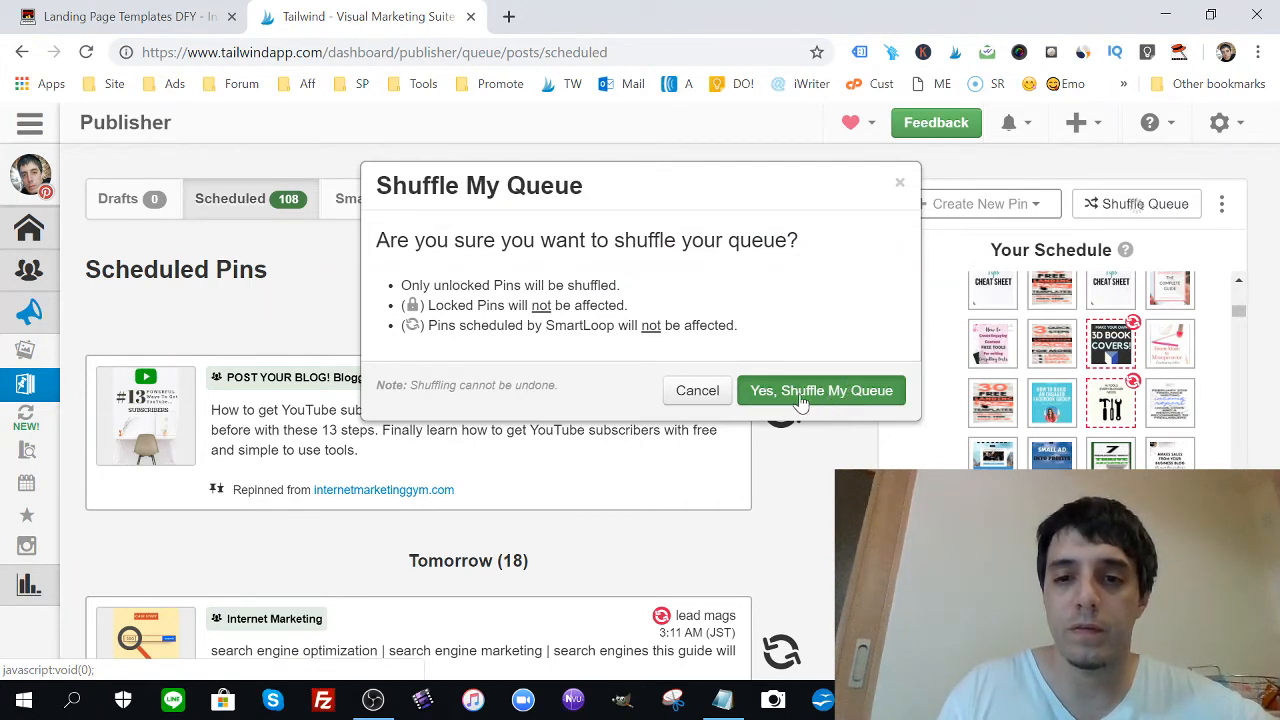
{"action": "mouse_move", "coordinate": [832, 356]}
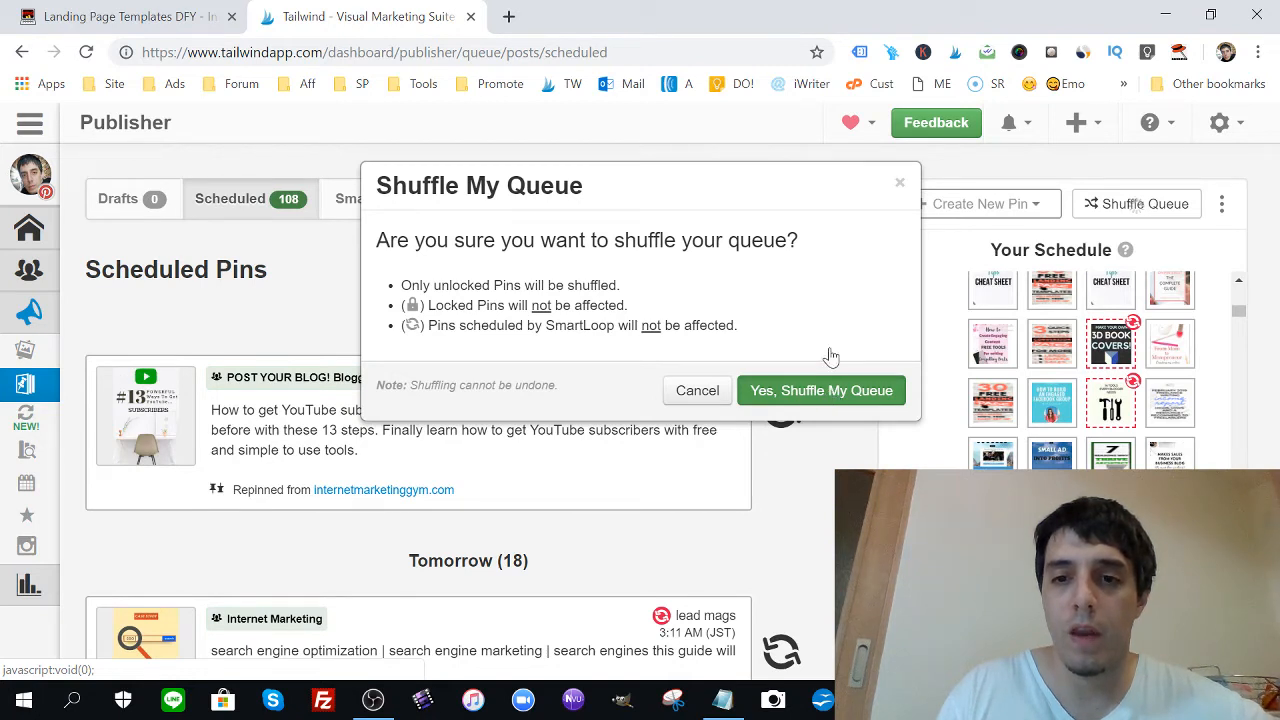
{"action": "mouse_move", "coordinate": [748, 283]}
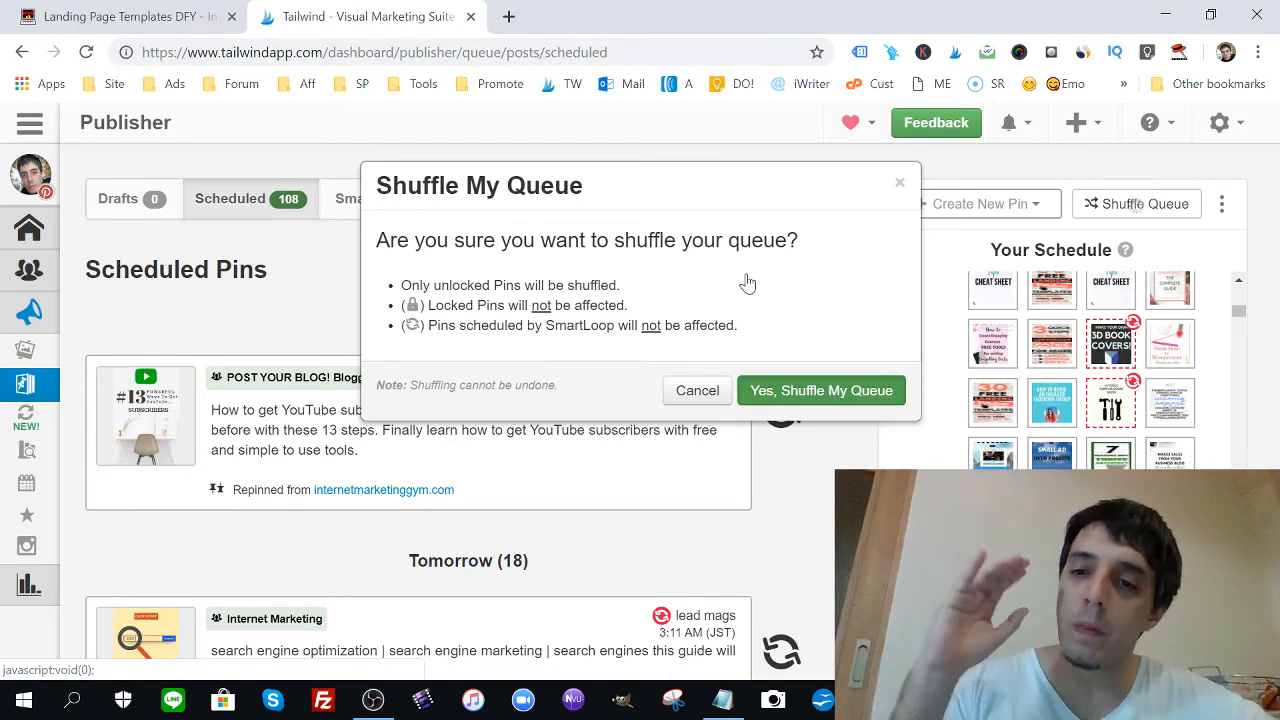
{"action": "mouse_move", "coordinate": [827, 390]}
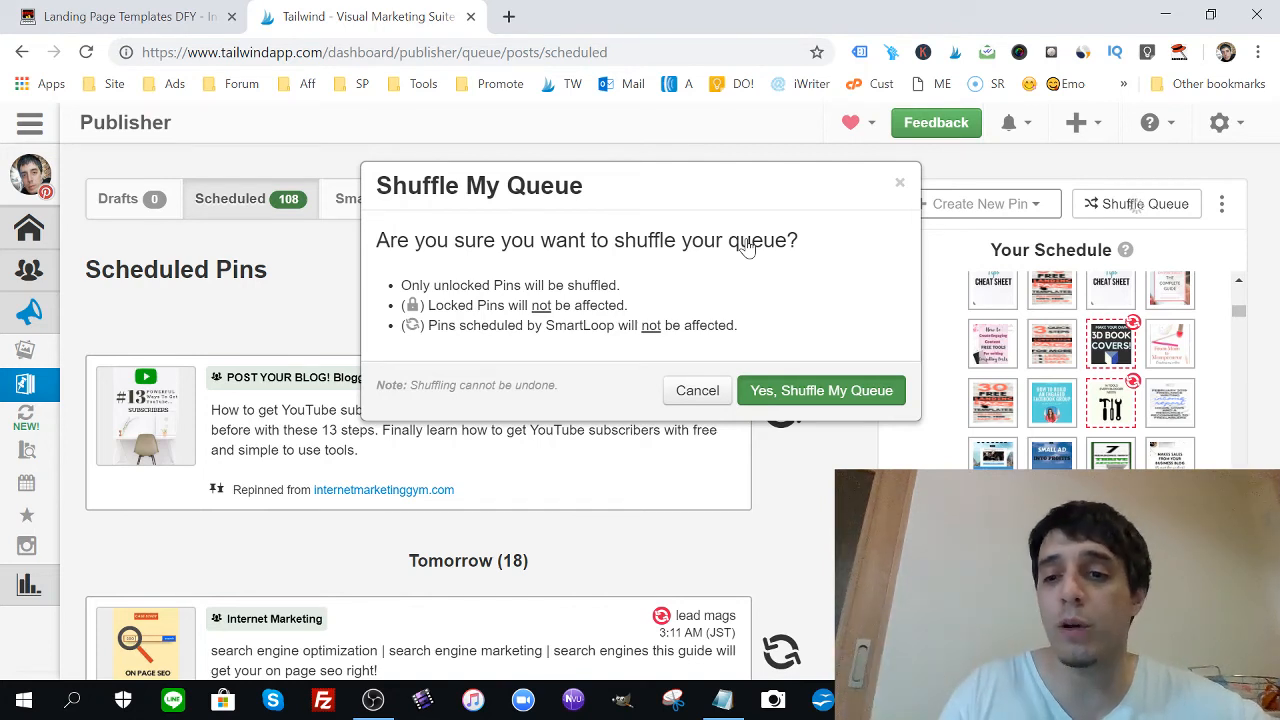
{"action": "mouse_move", "coordinate": [769, 281]}
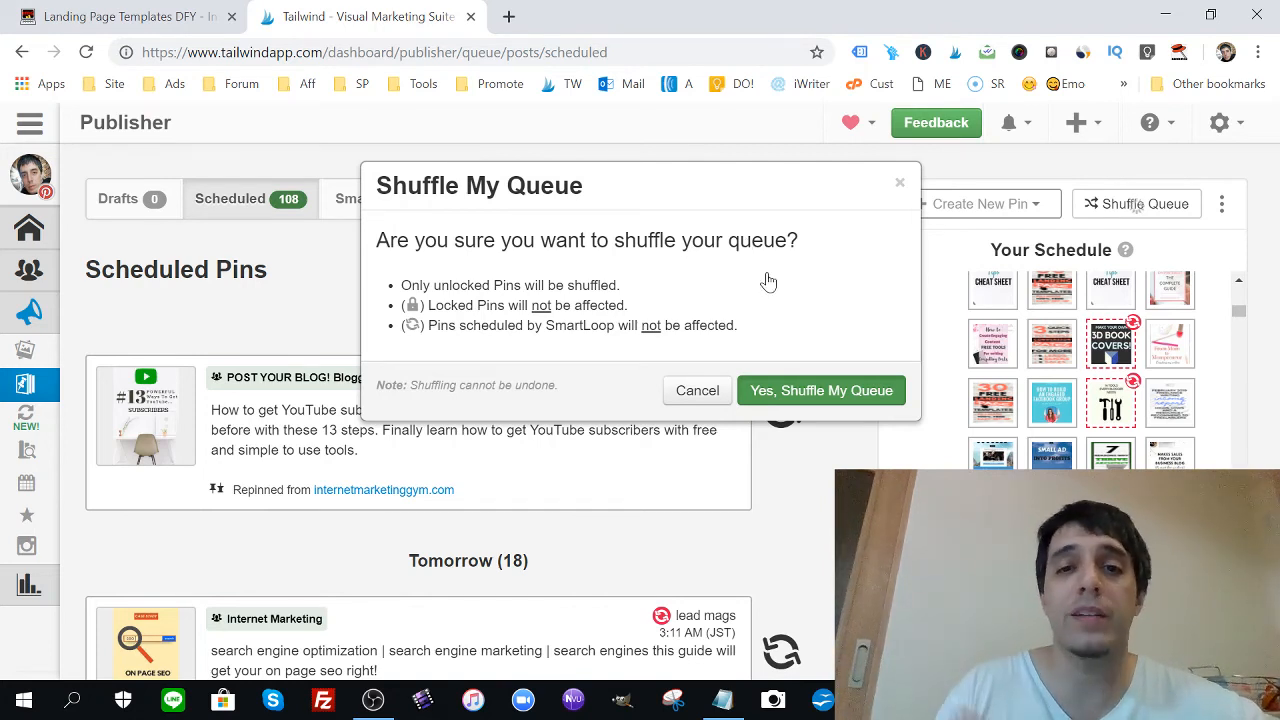